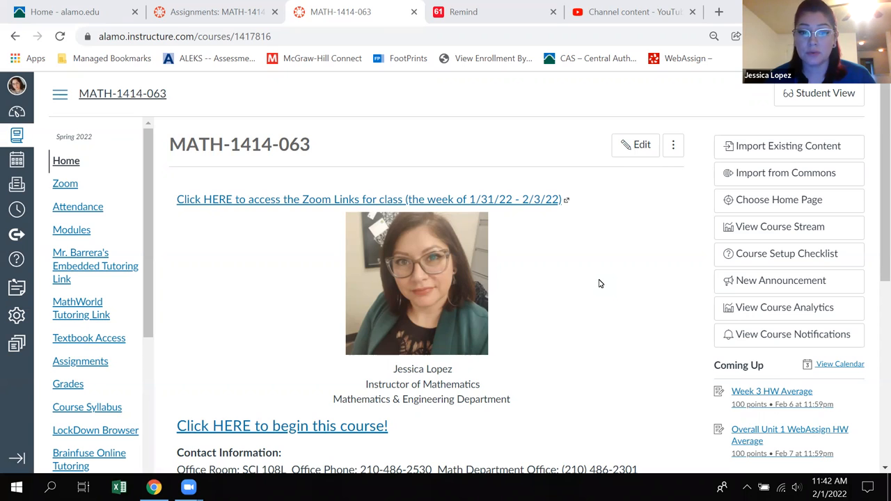
mouse_move(608, 295)
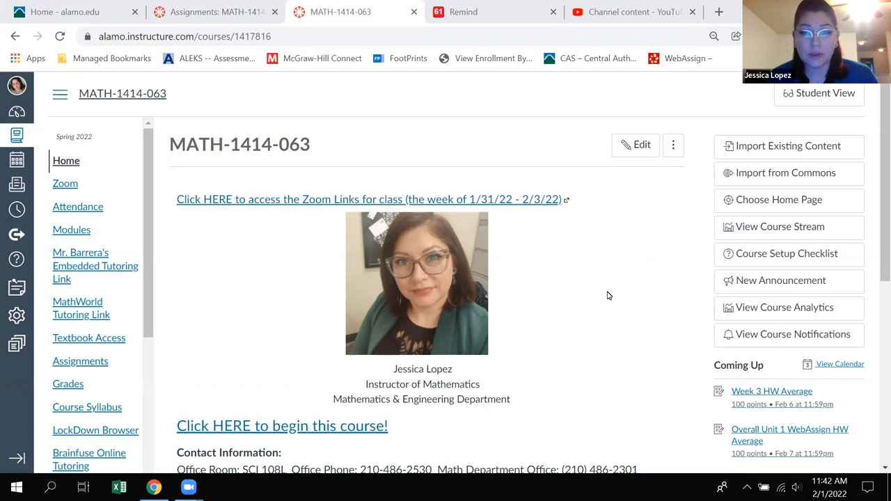
mouse_move(511, 200)
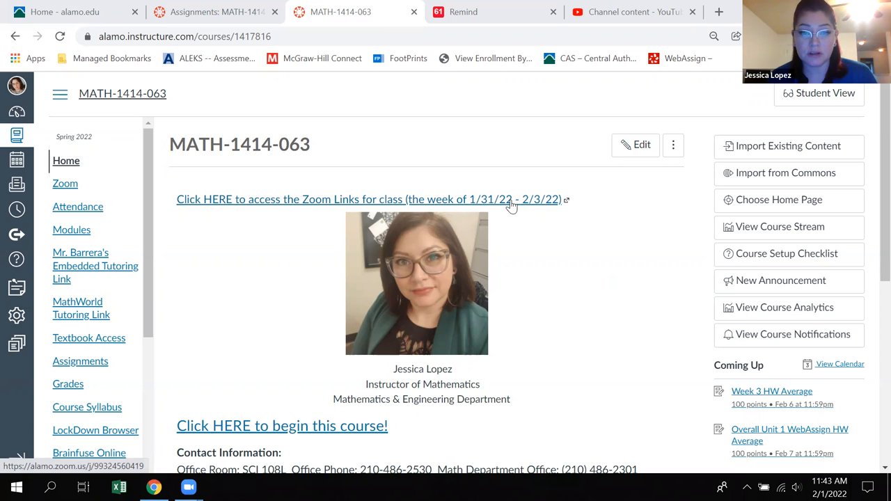
mouse_move(320, 204)
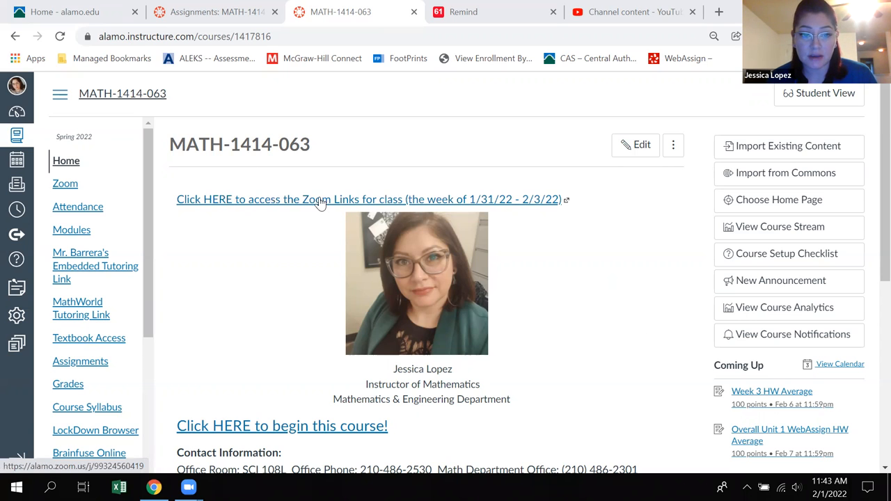
mouse_move(304, 211)
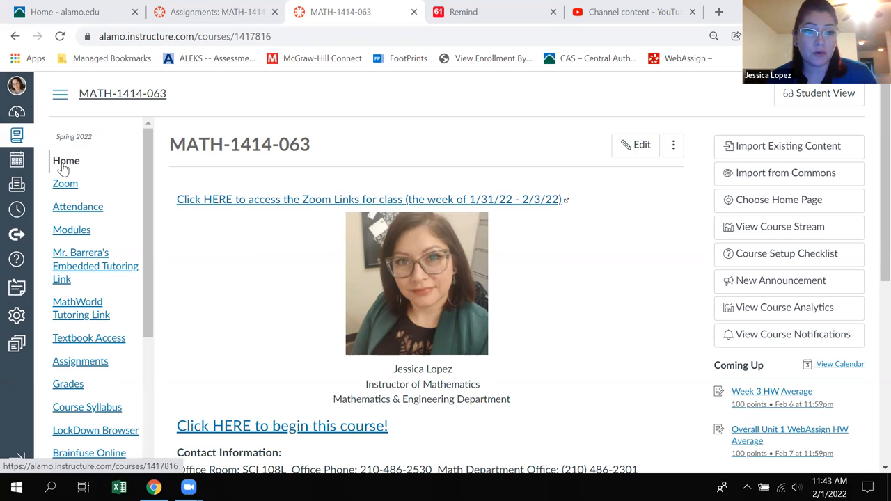
Go from the course home through the dashboard into the MATH-1414-063 course.
left_click(16, 111)
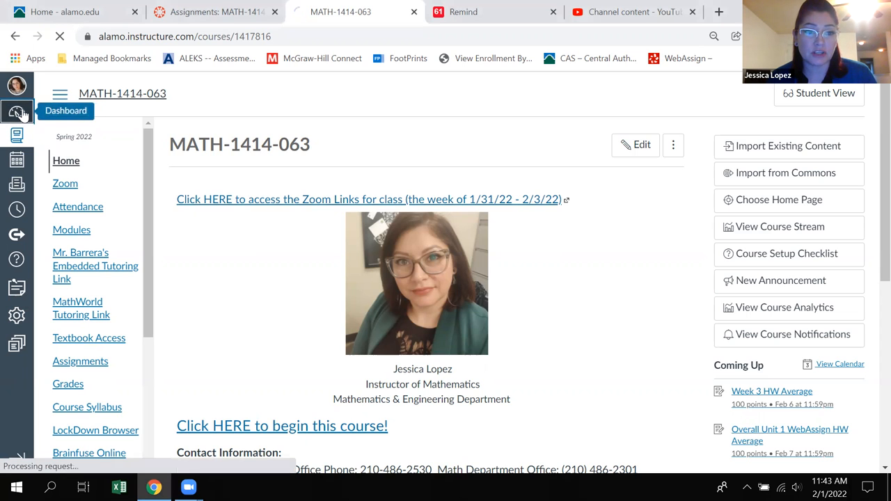
left_click(17, 112)
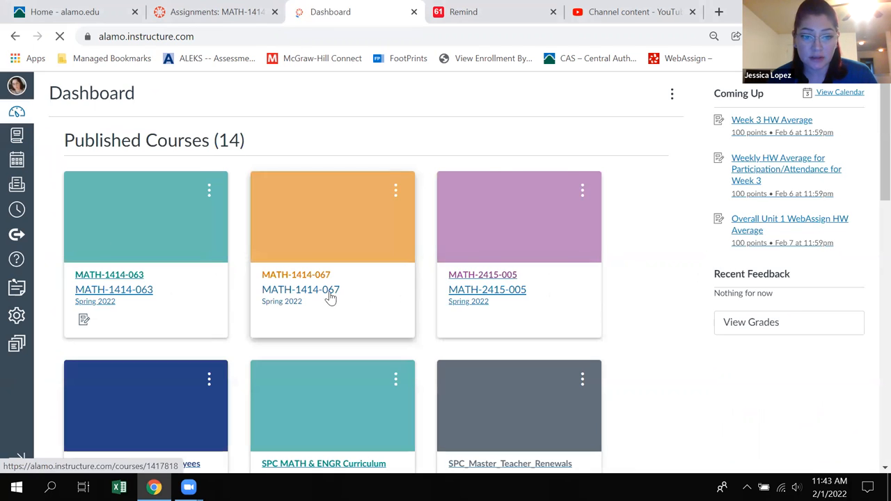
left_click(114, 289)
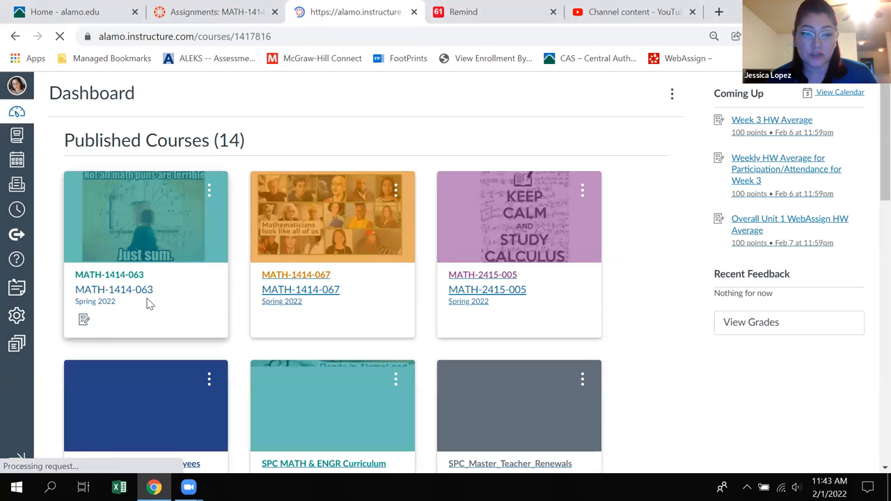
left_click(113, 289)
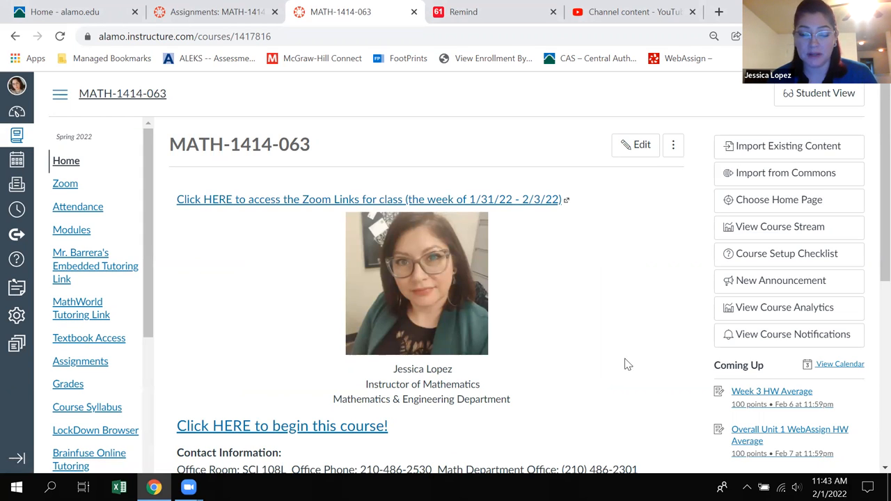
mouse_move(640, 348)
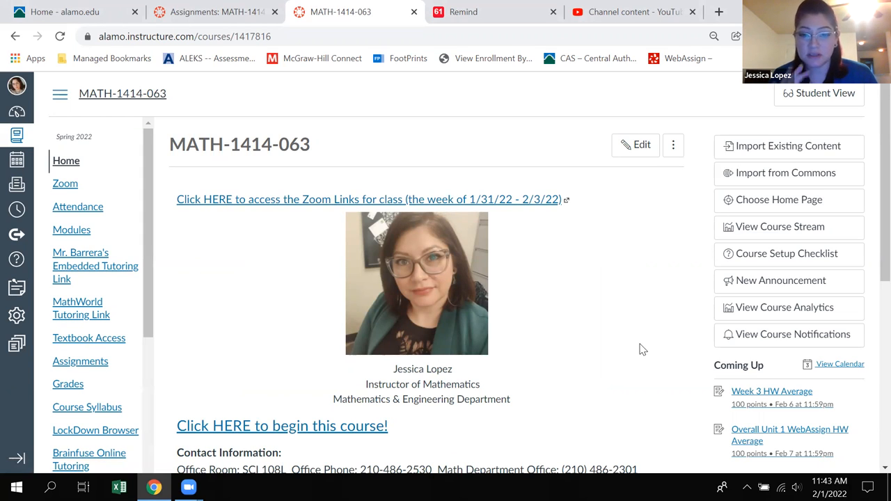
mouse_move(659, 371)
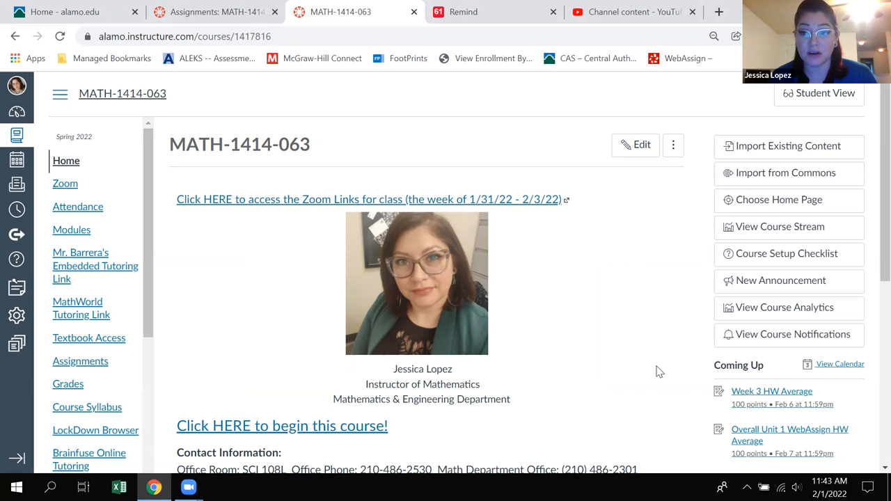
mouse_move(316, 282)
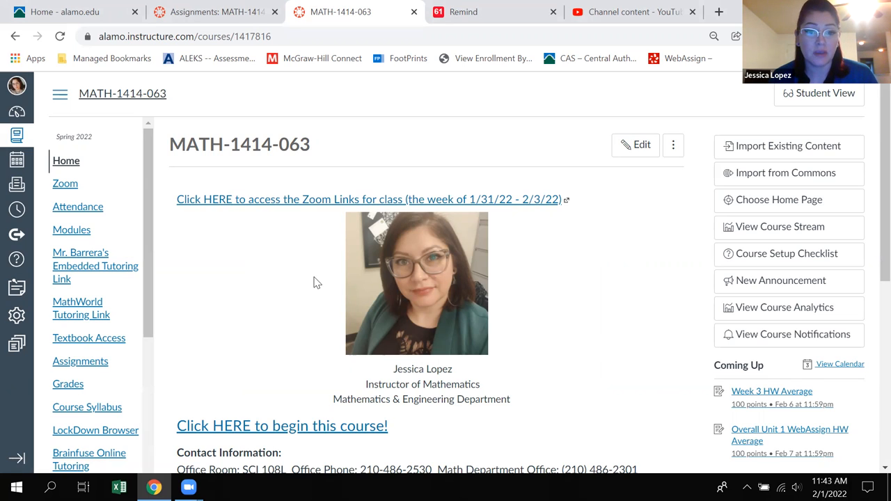
mouse_move(351, 279)
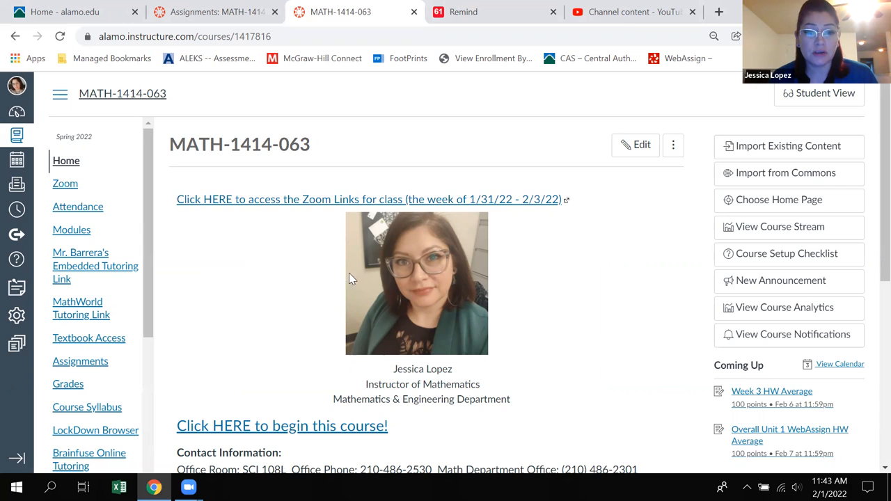
scroll("down", 3)
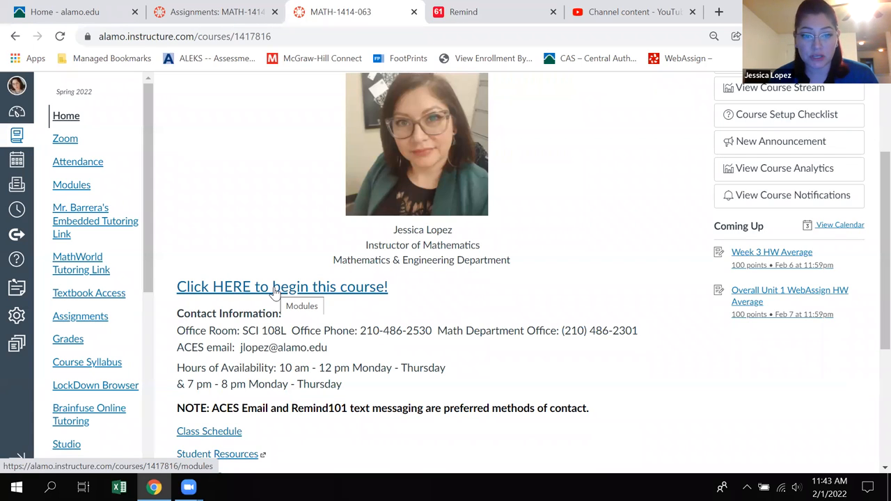
mouse_move(291, 300)
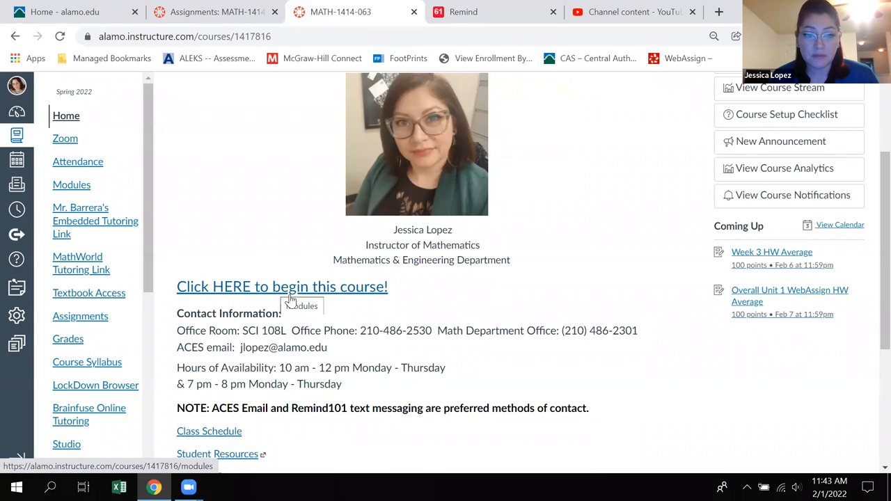
mouse_move(287, 289)
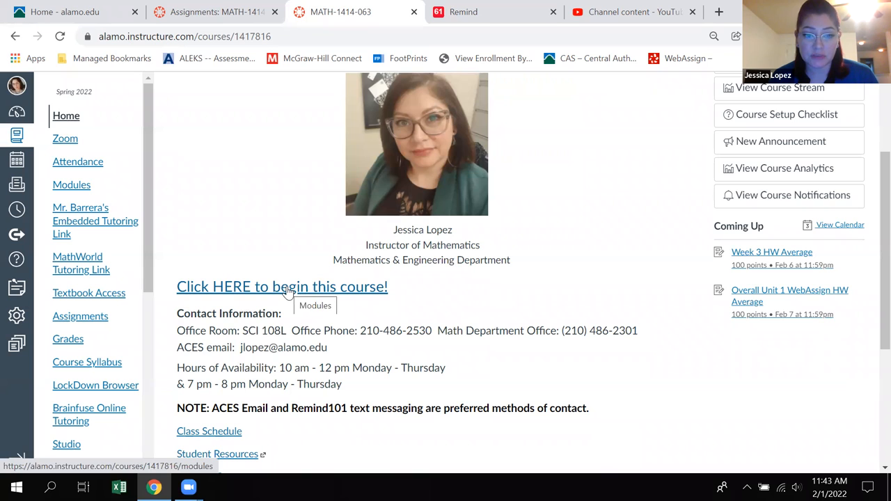
mouse_move(250, 291)
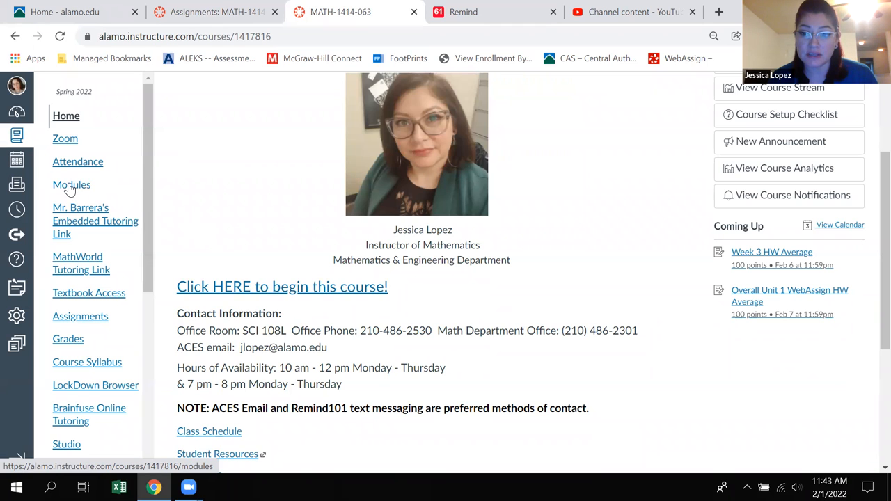
Show the course Modules page with the Extra Credit module collapsed.
left_click(72, 184)
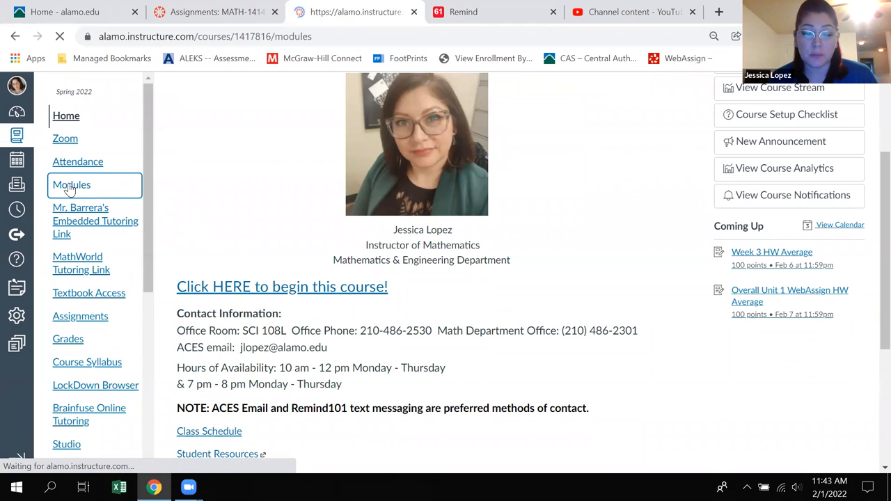
left_click(72, 185)
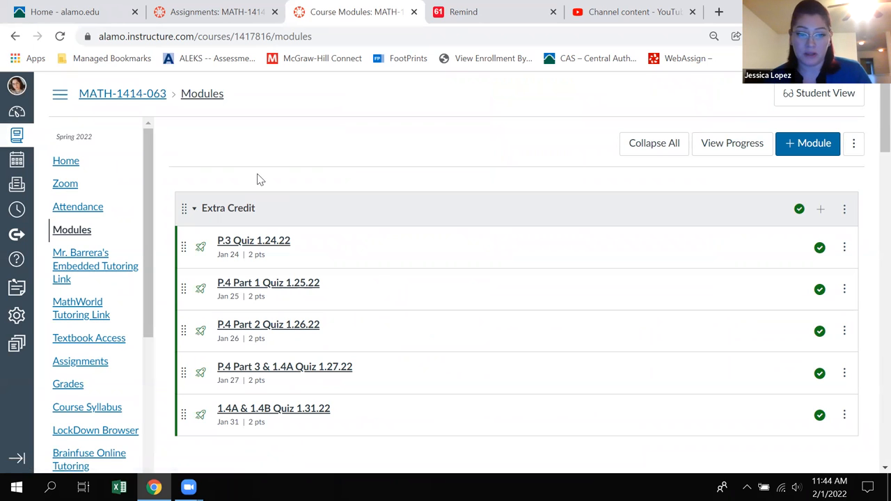
scroll("down", 3)
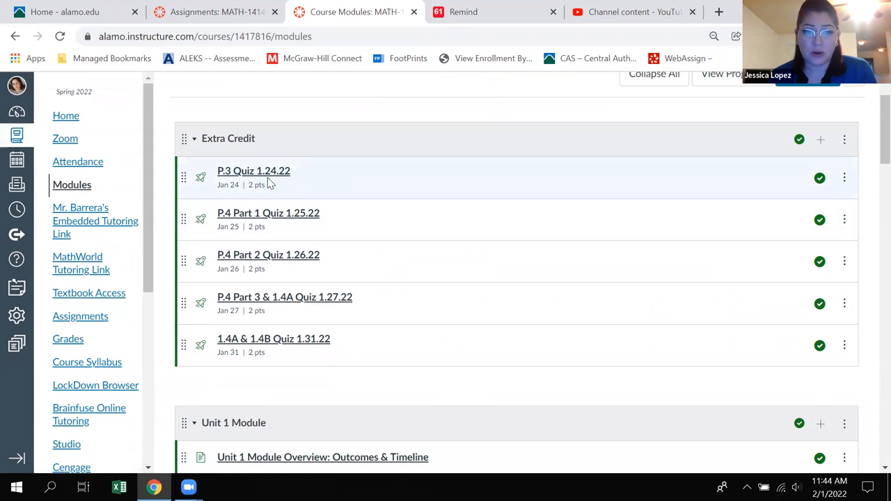
mouse_move(272, 338)
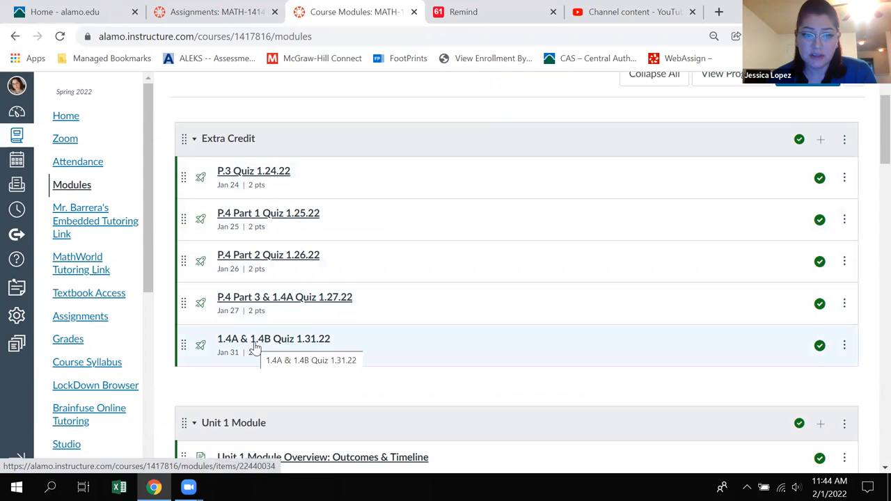
mouse_move(195, 177)
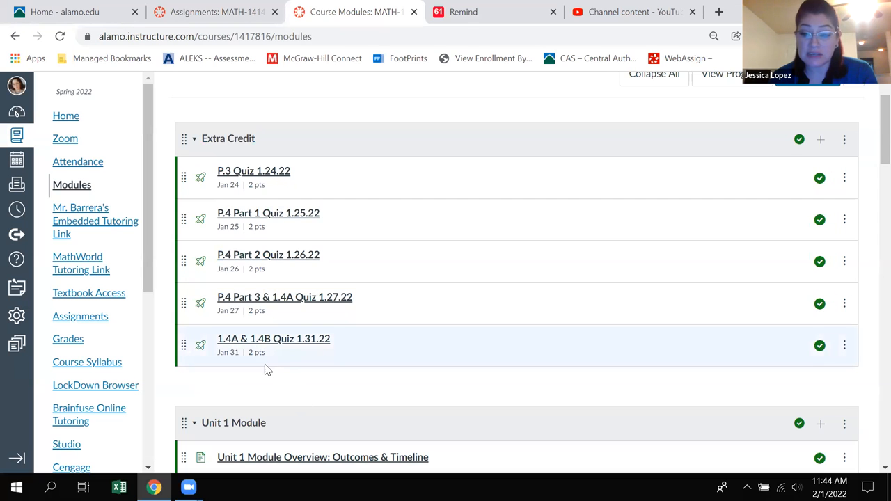
mouse_move(181, 125)
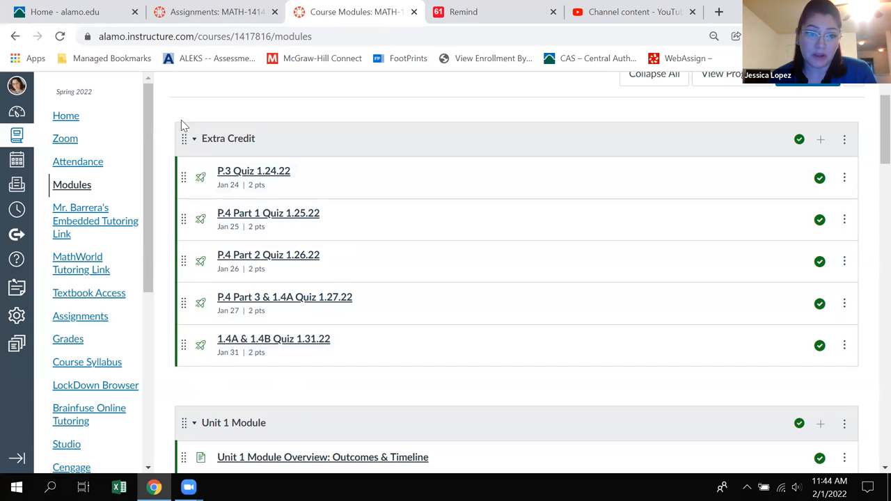
left_click(195, 137)
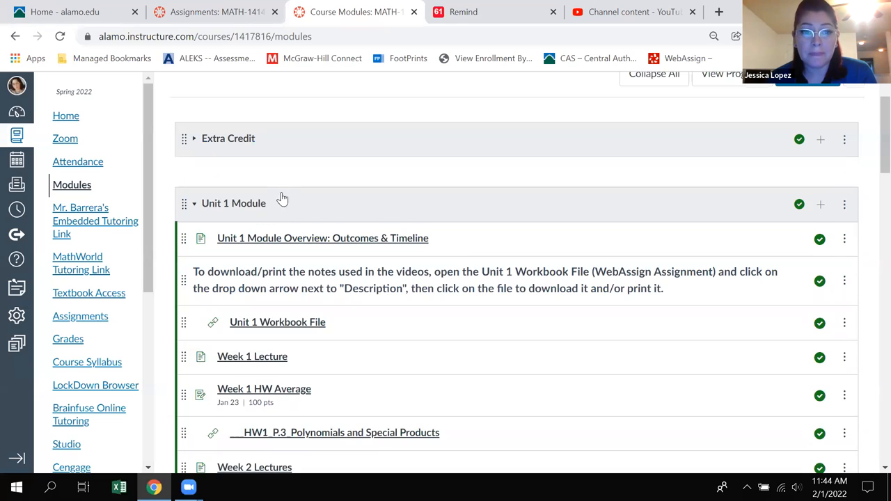
scroll("down", 3)
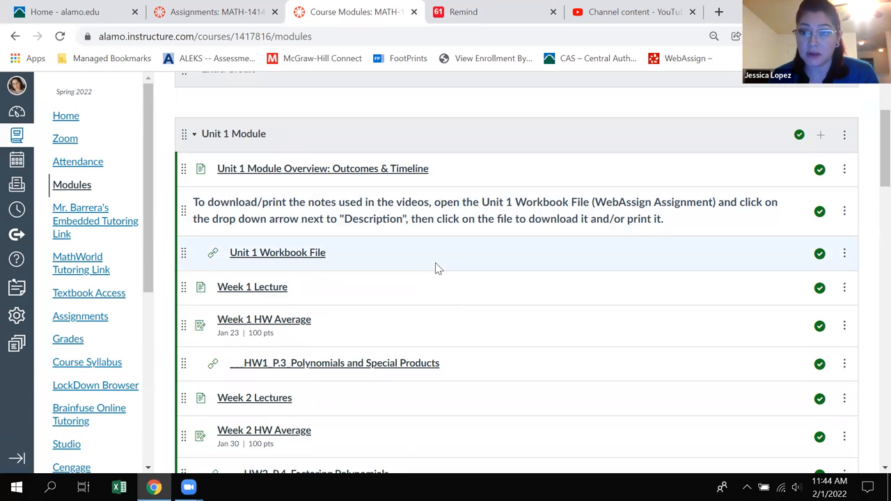
mouse_move(322, 169)
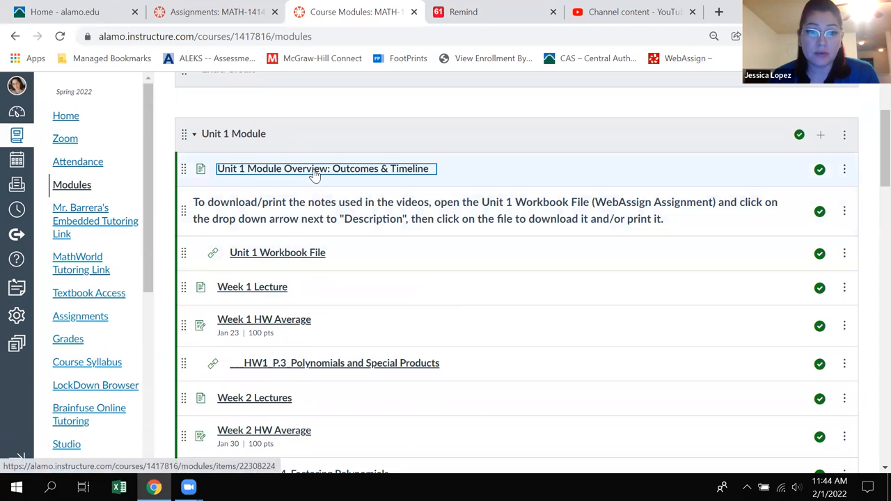
Read through the Unit 1 Module Overview's learning outcomes and Week 1–4 timeline.
left_click(323, 169)
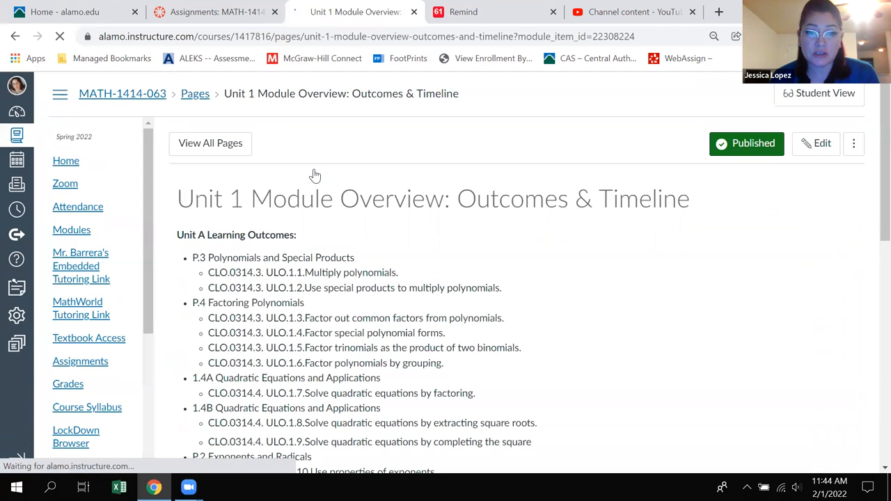
scroll("down", 3)
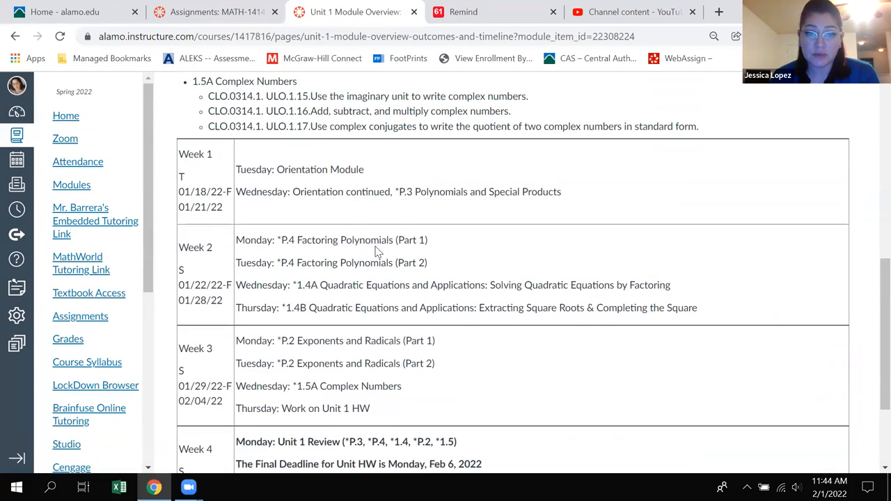
scroll("down", 3)
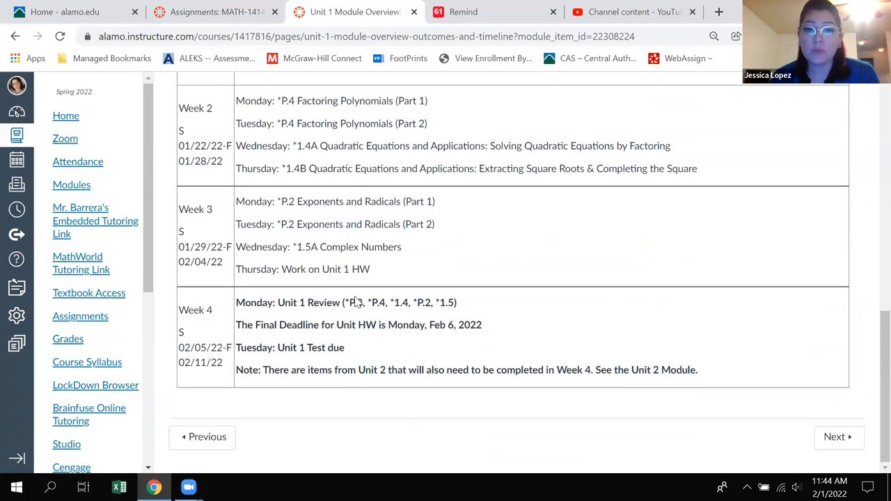
mouse_move(407, 312)
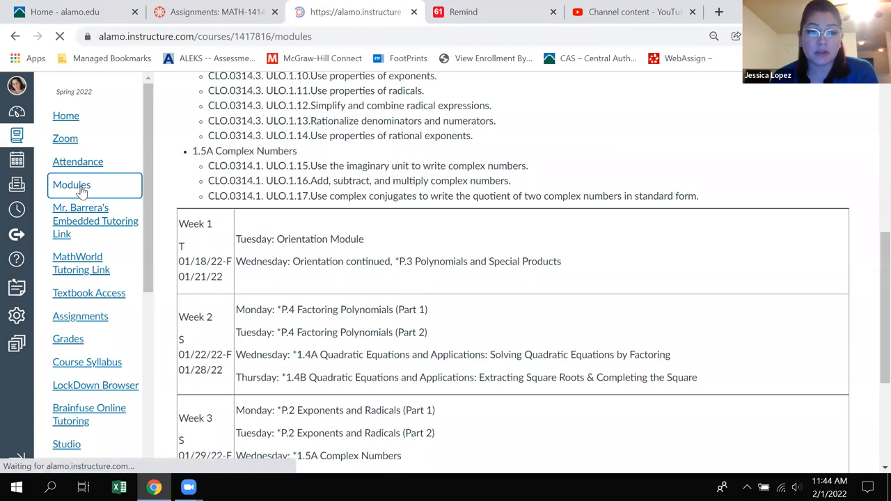
Launch the Unit 1 Workbook File module item in a new window.
left_click(72, 184)
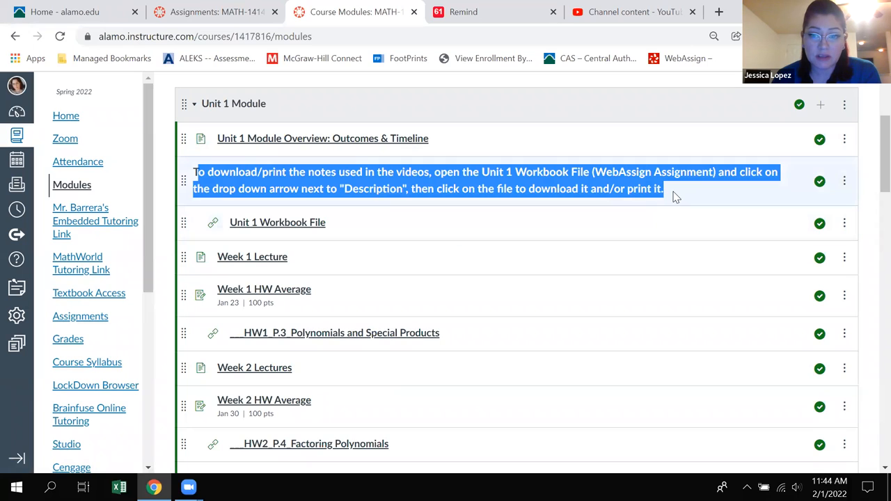
mouse_move(459, 209)
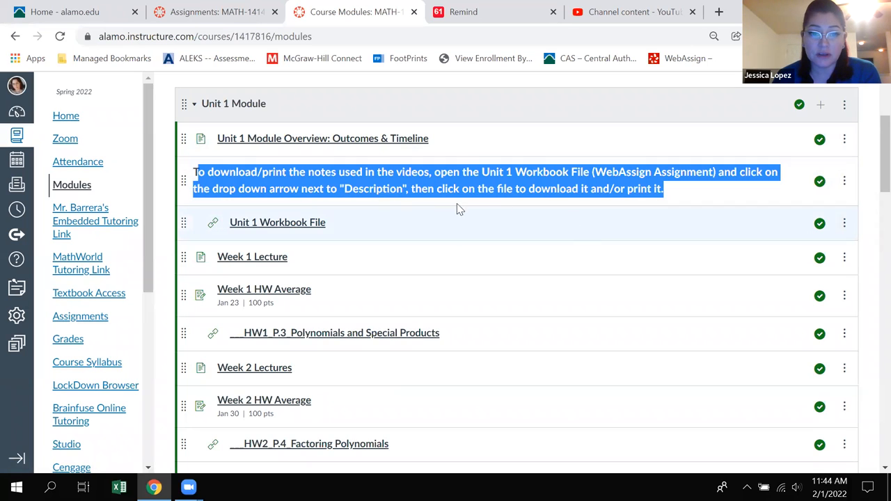
mouse_move(277, 222)
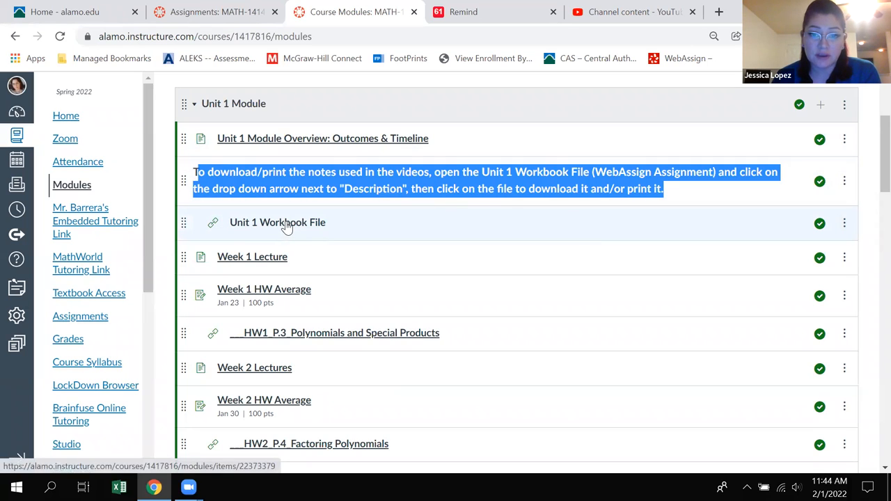
left_click(277, 222)
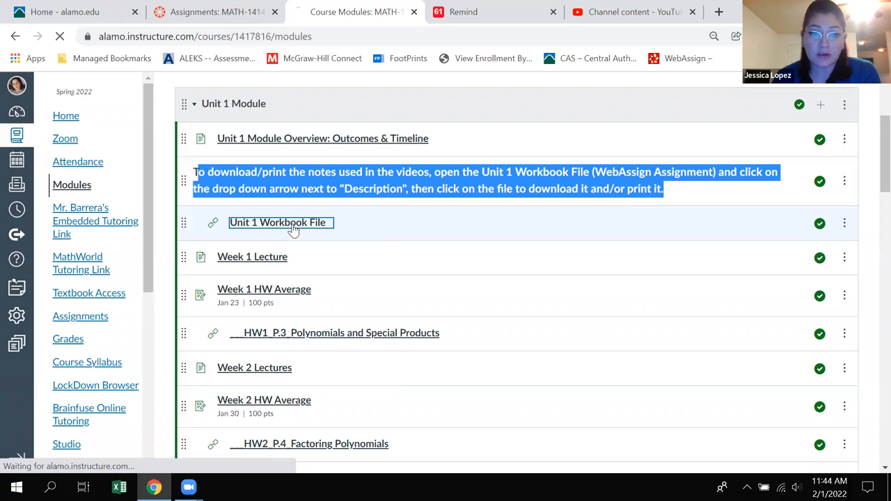
left_click(278, 222)
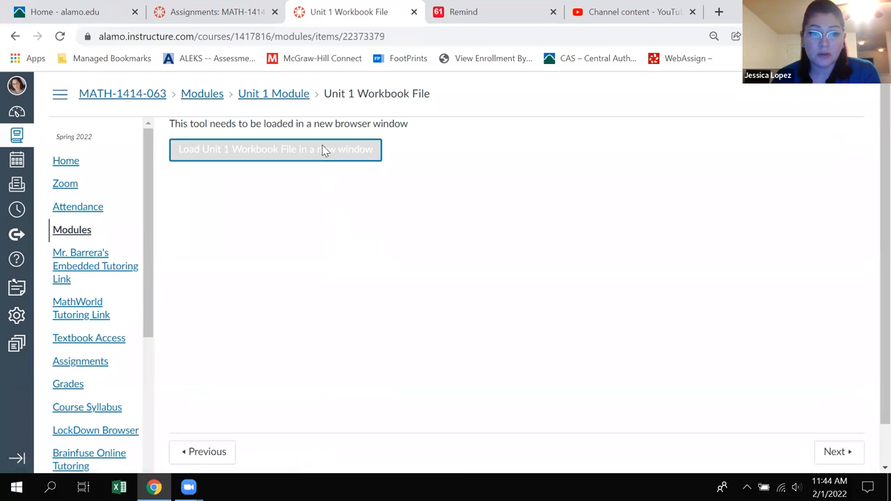
left_click(275, 149)
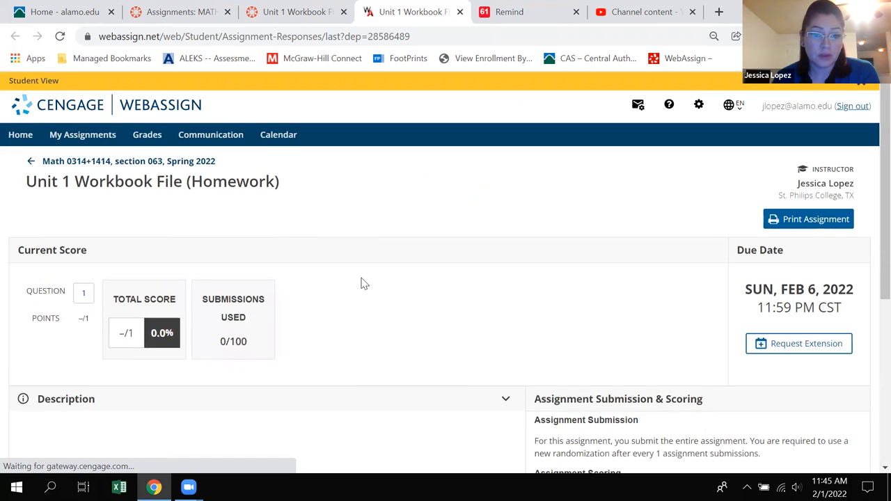
Answer question 1 of the Unit 1 Workbook File as True and save it.
scroll("down", 3)
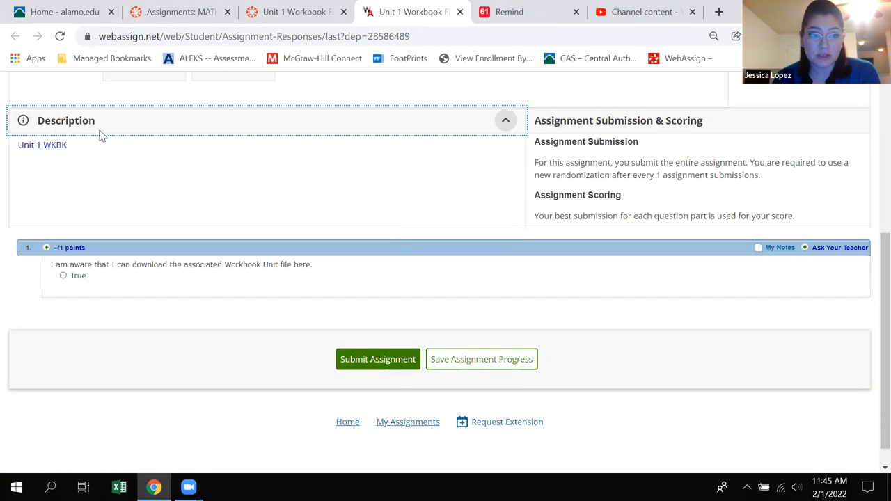
mouse_move(42, 145)
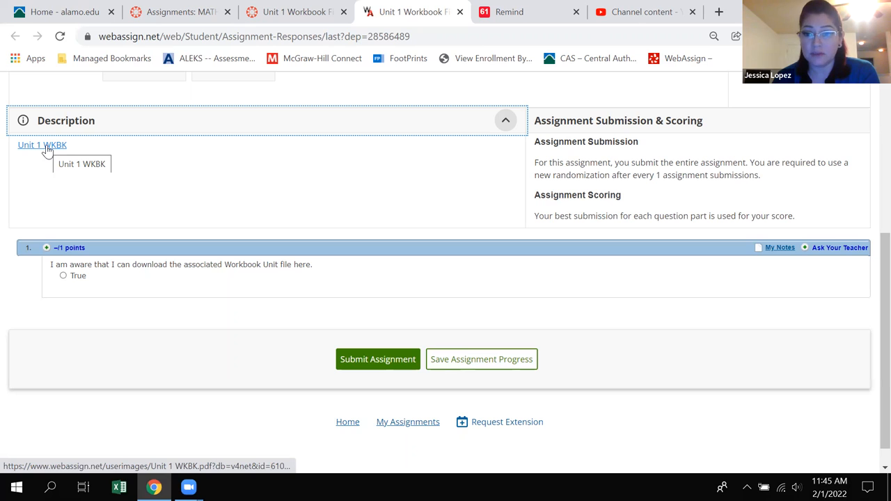
mouse_move(52, 160)
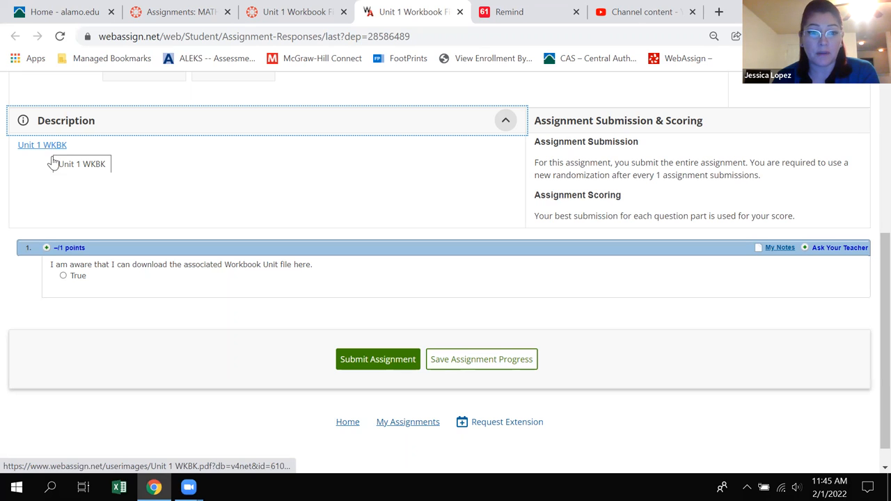
mouse_move(65, 278)
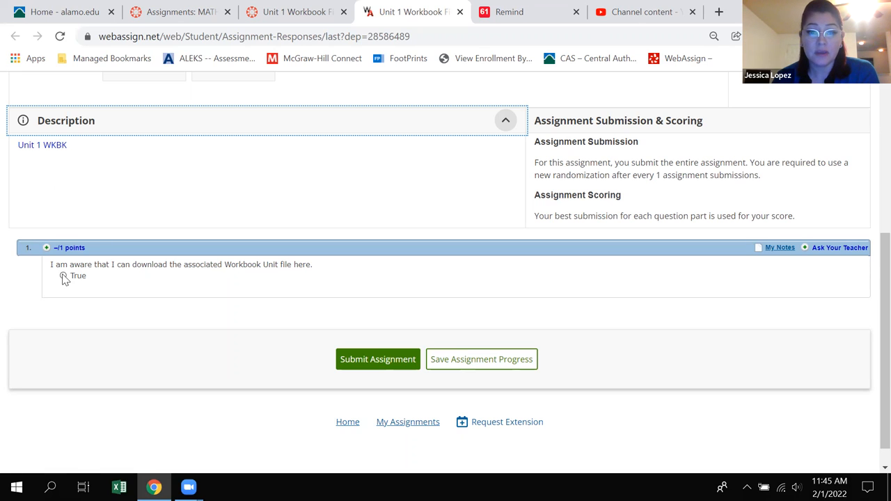
left_click(63, 275)
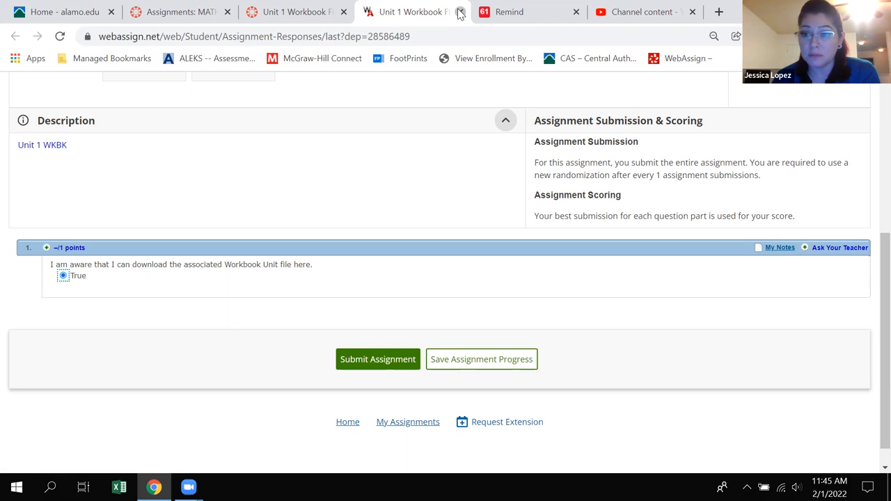
left_click(481, 359)
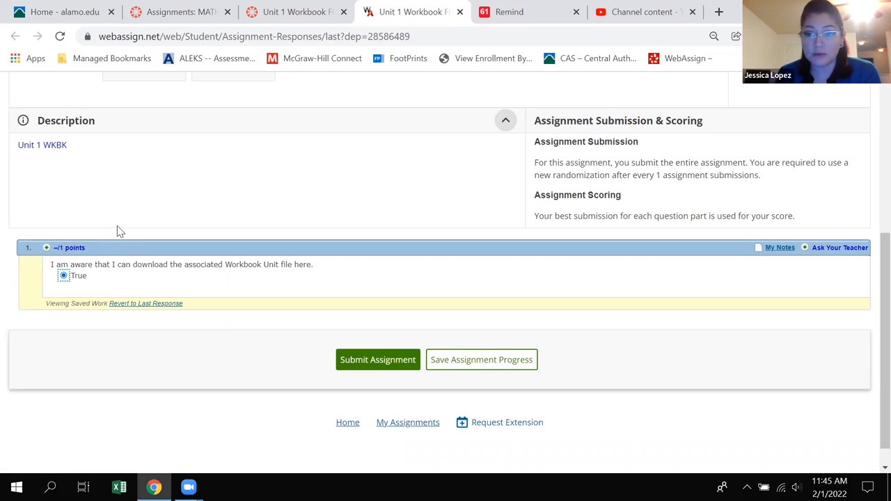
mouse_move(64, 283)
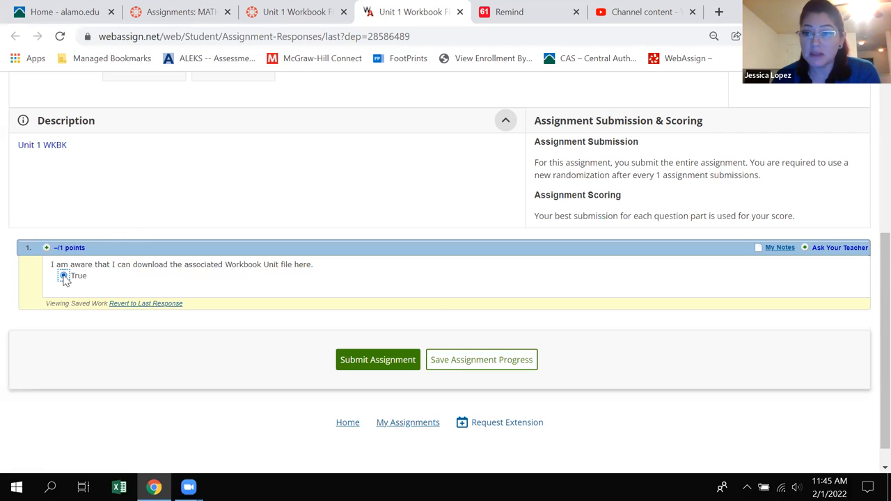
left_click(63, 276)
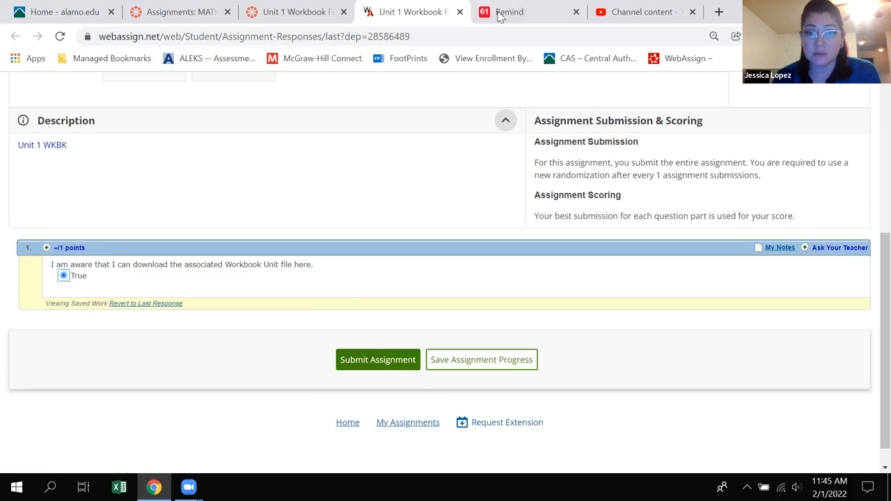
mouse_move(80, 277)
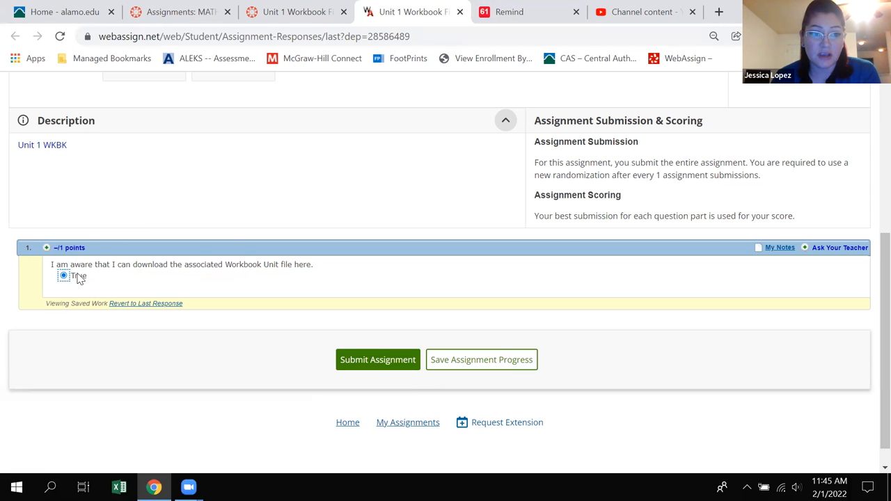
mouse_move(42, 145)
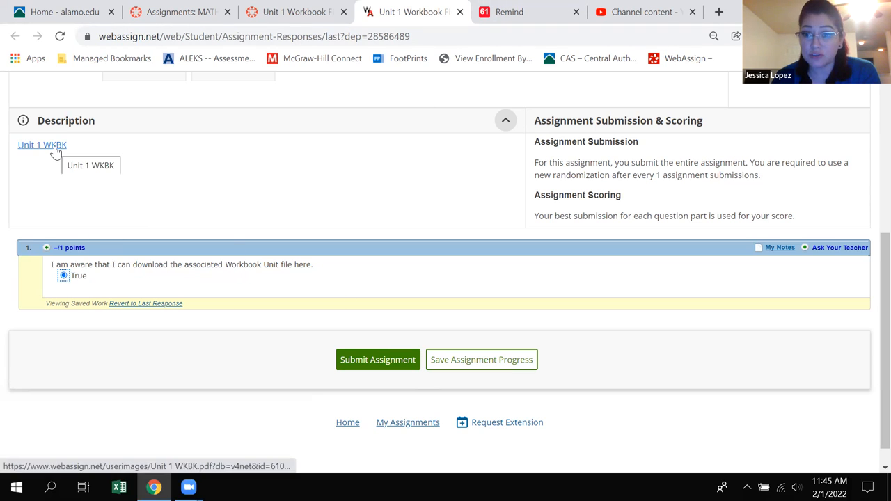
mouse_move(263, 51)
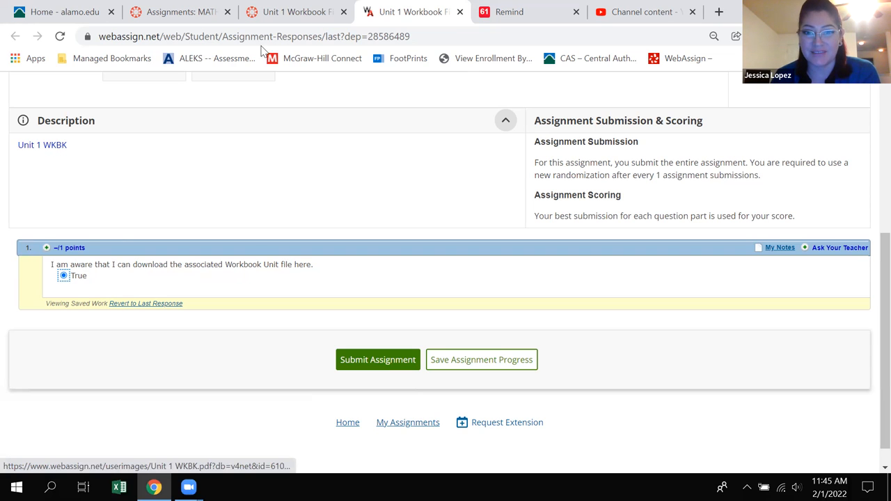
mouse_move(460, 12)
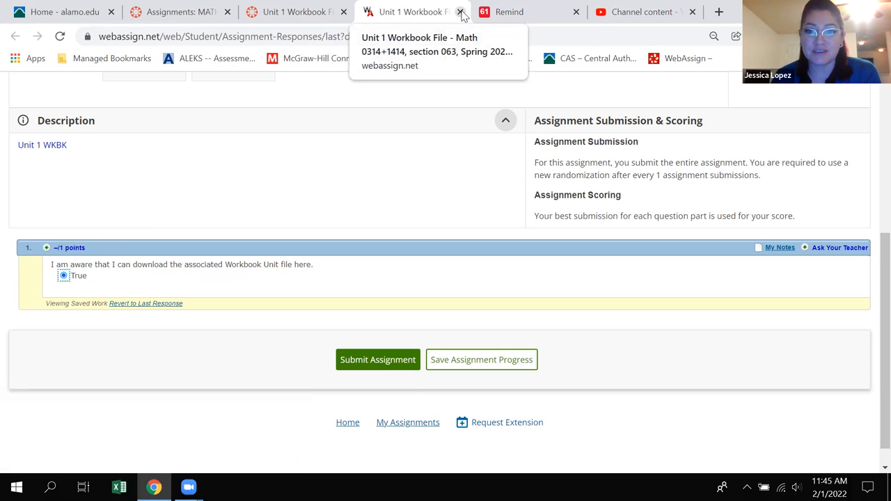
Close the WebAssign and Canvas workbook tabs and return to the course tab.
left_click(460, 12)
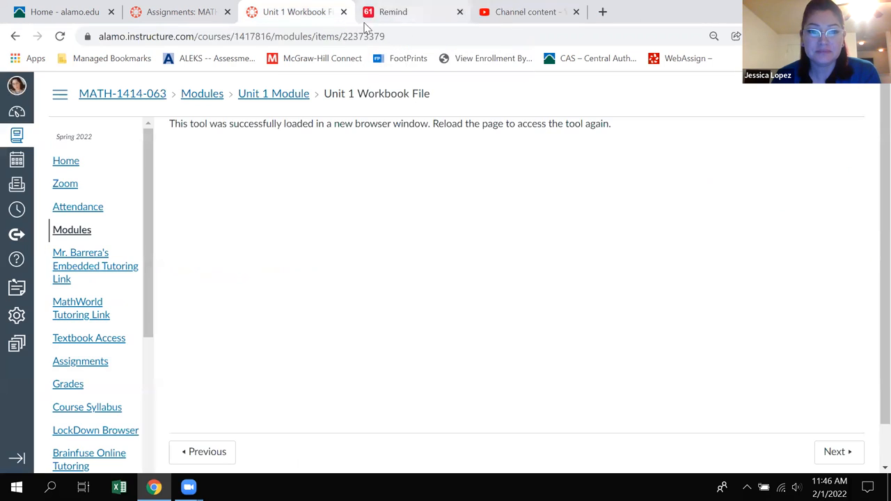
left_click(393, 12)
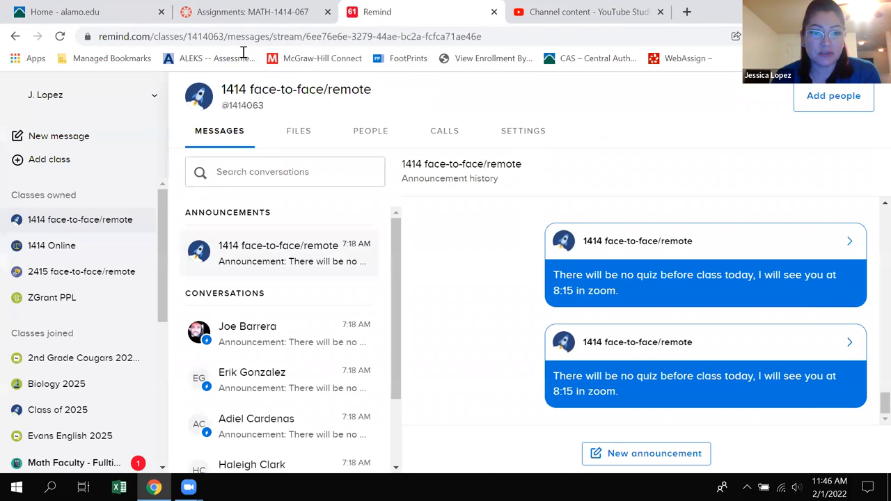
left_click(252, 12)
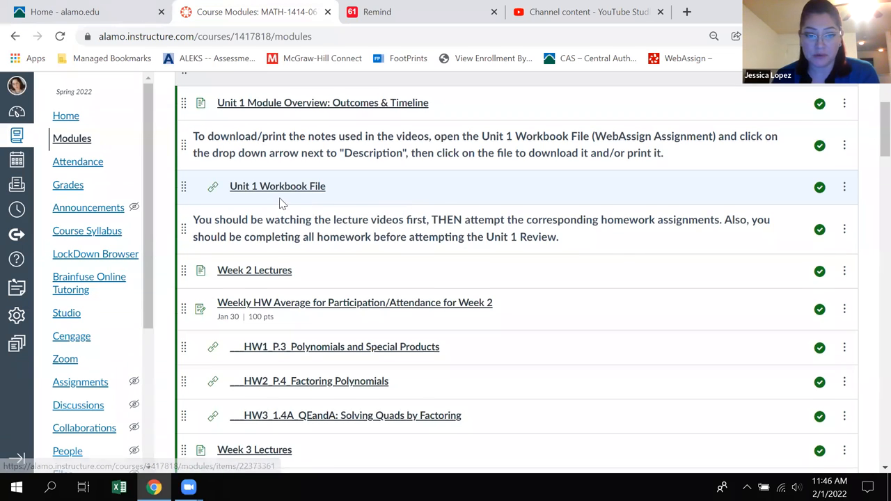
Scroll the Modules list to Week 2 Lectures and the HW1–HW3 items.
scroll("down", 3)
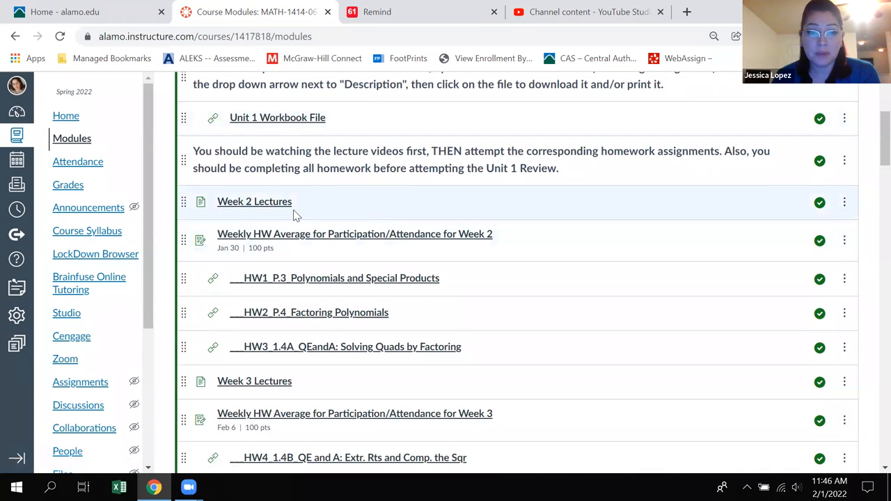
mouse_move(254, 202)
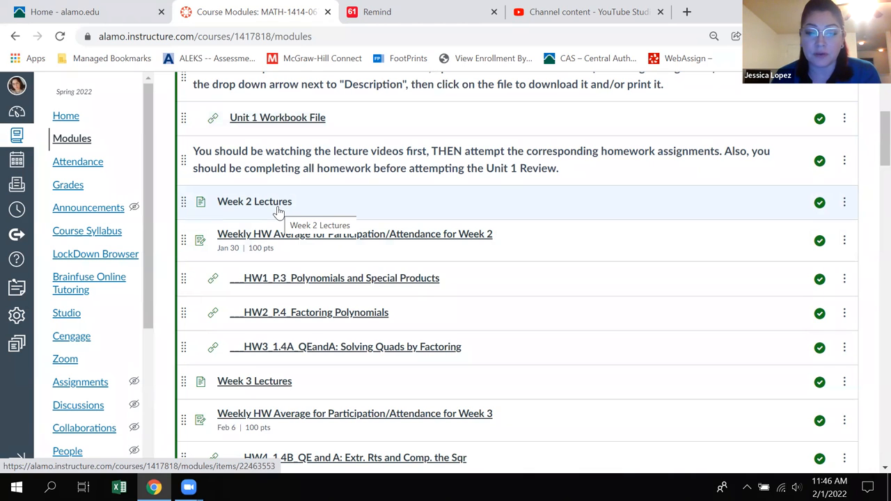
mouse_move(253, 205)
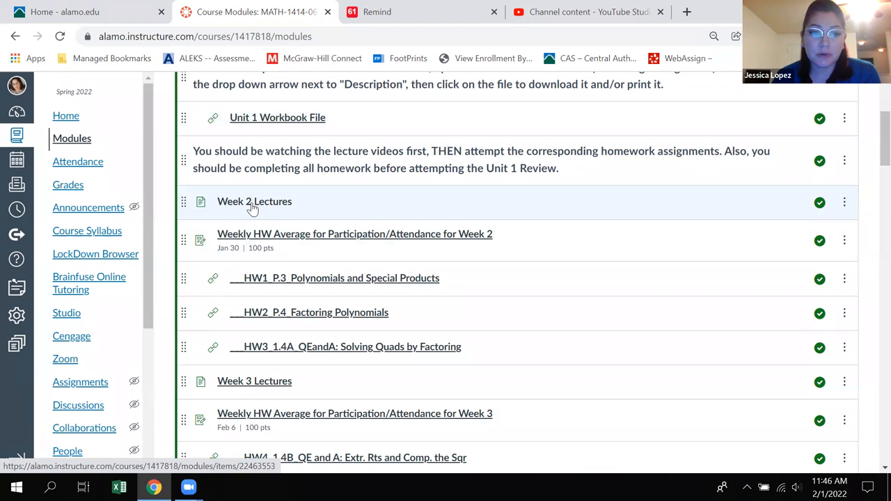
mouse_move(254, 201)
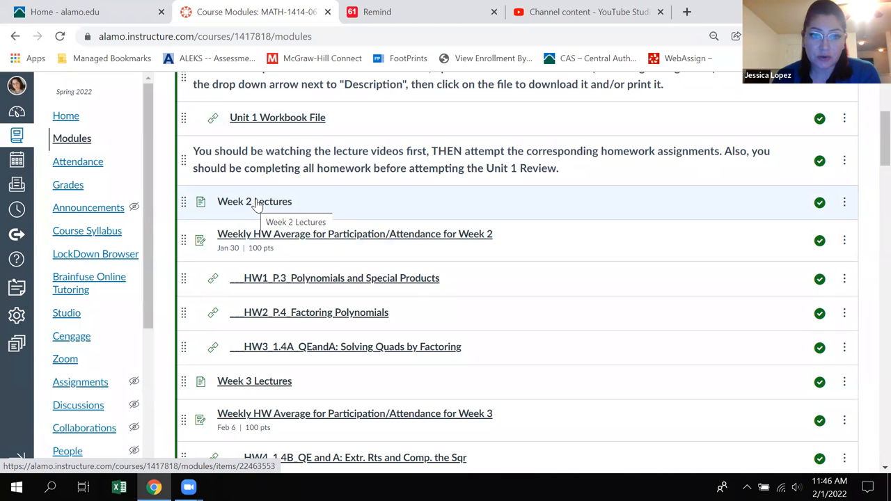
scroll("up", 3)
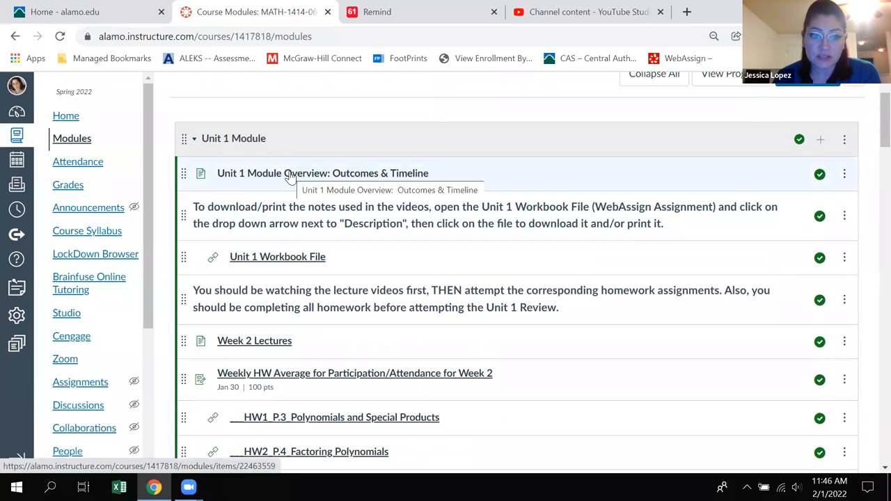
scroll("down", 3)
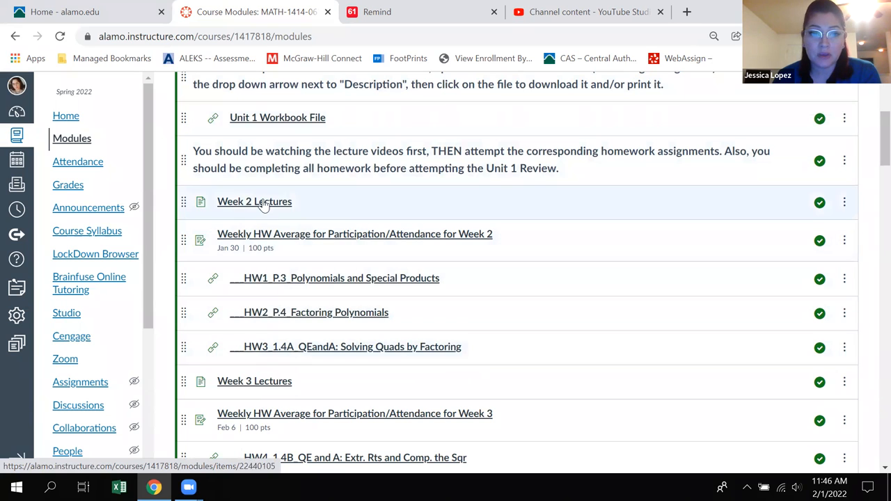
left_click(254, 201)
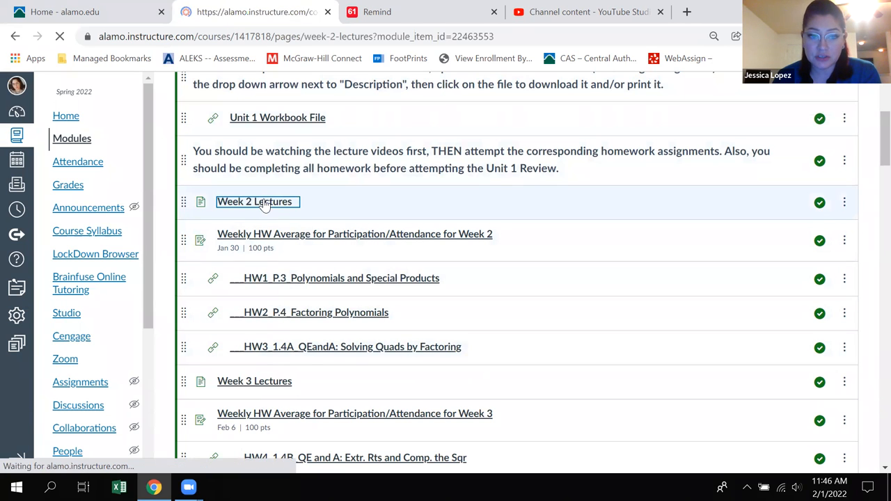
left_click(253, 201)
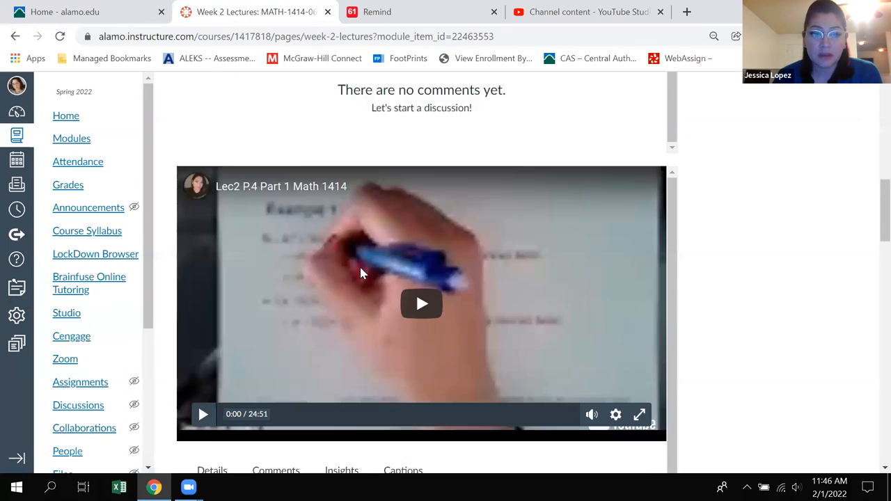
scroll("down", 3)
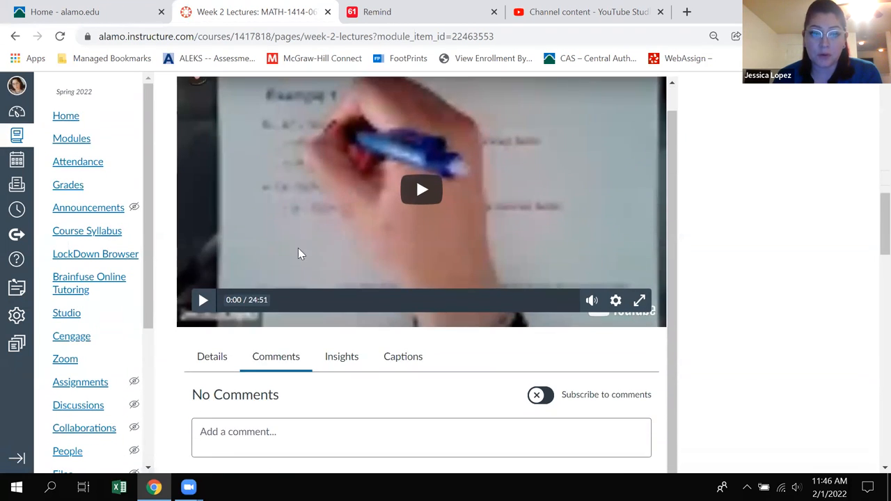
scroll("up", 3)
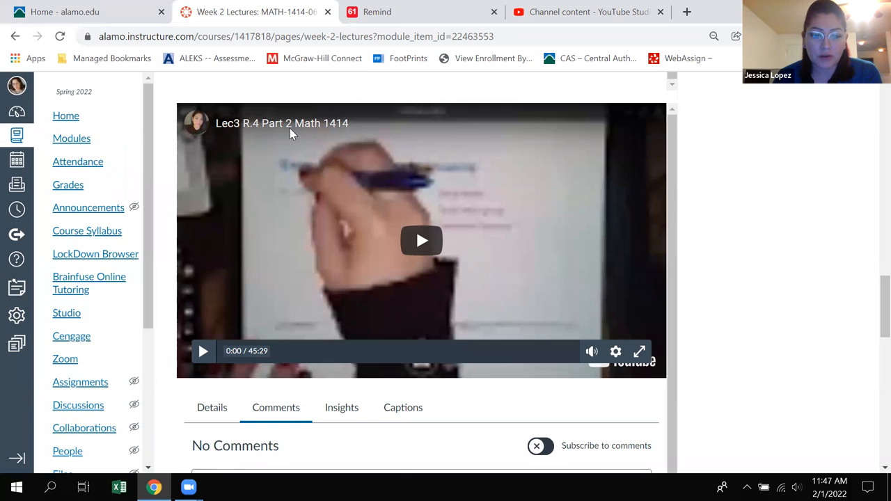
scroll("down", 3)
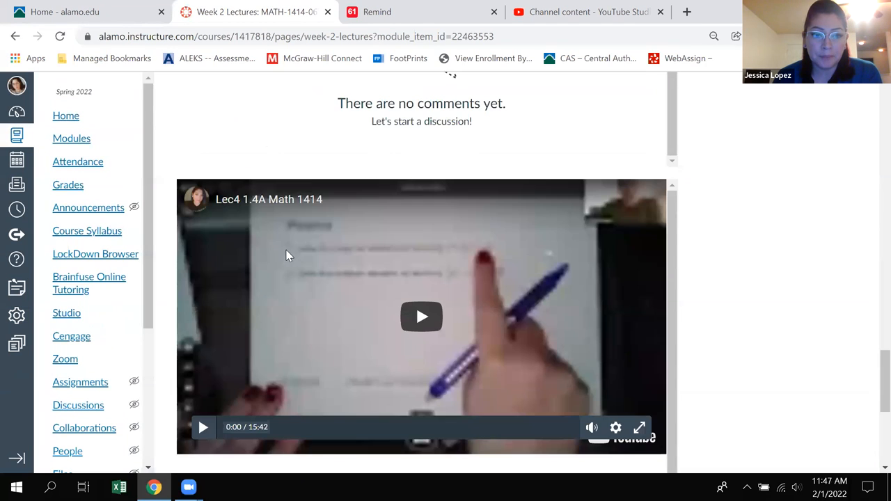
scroll("down", 3)
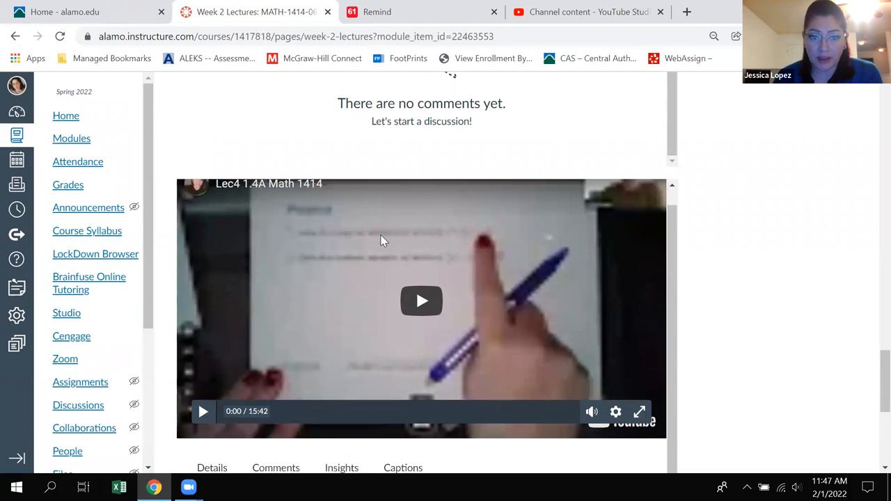
scroll("down", 3)
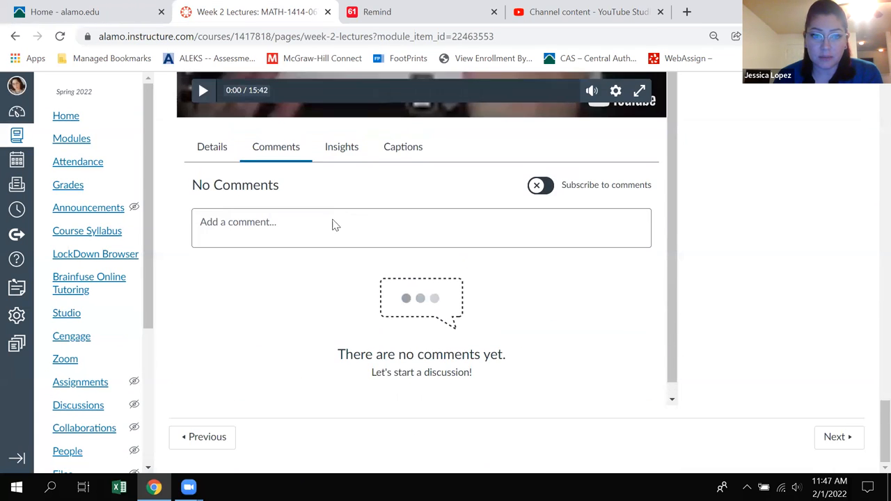
scroll("down", 3)
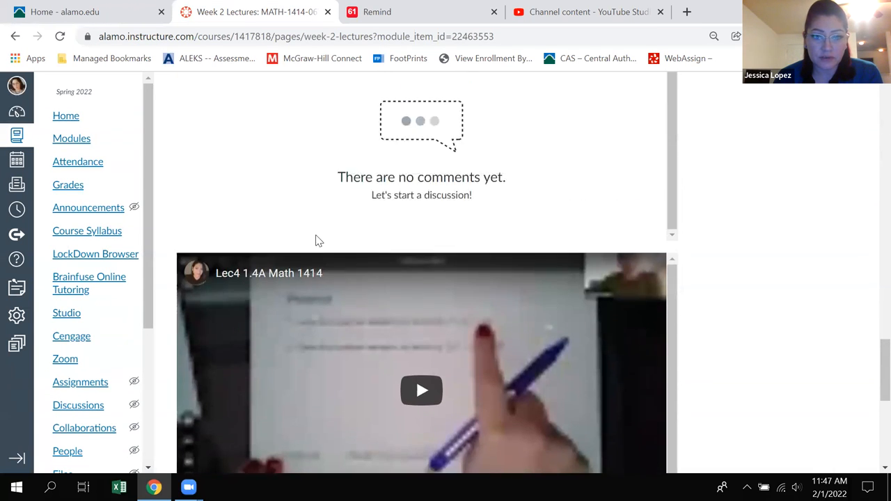
scroll("down", 3)
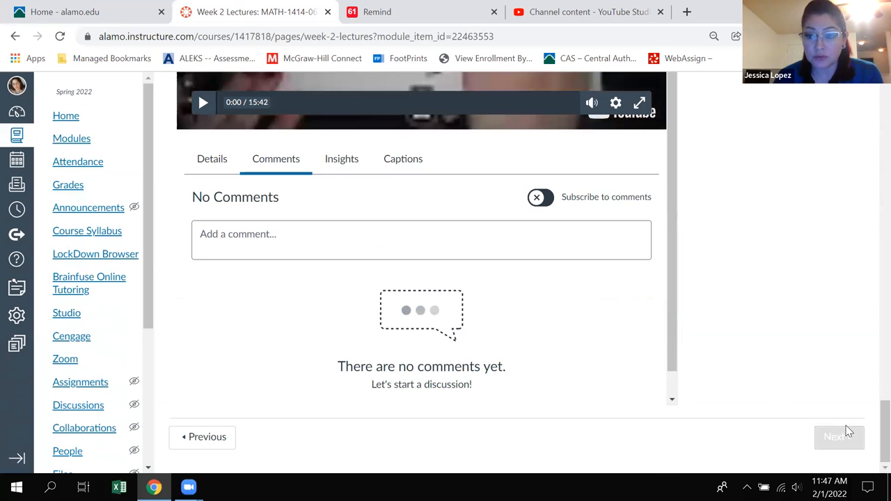
Show the MATH-1414-067 Modules page and scroll through the Unit 1 Module items.
left_click(72, 138)
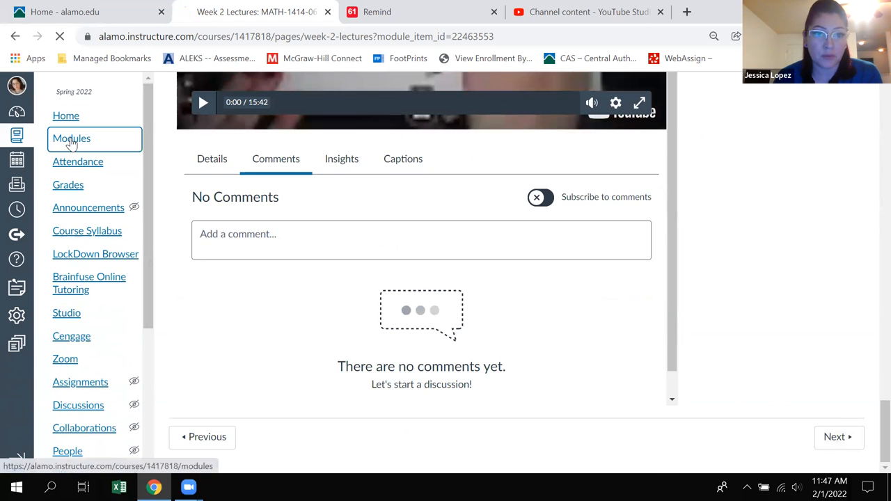
left_click(71, 137)
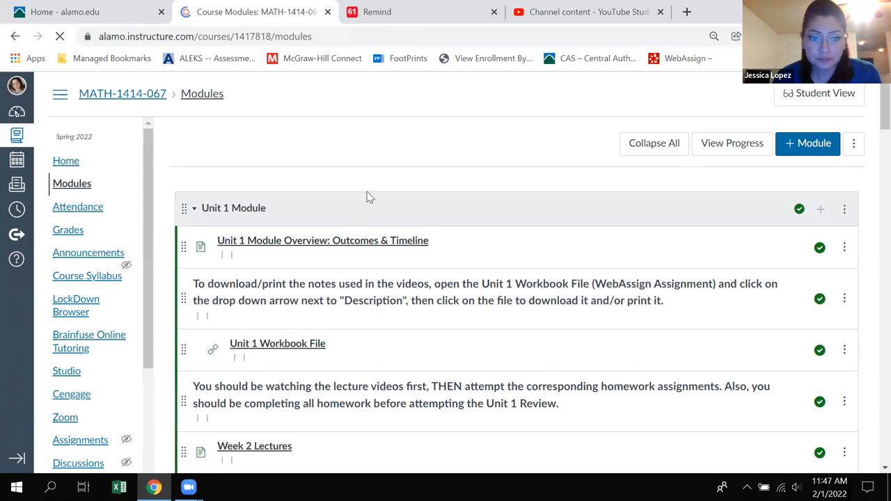
scroll("down", 3)
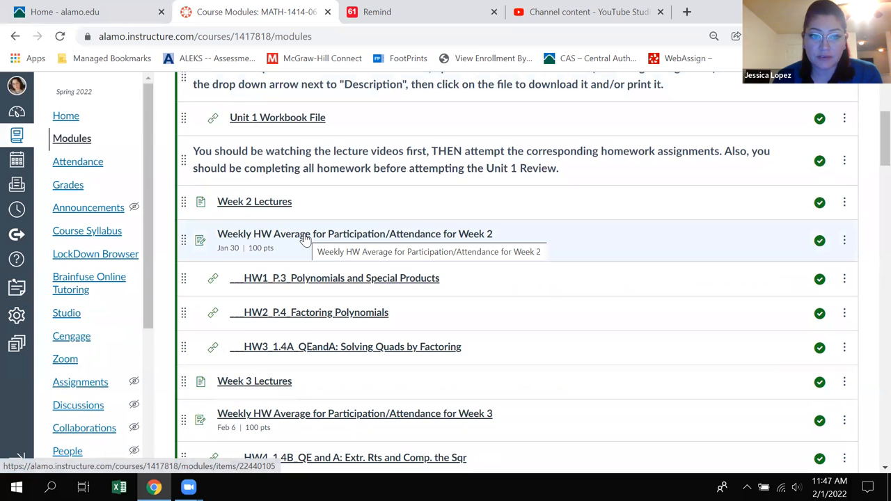
scroll("up", 3)
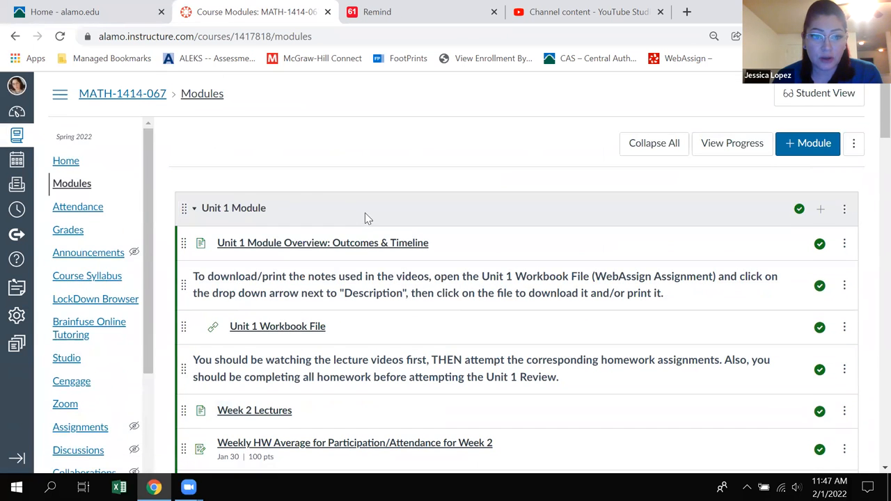
scroll("down", 3)
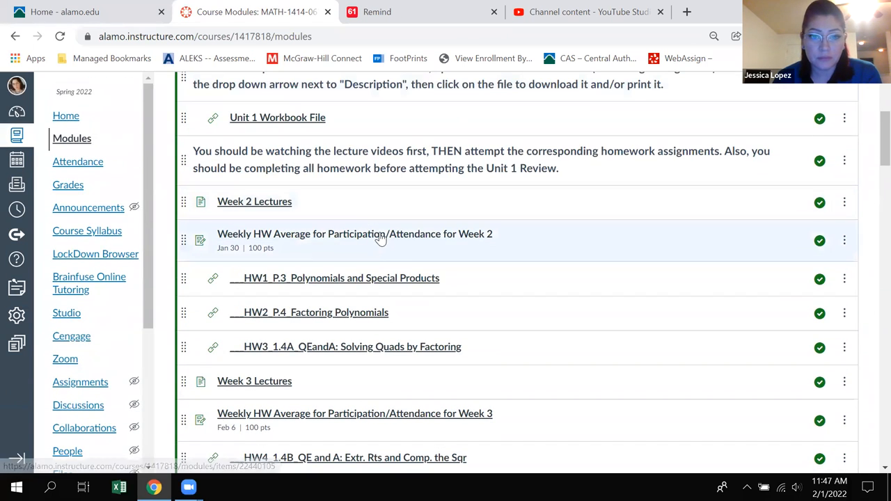
mouse_move(381, 239)
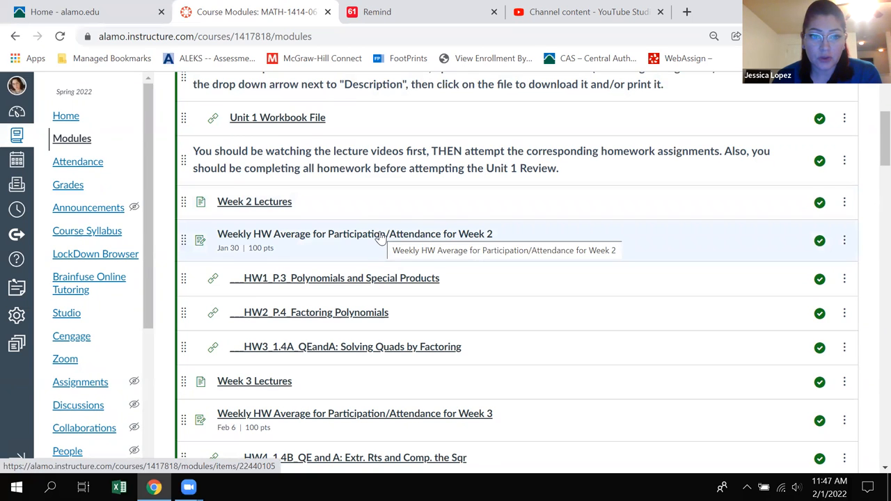
mouse_move(348, 245)
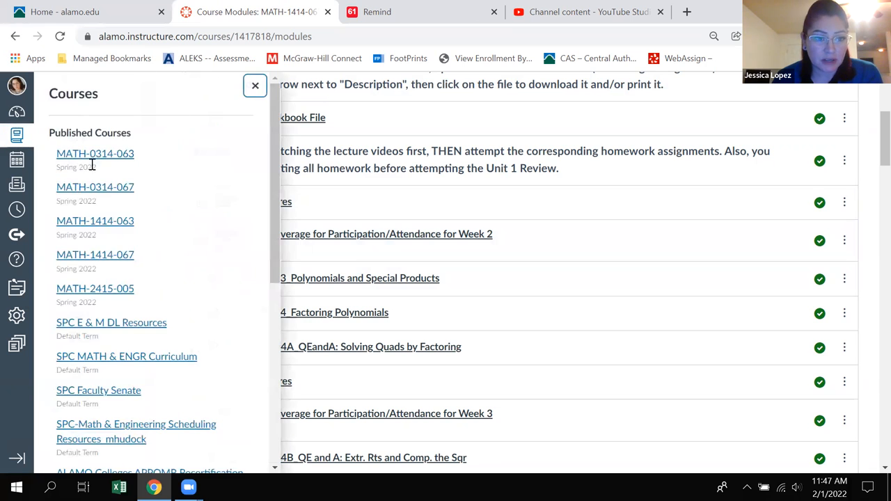
Switch to the MATH-1414-063 course and show its Modules page.
left_click(95, 221)
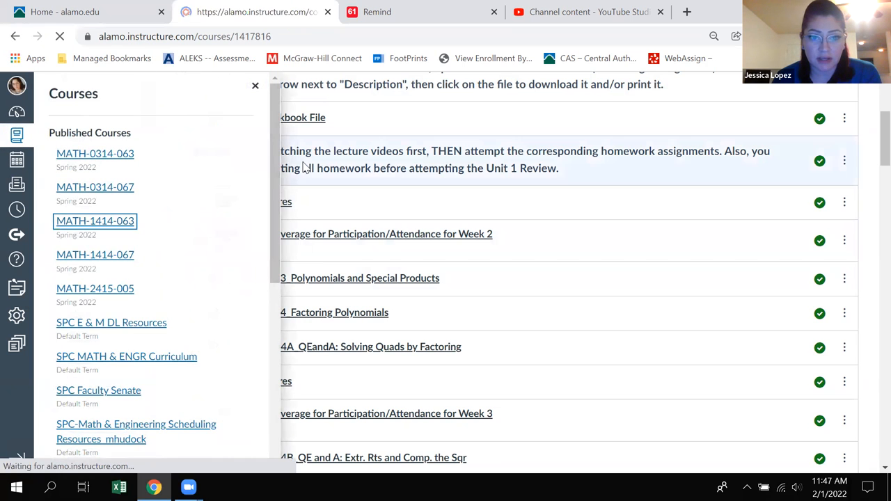
left_click(95, 221)
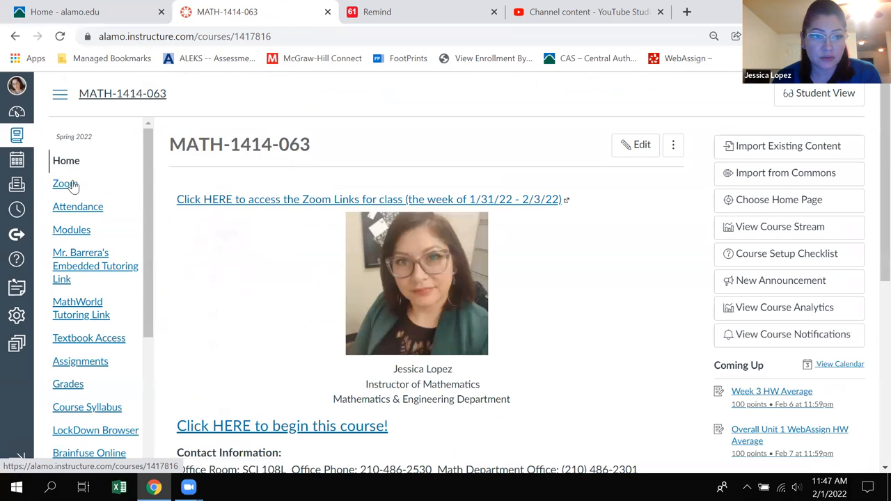
left_click(72, 230)
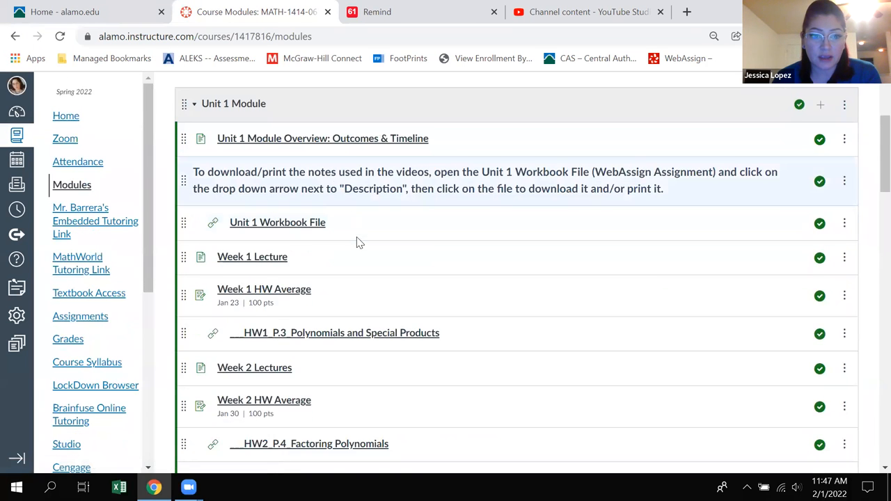
mouse_move(283, 200)
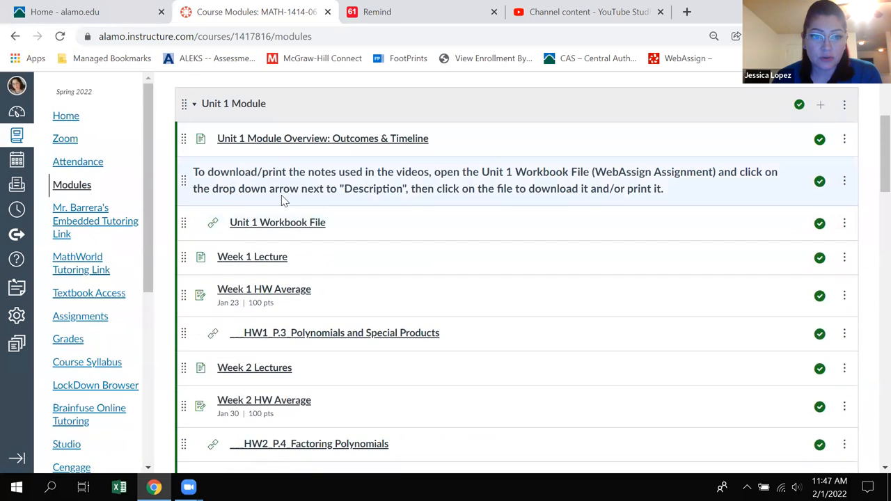
mouse_move(252, 256)
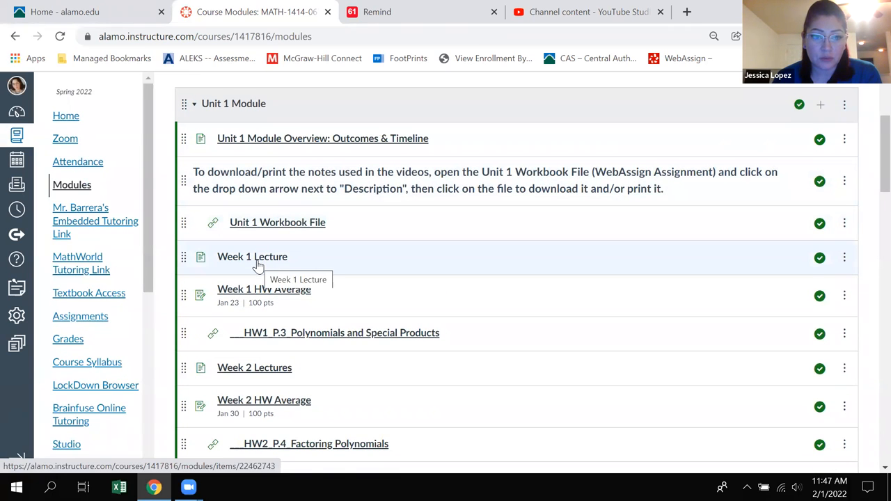
Scroll to the Week 1–3 HW Average items and open Week 2 HW Average.
scroll("down", 3)
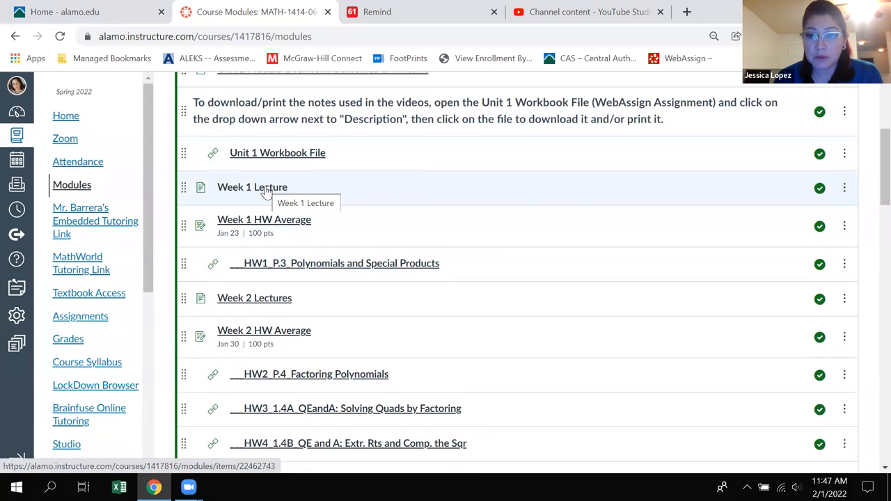
mouse_move(272, 195)
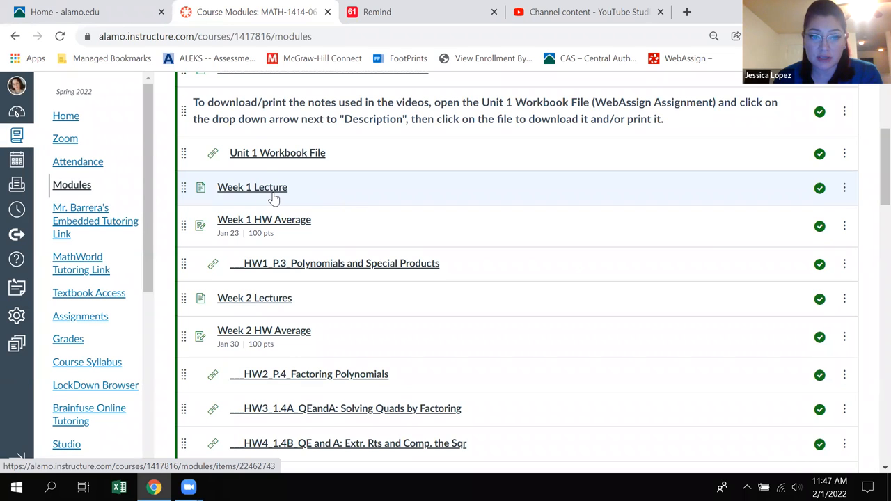
mouse_move(261, 192)
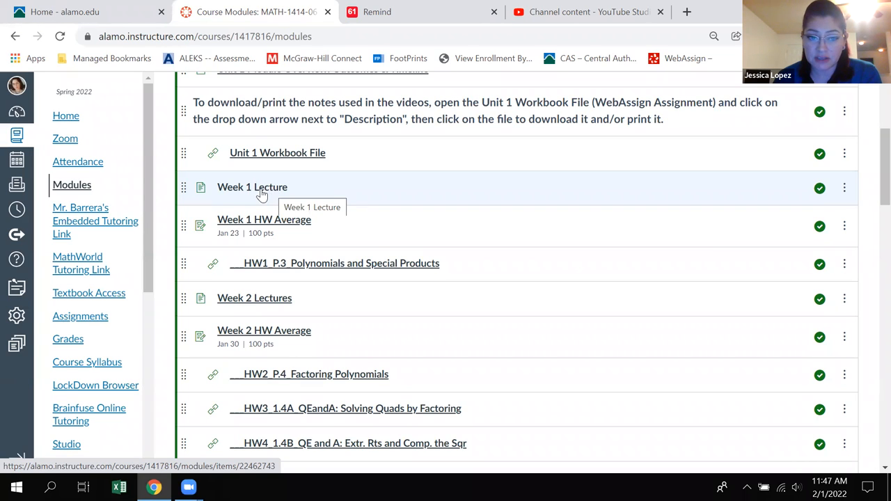
mouse_move(271, 227)
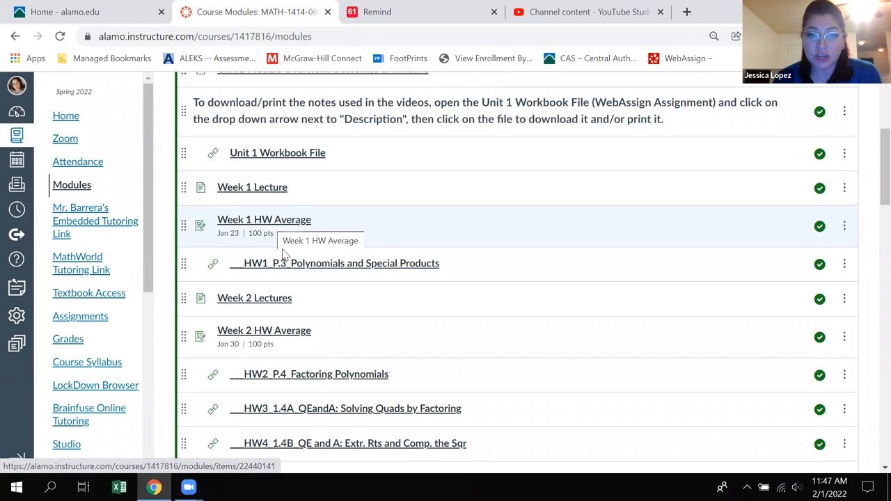
mouse_move(308, 266)
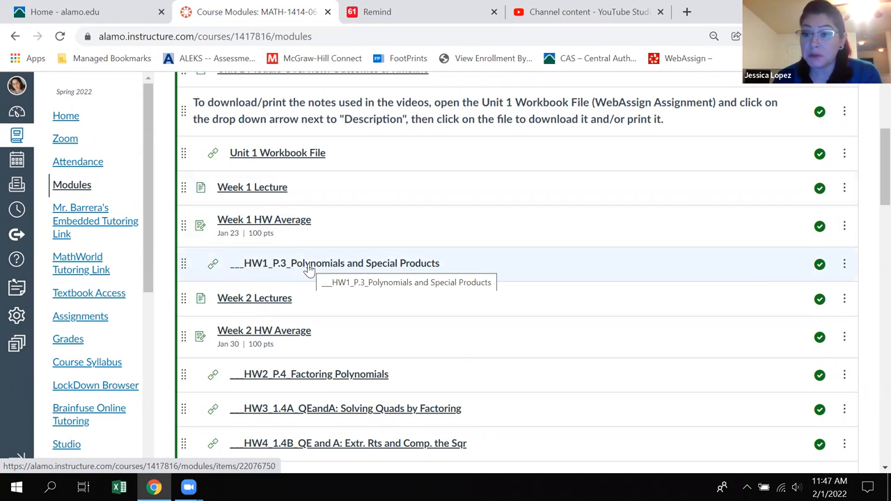
scroll("down", 3)
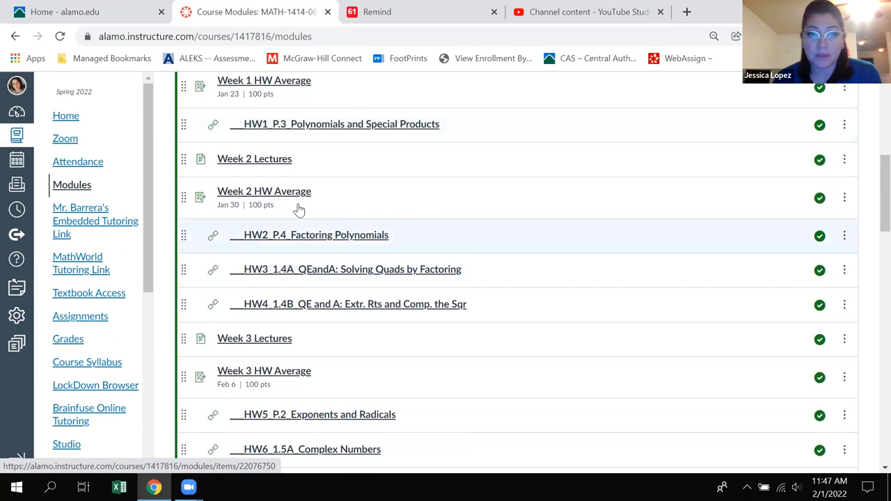
mouse_move(299, 308)
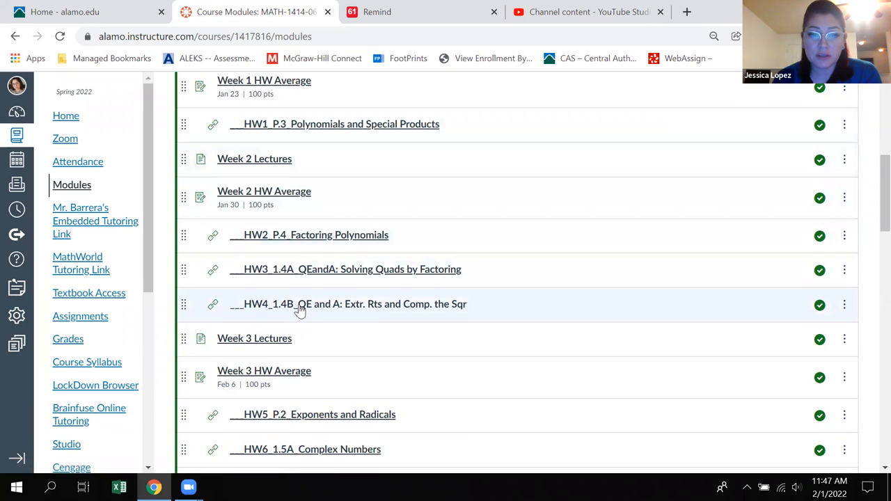
mouse_move(255, 159)
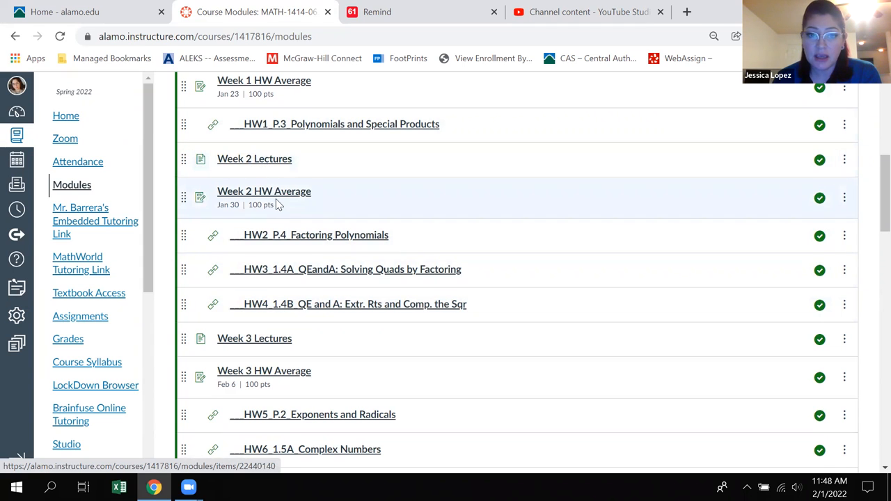
mouse_move(264, 191)
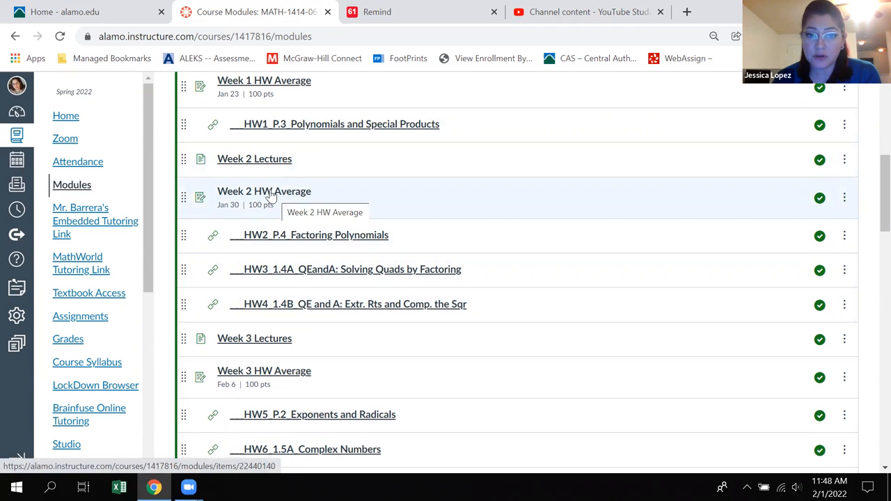
mouse_move(252, 202)
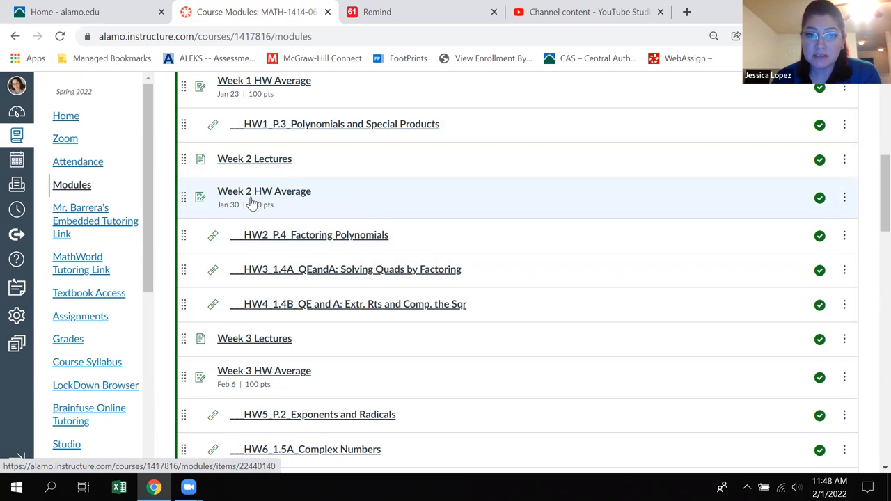
mouse_move(264, 191)
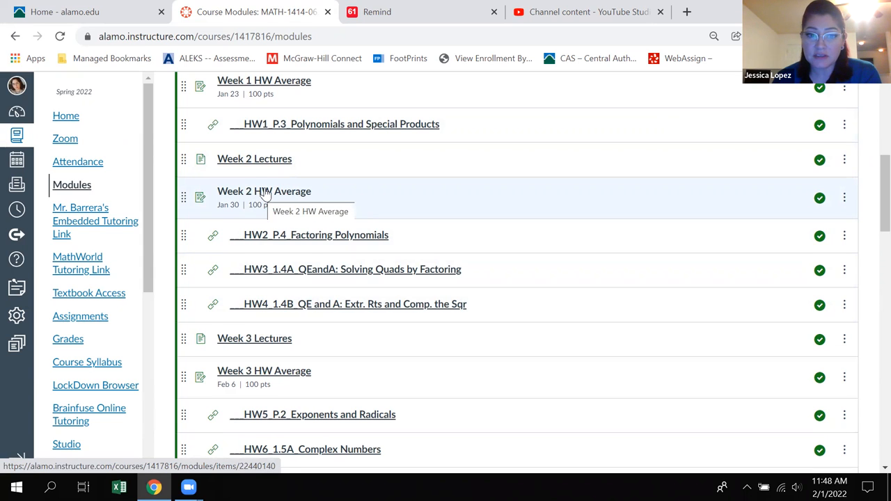
mouse_move(263, 197)
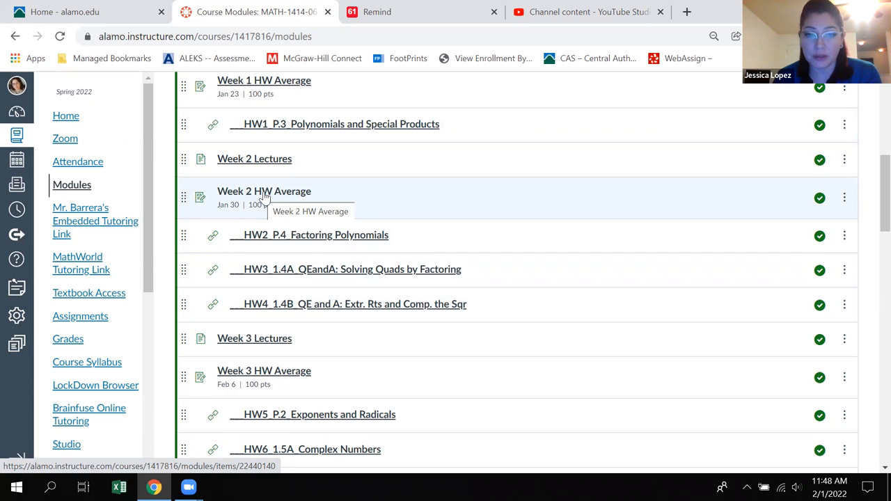
left_click(264, 191)
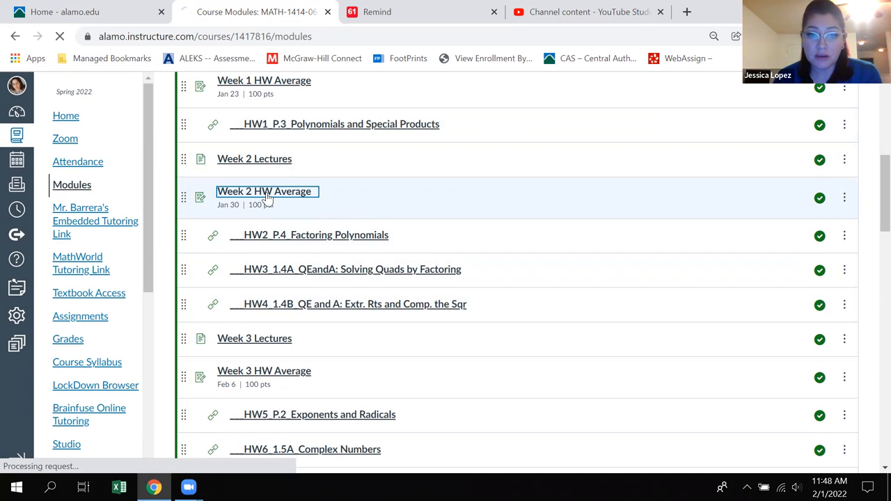
left_click(263, 191)
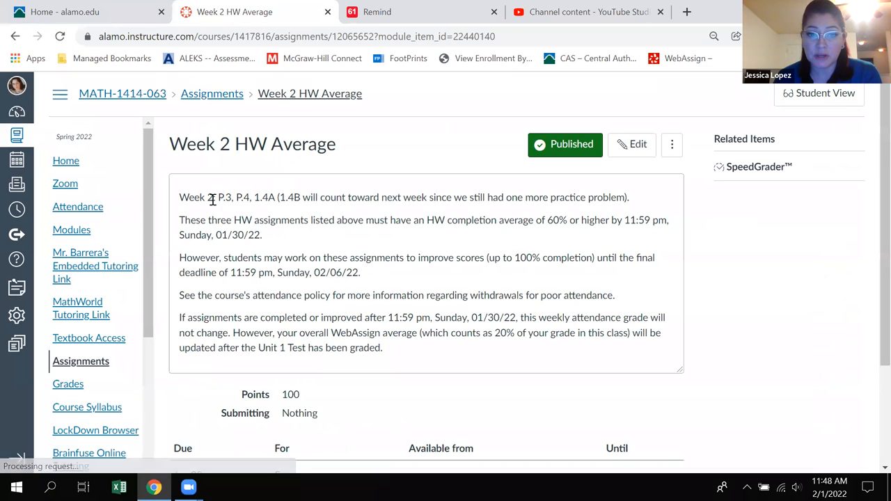
left_click_drag(215, 197, 263, 235)
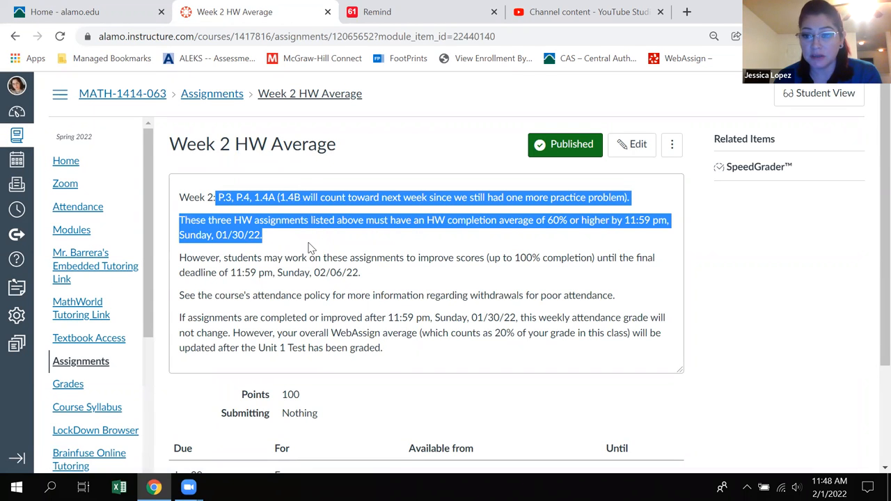
scroll("down", 3)
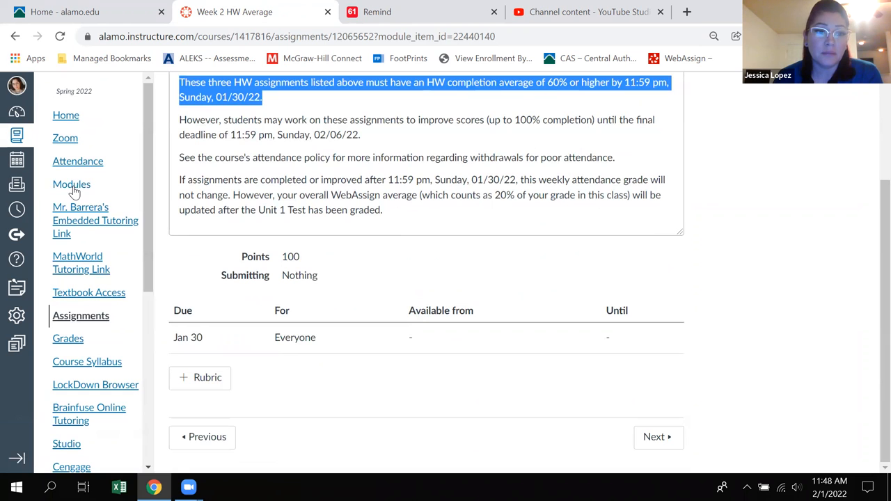
left_click(72, 184)
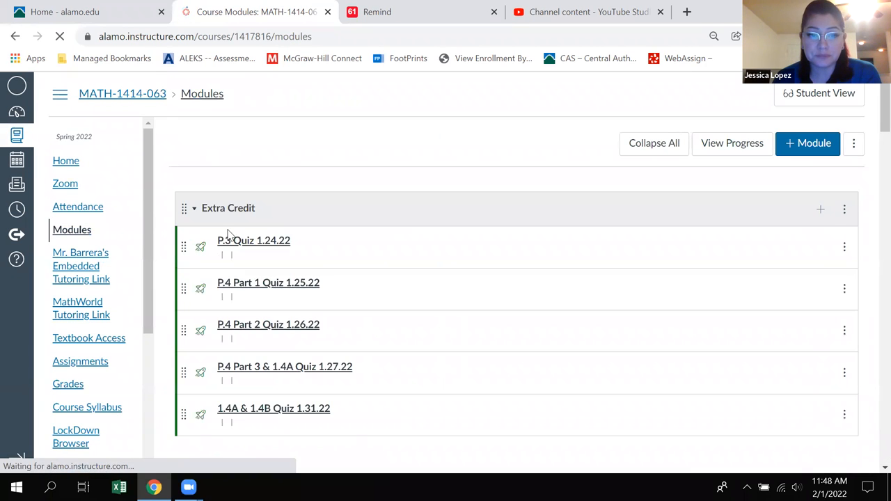
Scroll down to the Week 3 items and open Week 3 Lectures.
scroll("down", 3)
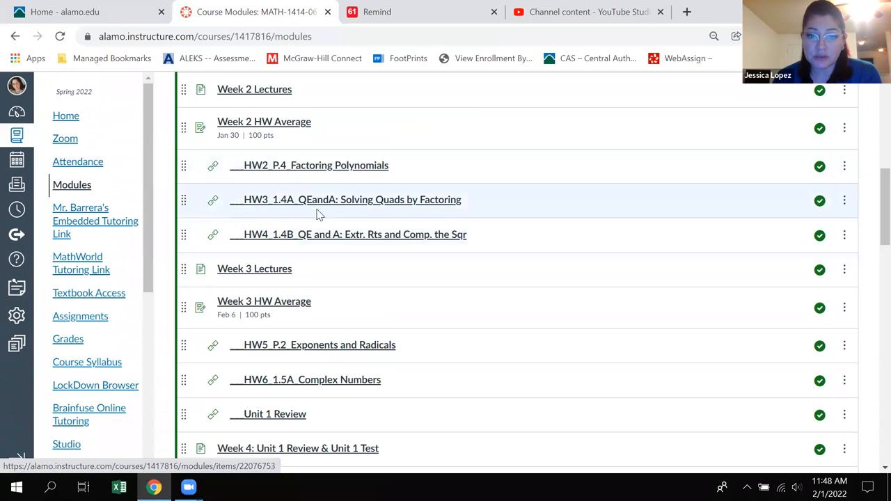
mouse_move(277, 125)
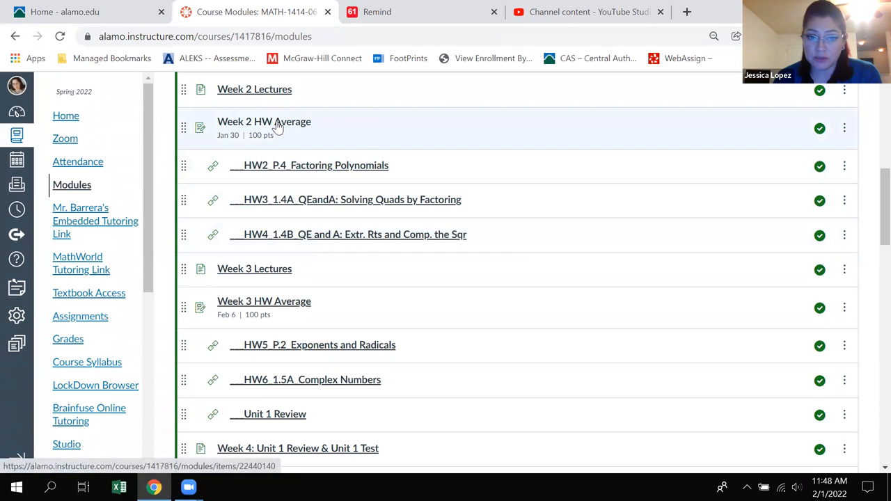
mouse_move(293, 234)
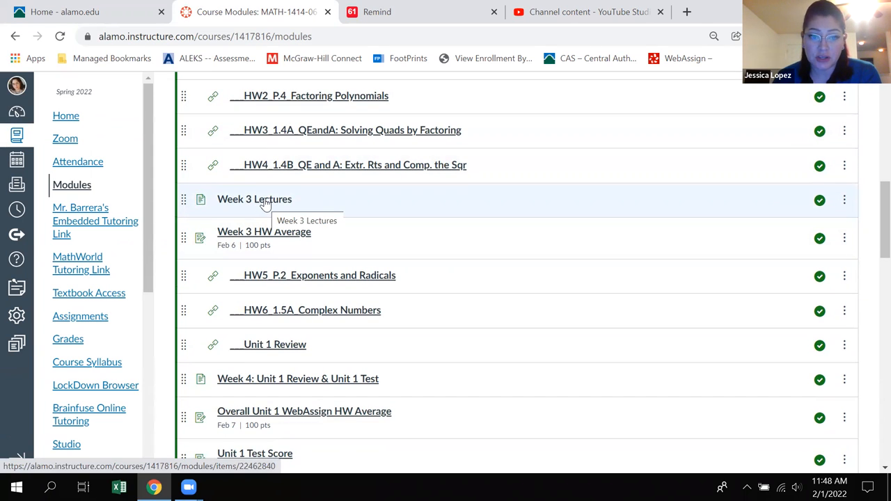
mouse_move(297, 283)
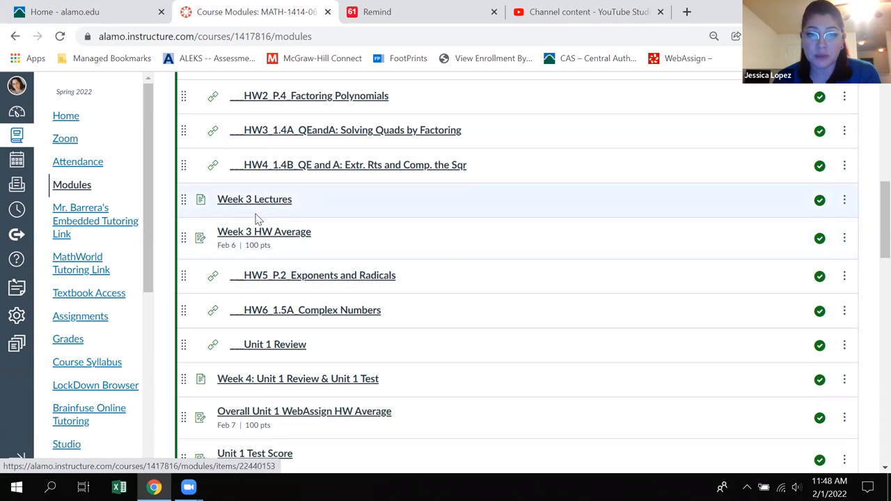
mouse_move(254, 199)
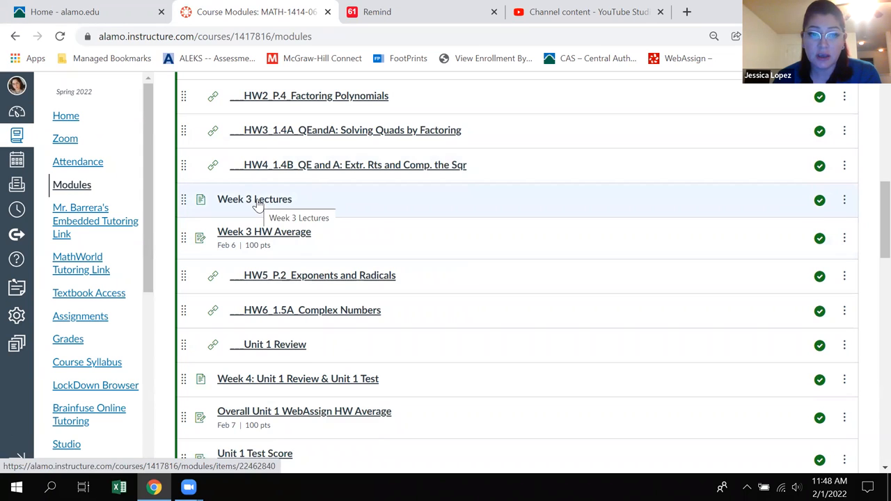
left_click(254, 199)
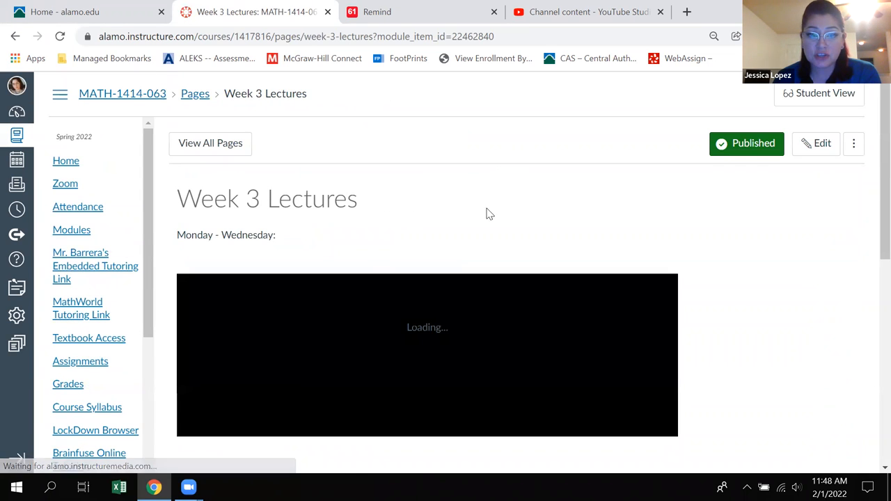
Review the Week 3 Lectures page, highlighting 'Wednesday', then go back to Modules.
scroll("down", 3)
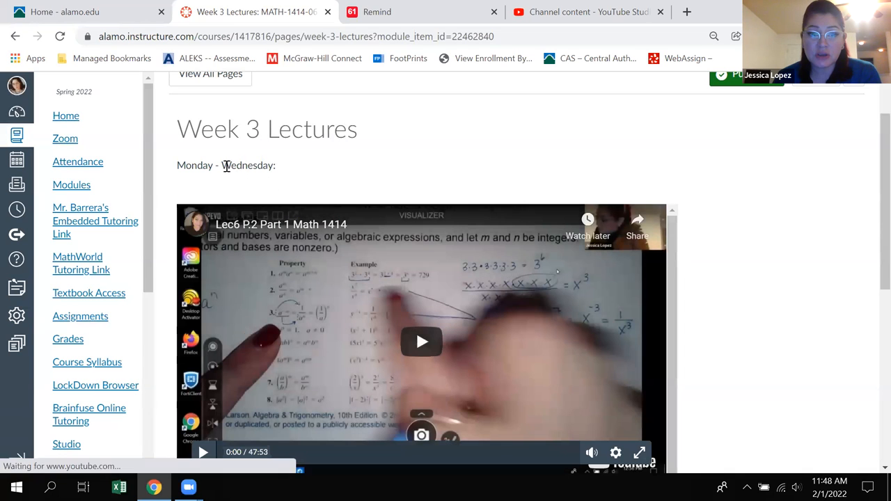
double_click(251, 165)
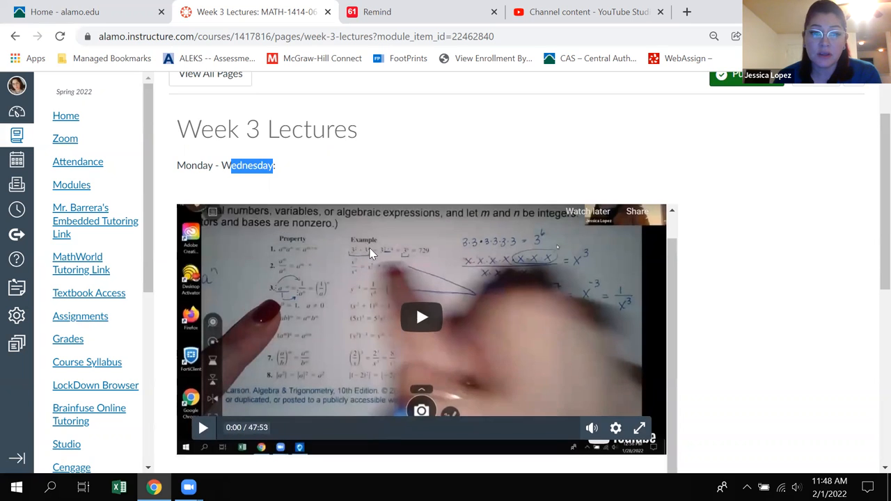
scroll("down", 3)
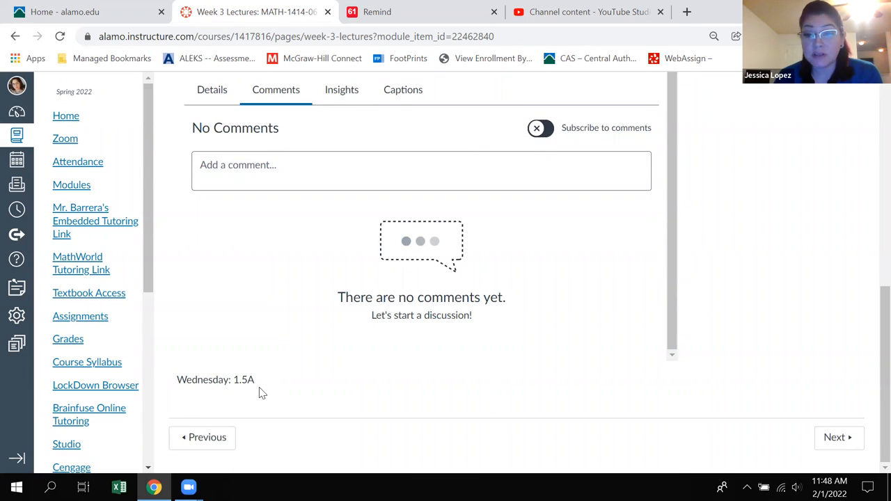
mouse_move(268, 379)
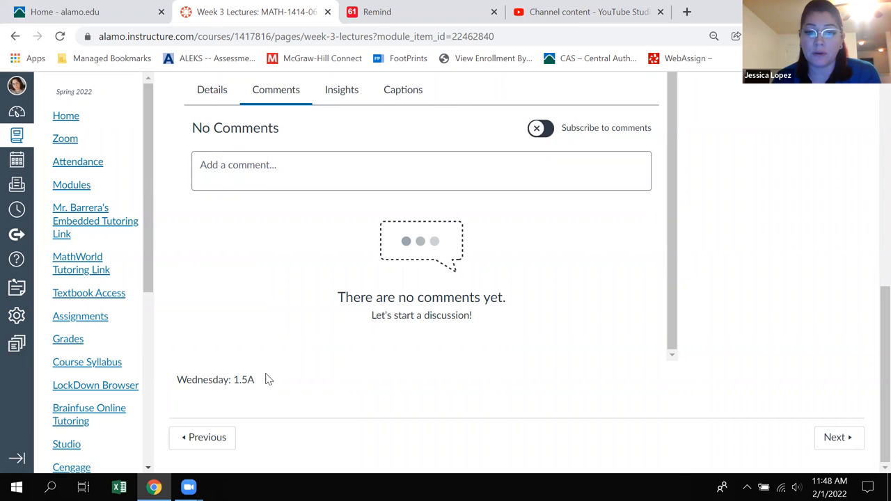
mouse_move(283, 372)
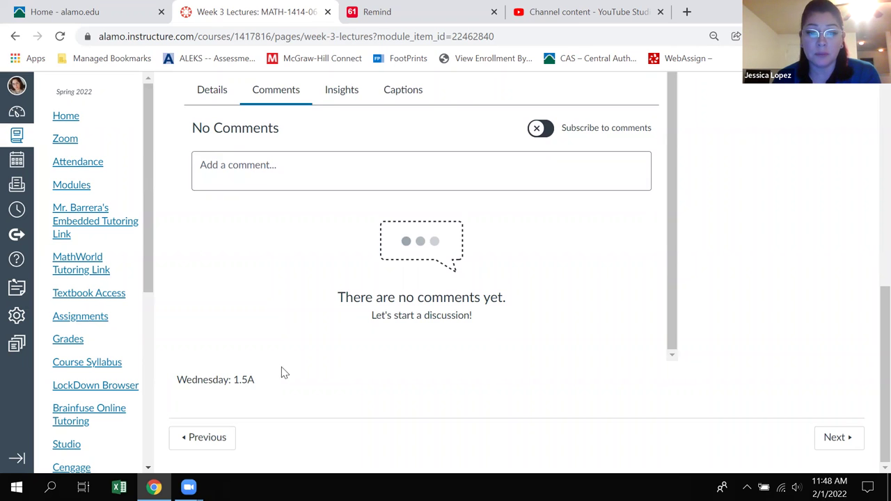
mouse_move(282, 379)
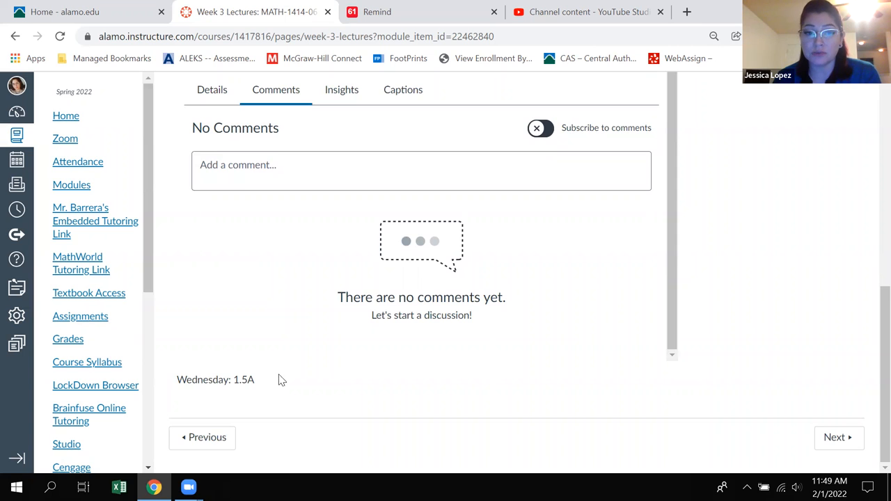
scroll("up", 3)
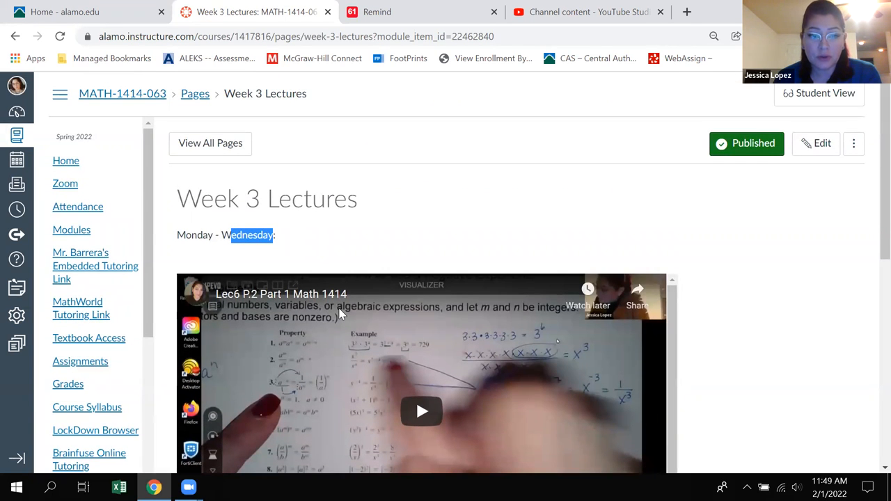
mouse_move(273, 304)
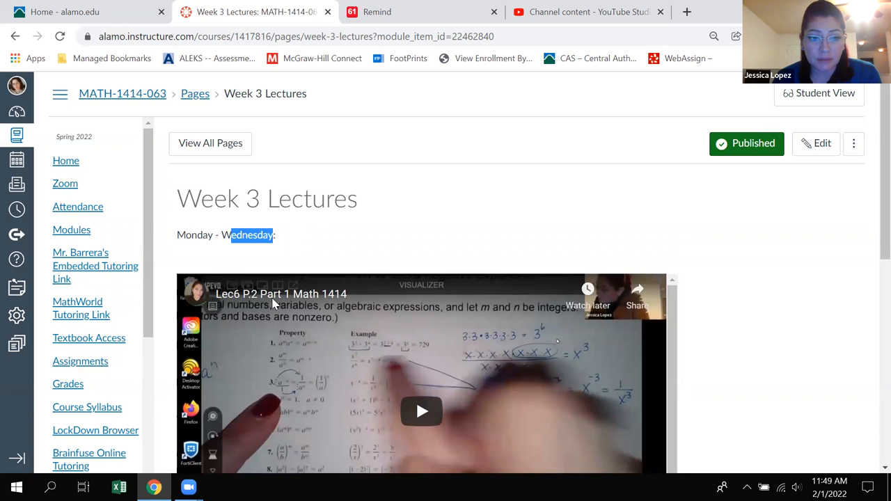
scroll("down", 3)
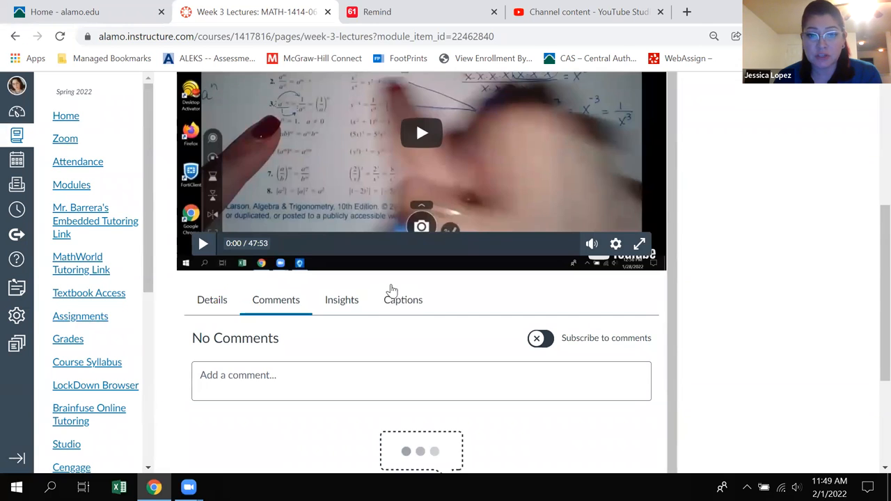
scroll("down", 3)
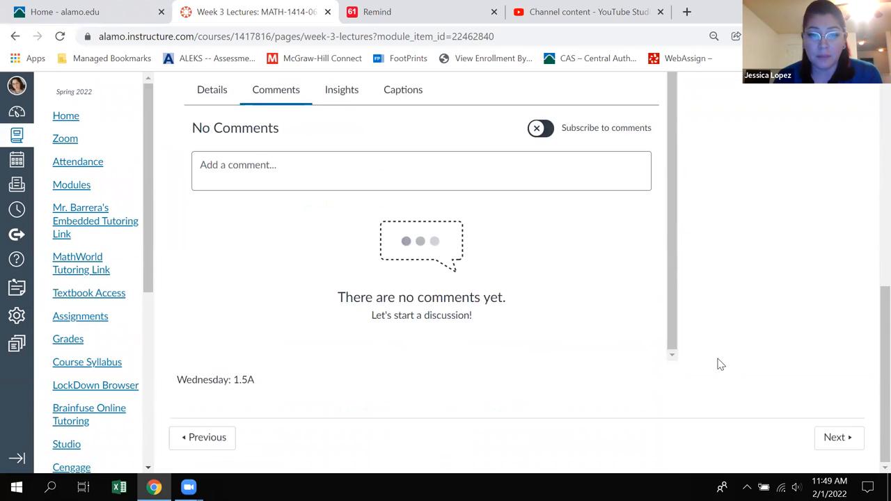
mouse_move(15, 234)
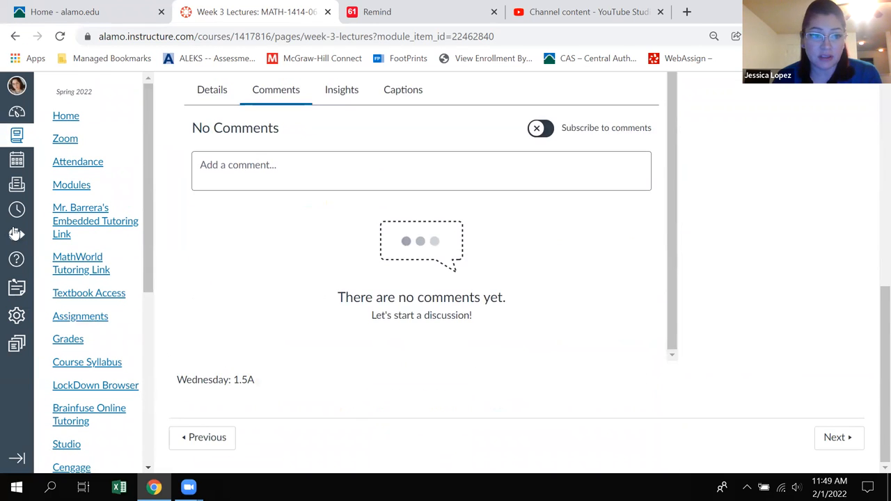
left_click(71, 185)
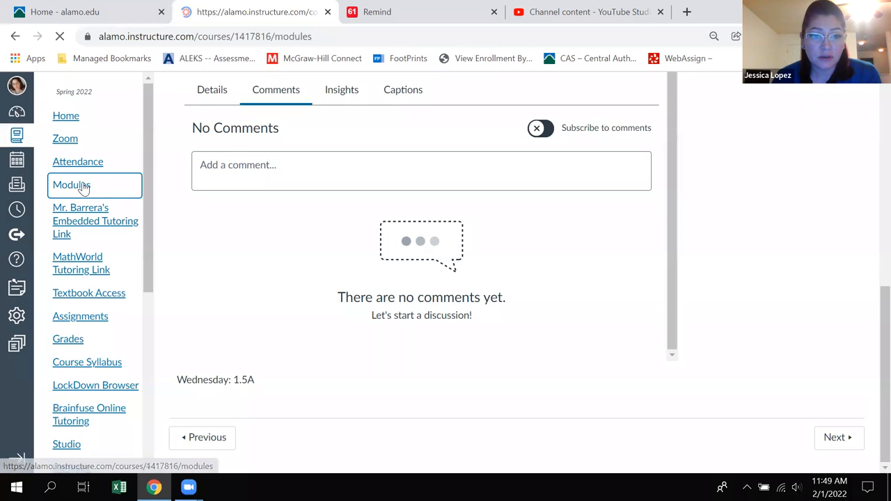
left_click(72, 184)
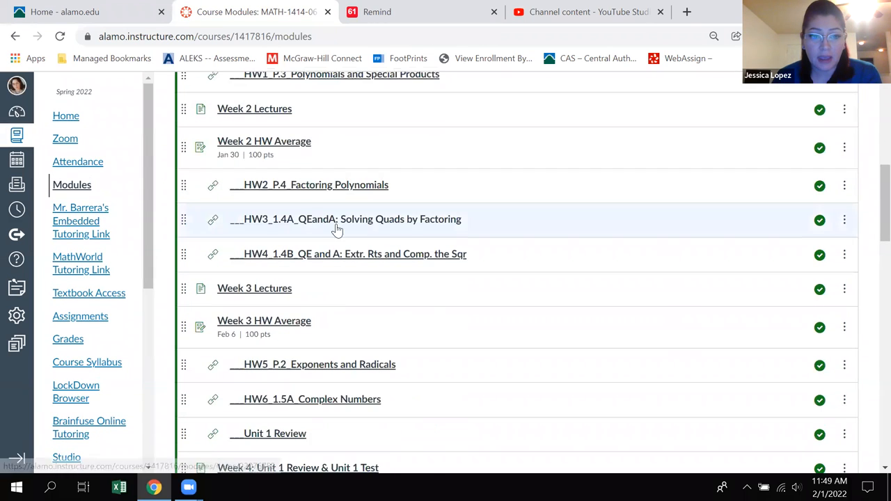
mouse_move(272, 144)
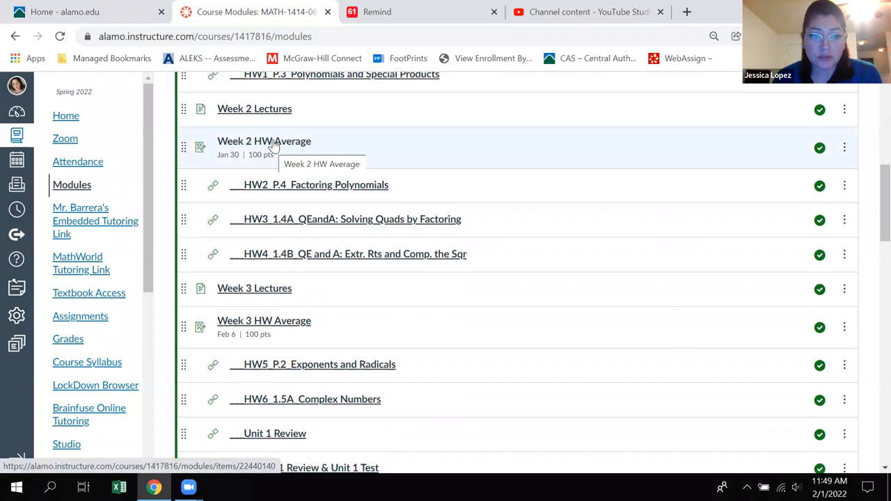
scroll("down", 3)
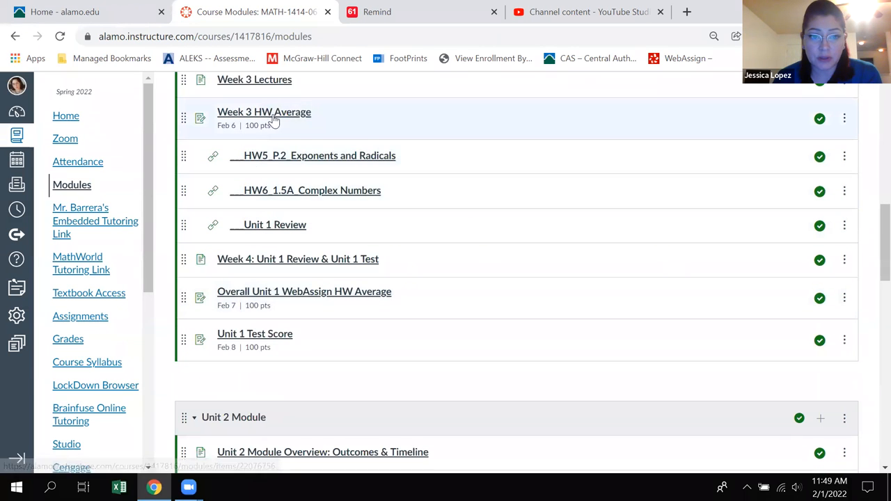
mouse_move(284, 158)
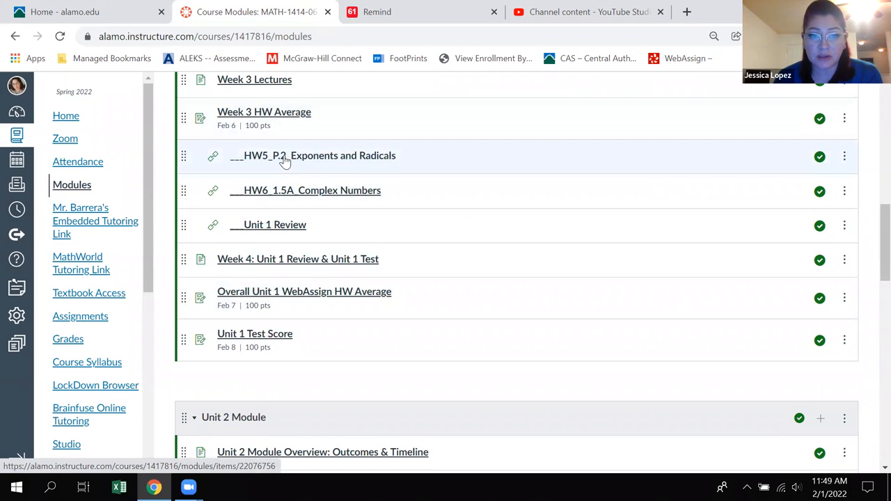
mouse_move(282, 200)
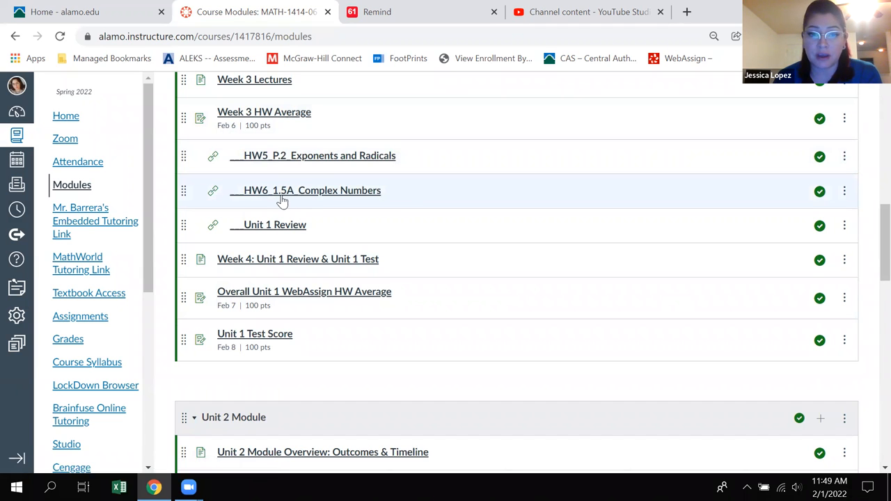
mouse_move(275, 233)
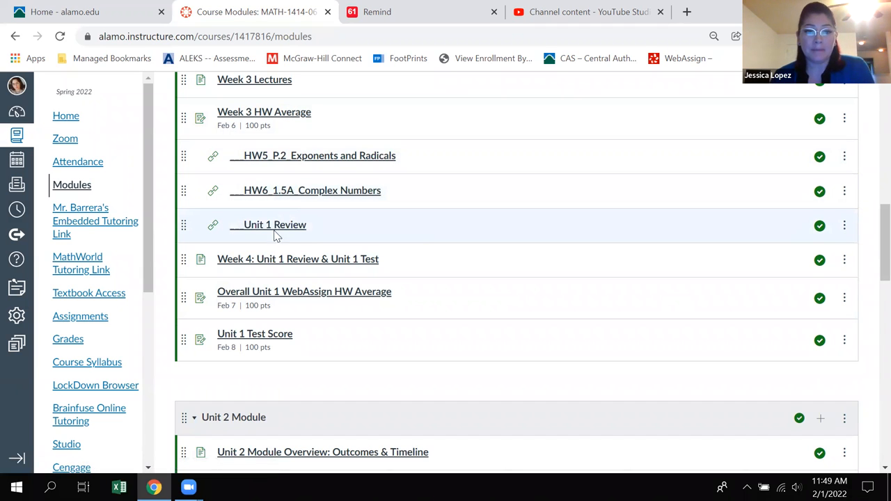
mouse_move(187, 224)
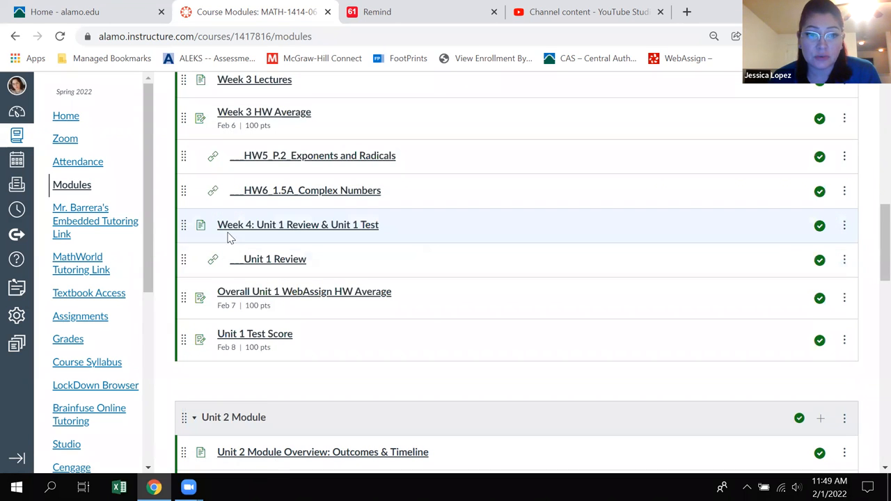
mouse_move(275, 258)
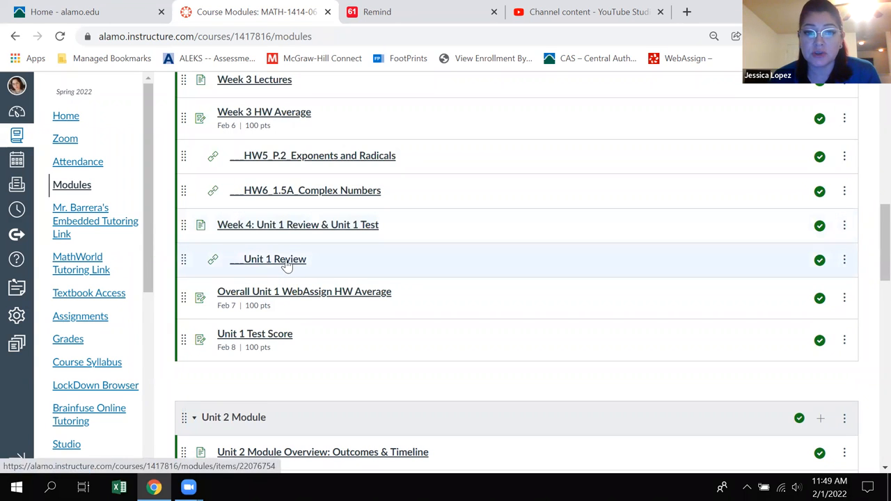
mouse_move(354, 296)
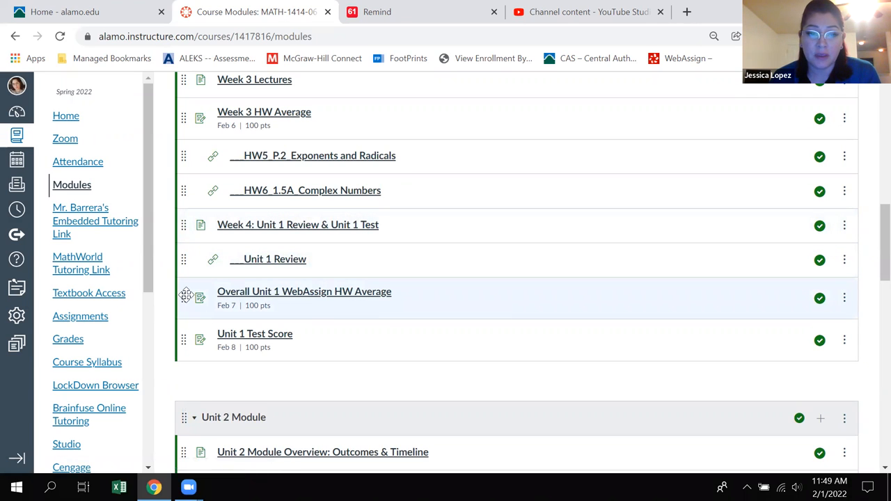
scroll("down", 3)
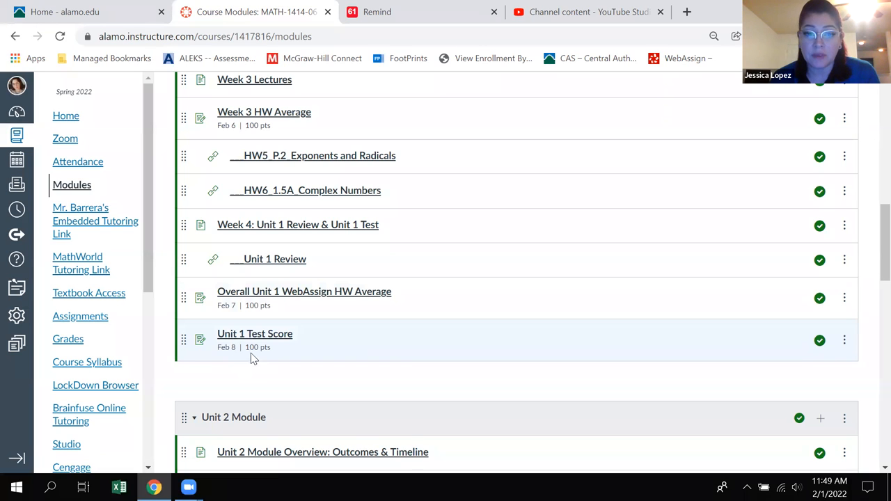
mouse_move(310, 299)
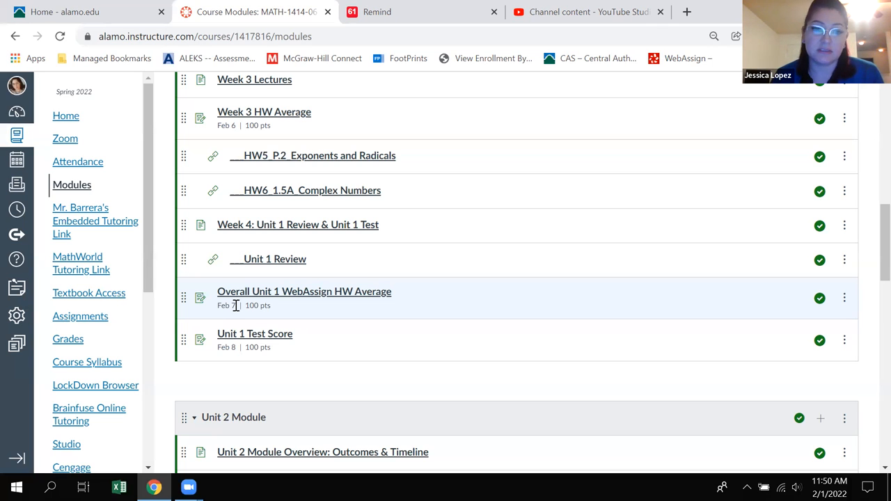
mouse_move(305, 291)
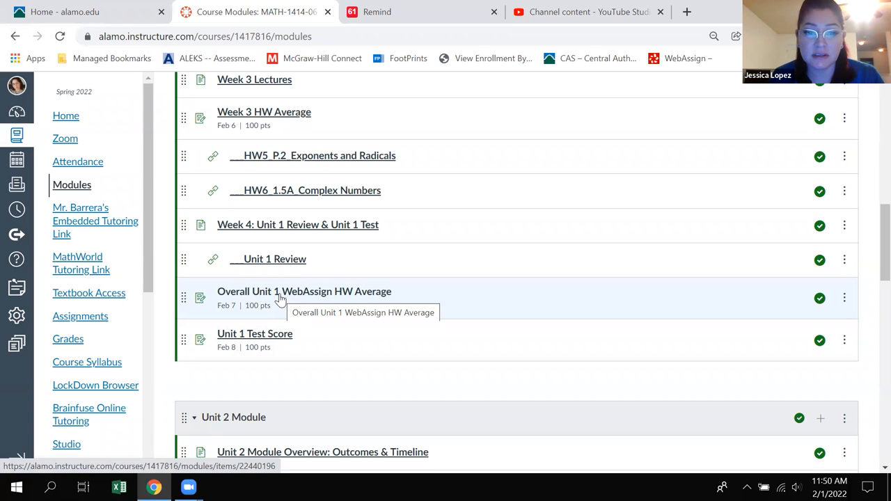
mouse_move(400, 378)
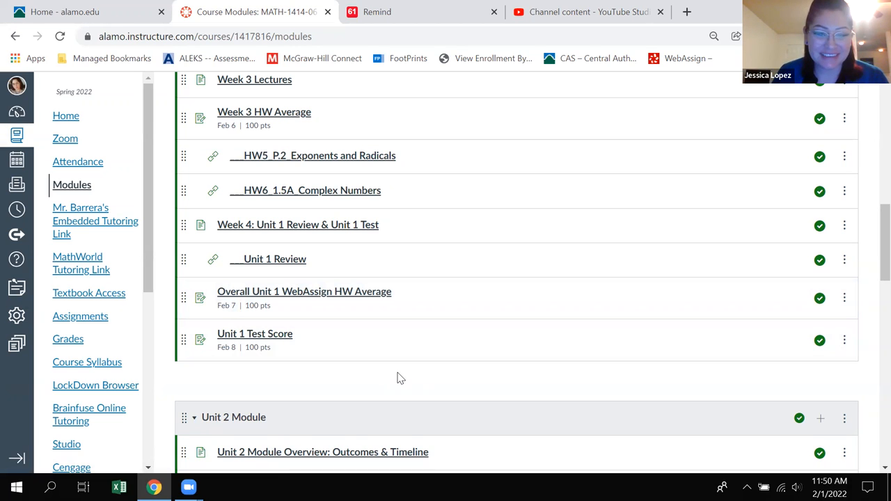
mouse_move(255, 334)
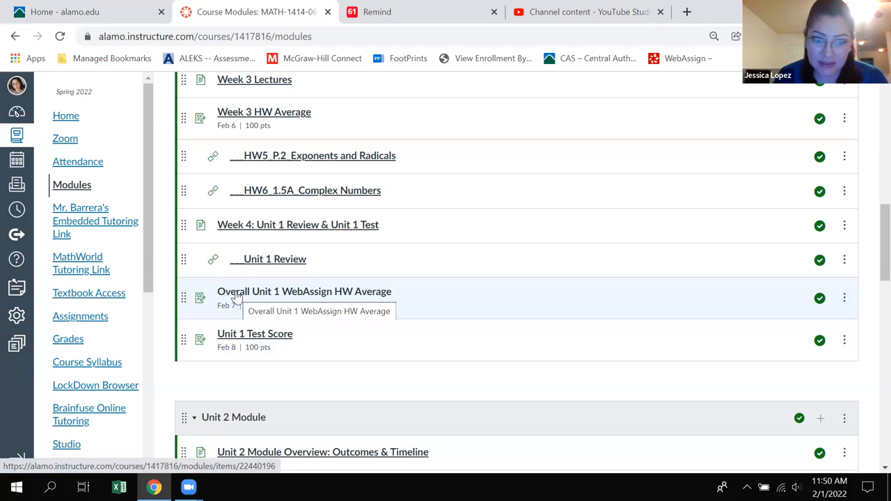
mouse_move(255, 297)
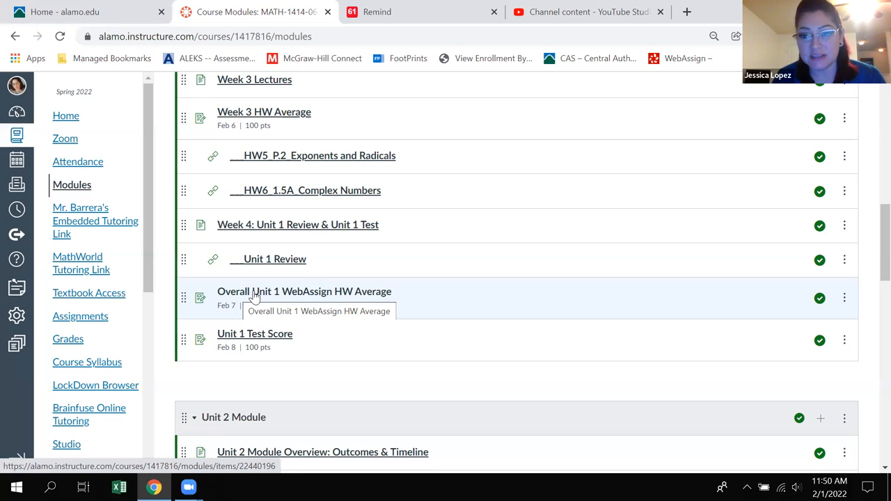
scroll("down", 3)
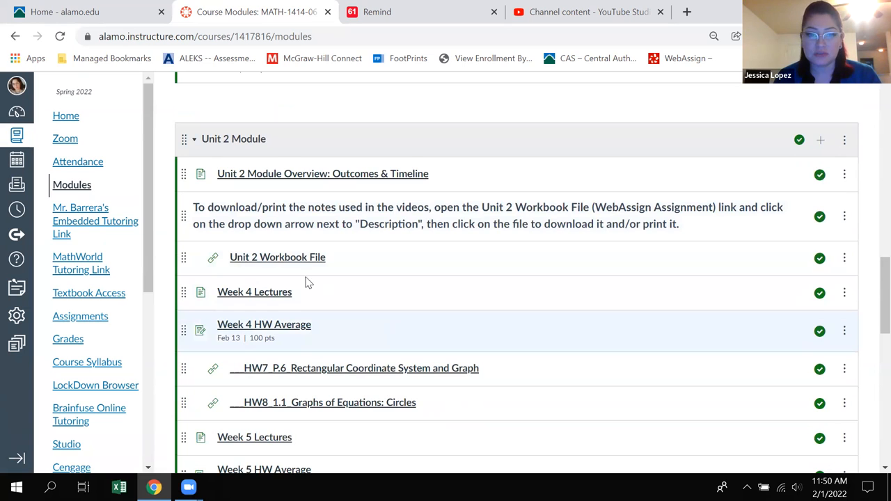
scroll("up", 3)
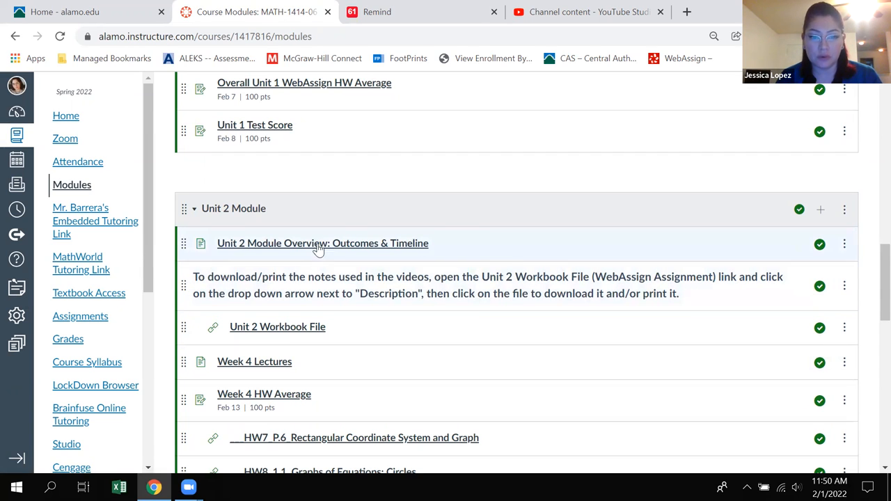
mouse_move(399, 247)
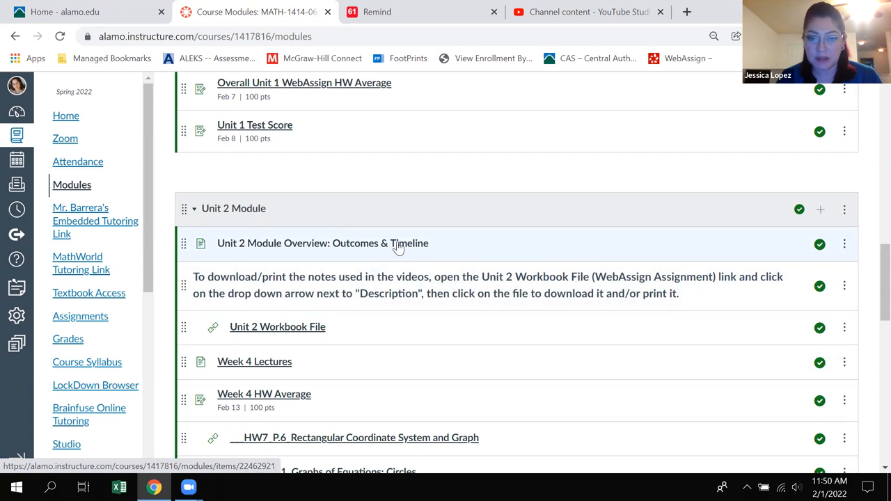
left_click(323, 243)
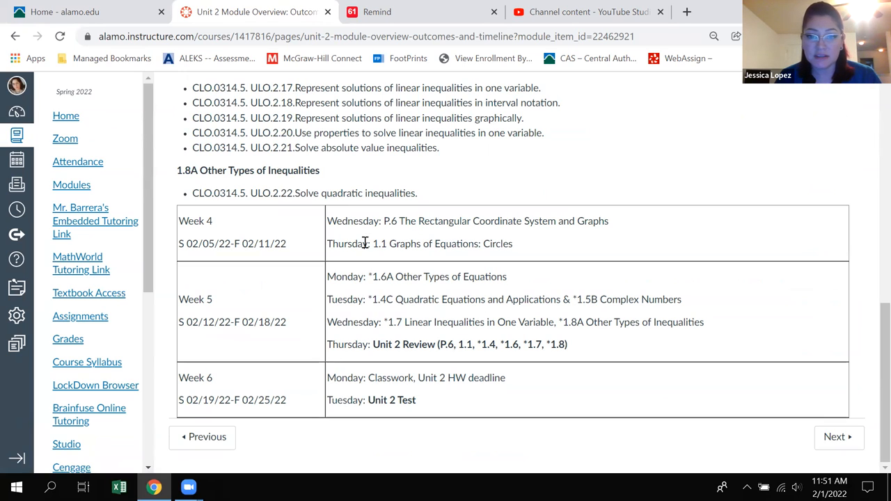
mouse_move(369, 292)
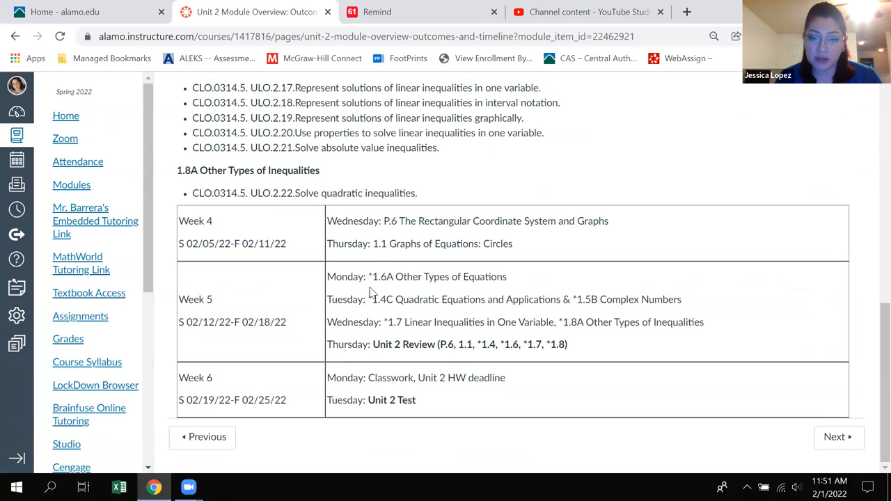
mouse_move(399, 385)
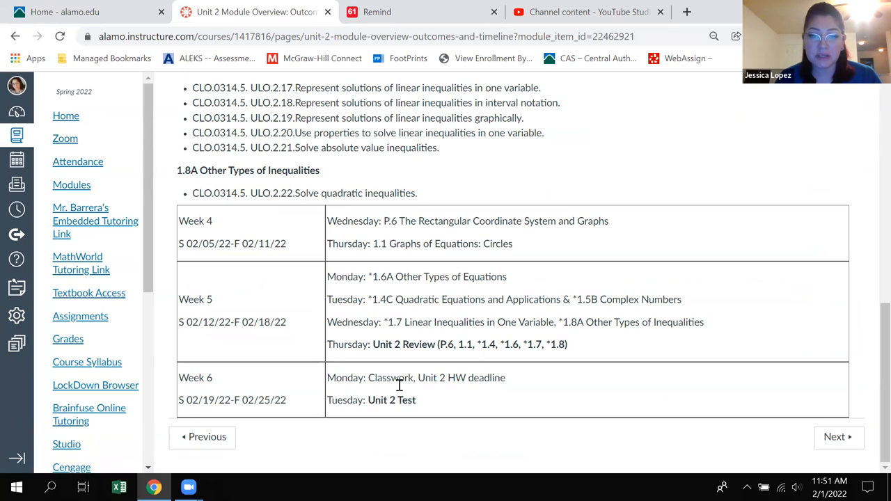
mouse_move(627, 359)
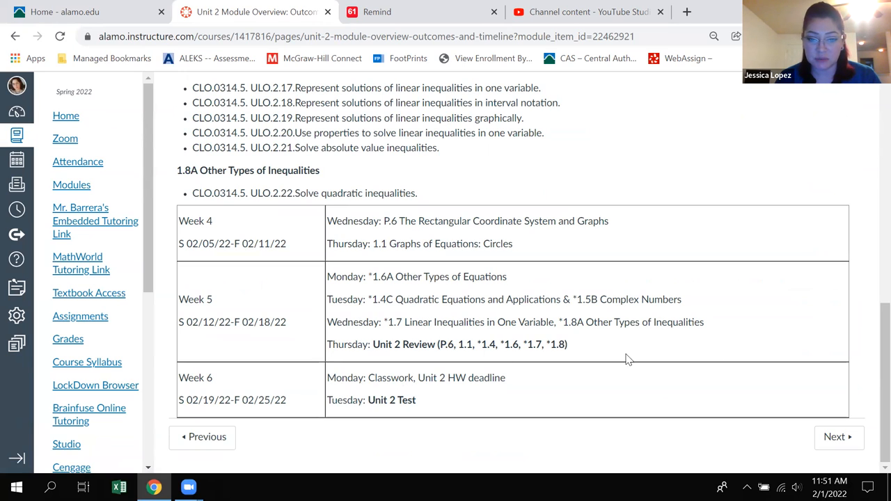
mouse_move(420, 404)
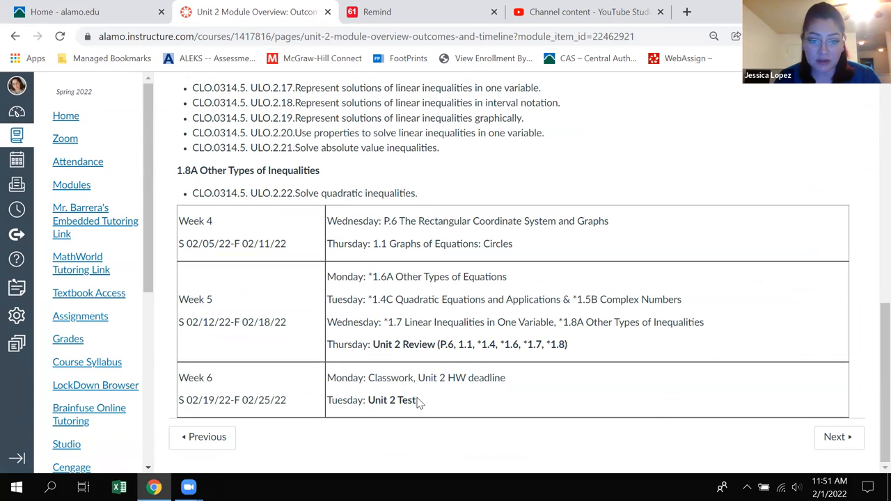
mouse_move(432, 394)
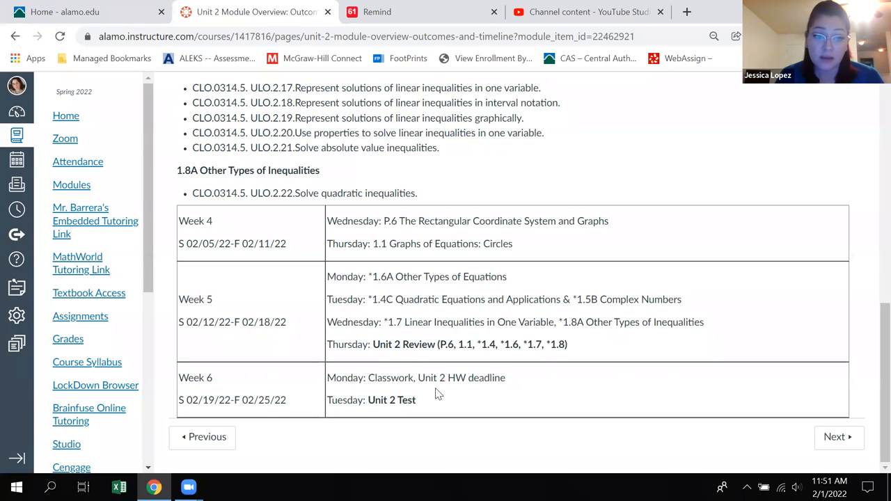
mouse_move(221, 393)
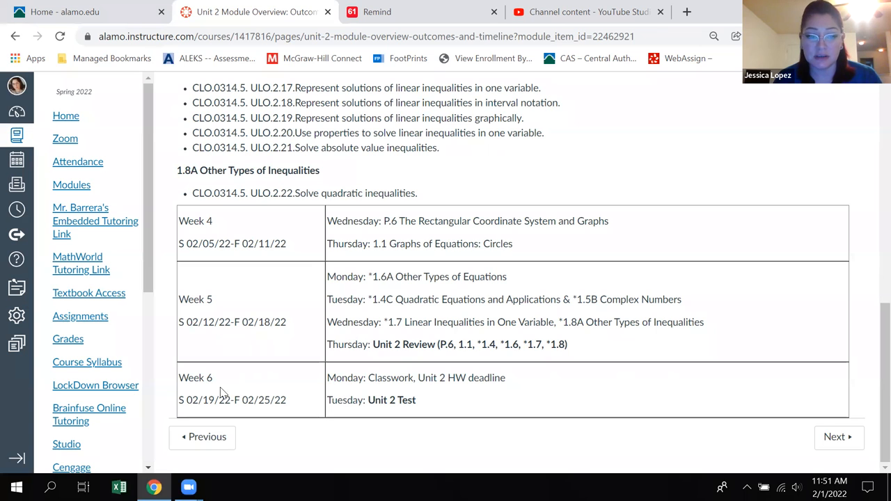
Scroll back up the Unit 2 Module Overview and return to the Modules list.
scroll("up", 3)
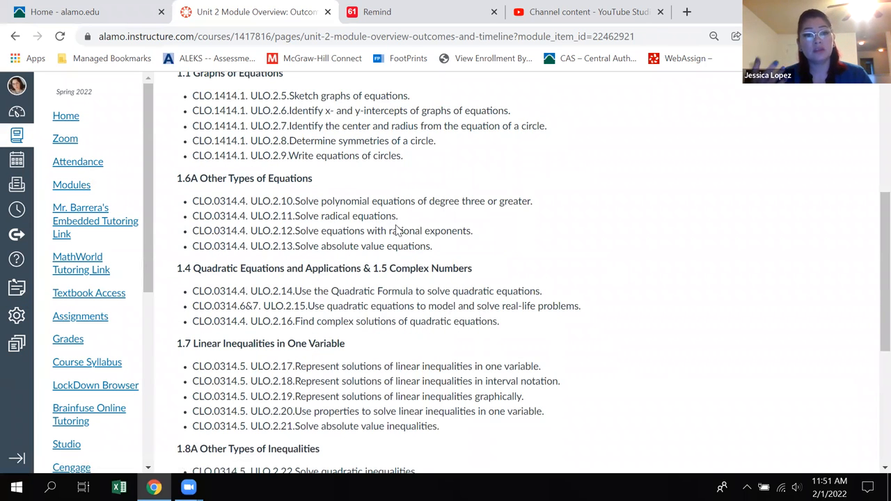
scroll("up", 3)
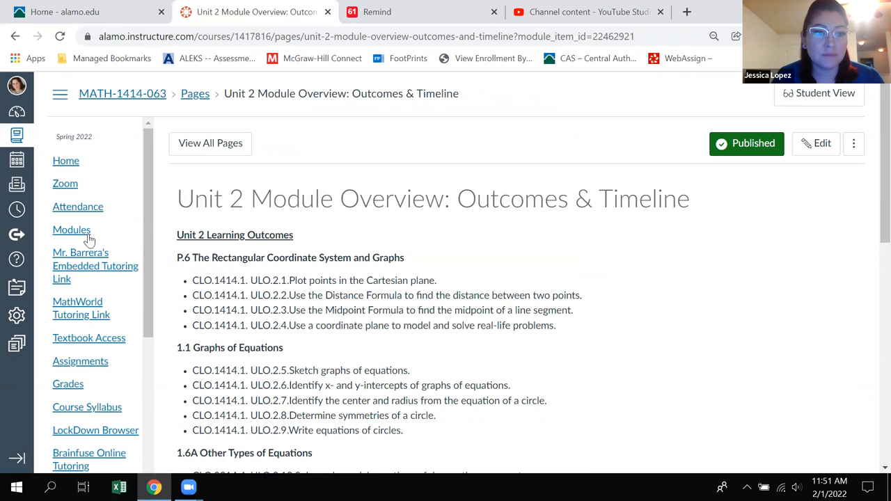
left_click(72, 230)
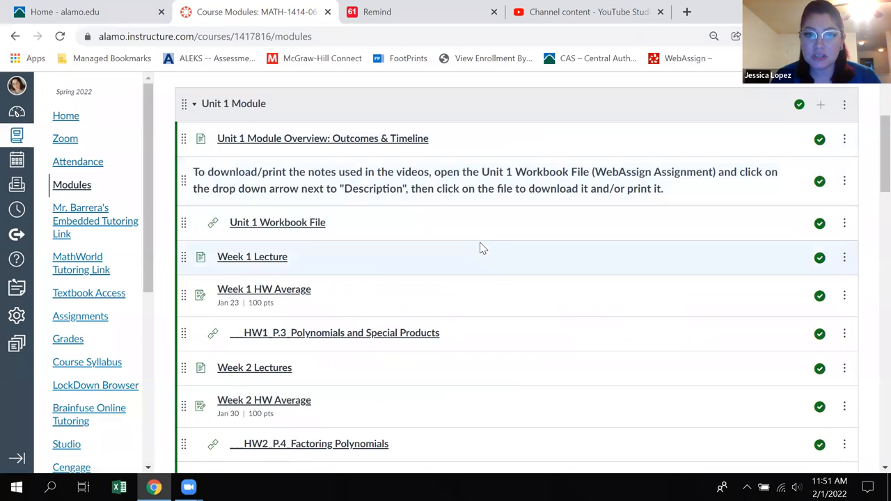
Scroll the Canvas Modules page to the top, showing Extra Credit above Unit 1 Module.
scroll("up", 3)
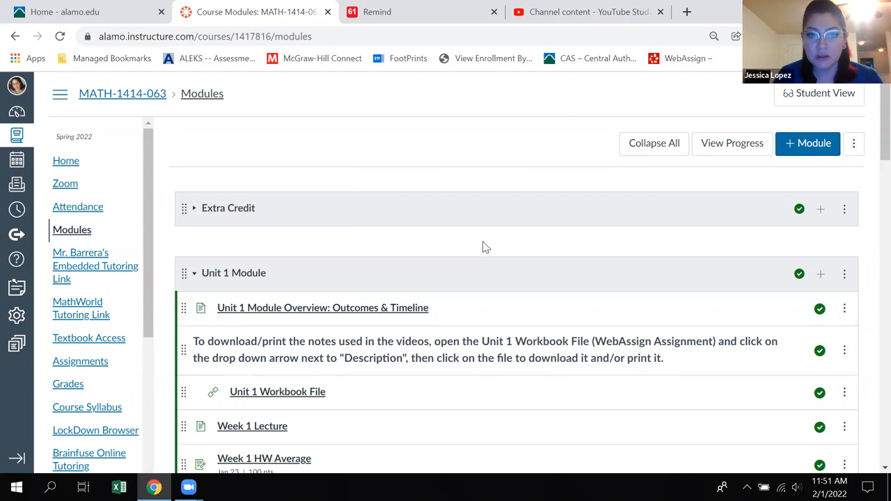
mouse_move(500, 241)
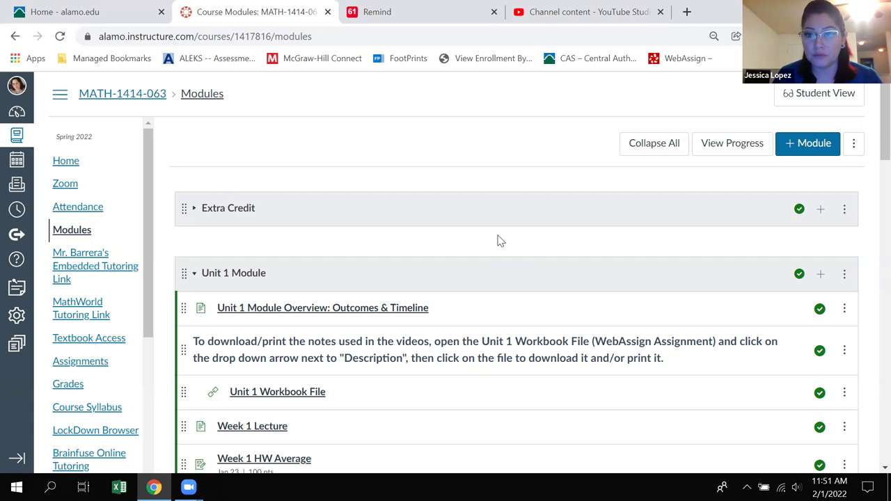
mouse_move(702, 27)
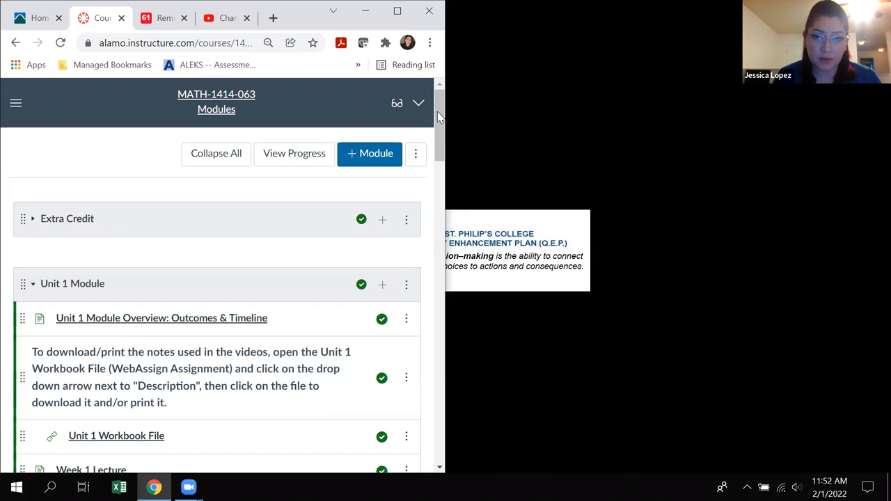
mouse_move(102, 192)
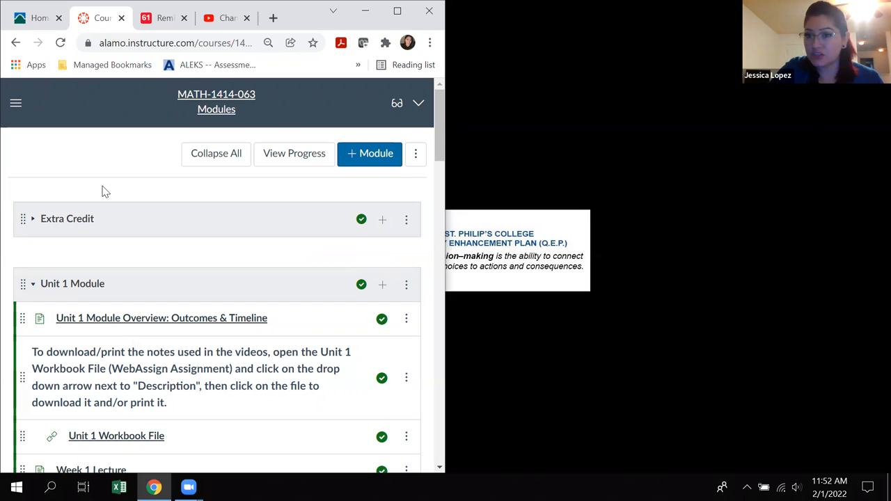
mouse_move(136, 284)
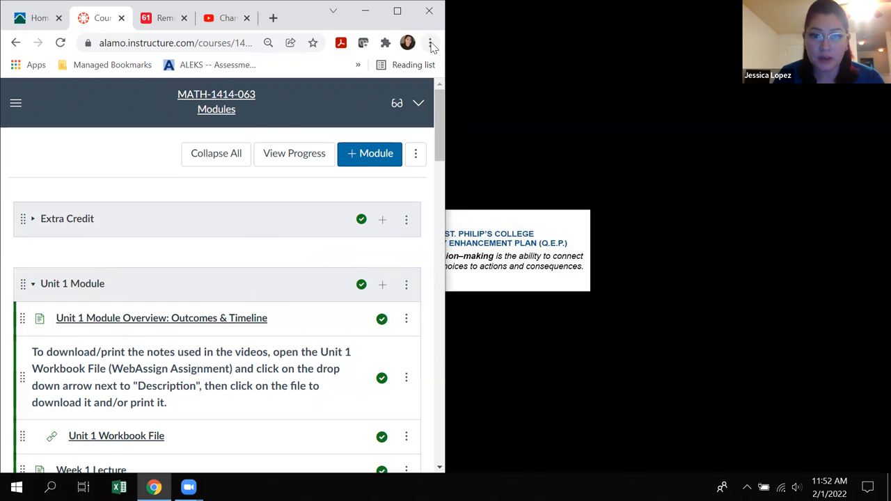
Open Chrome's Settings page from the three-dot browser menu.
left_click(430, 43)
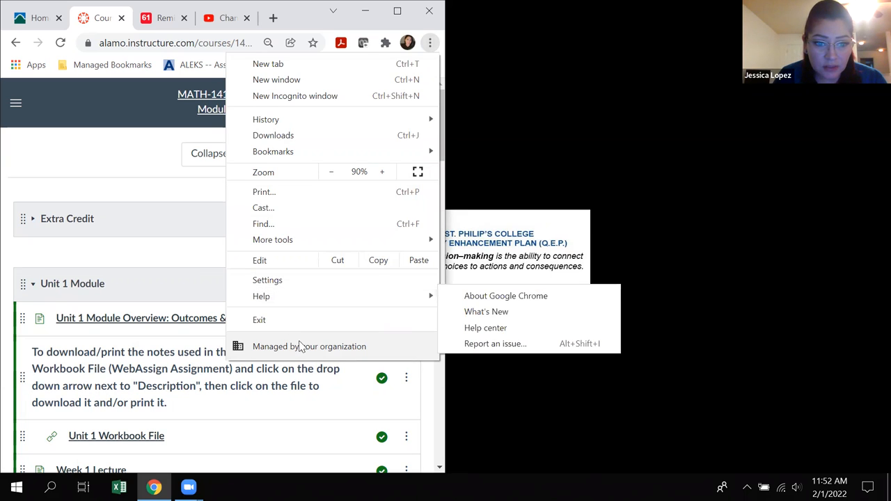
mouse_move(267, 280)
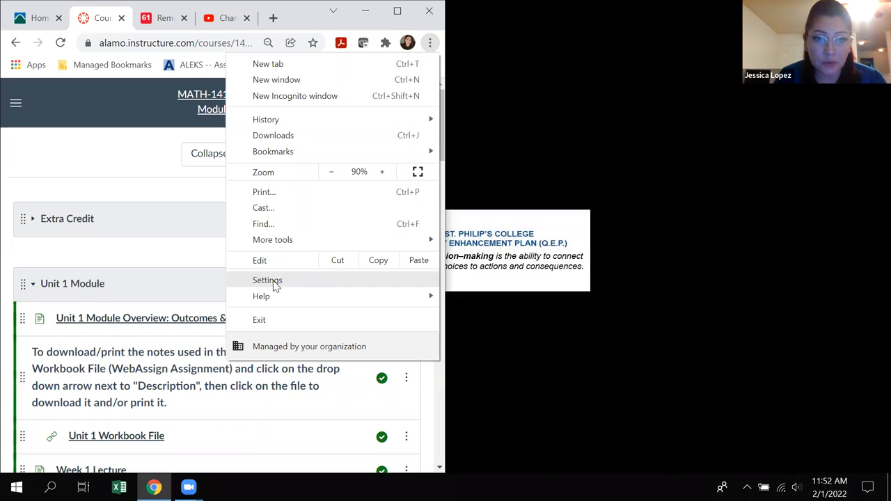
left_click(267, 280)
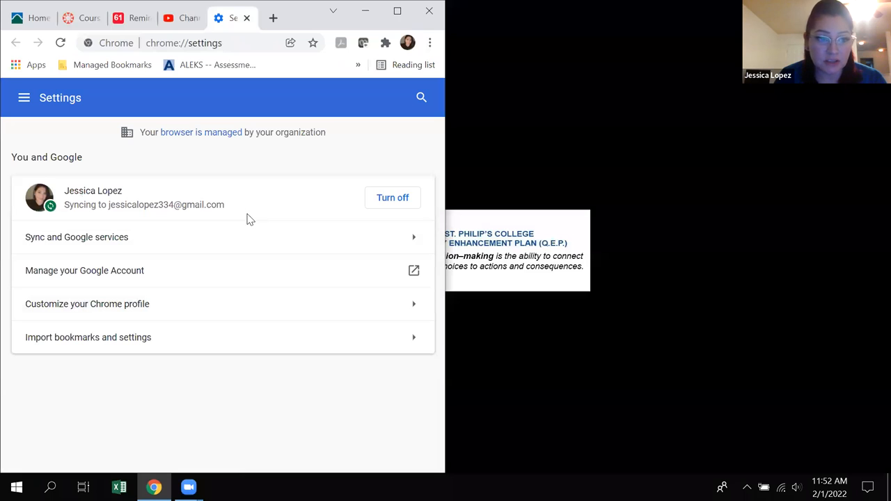
mouse_move(261, 28)
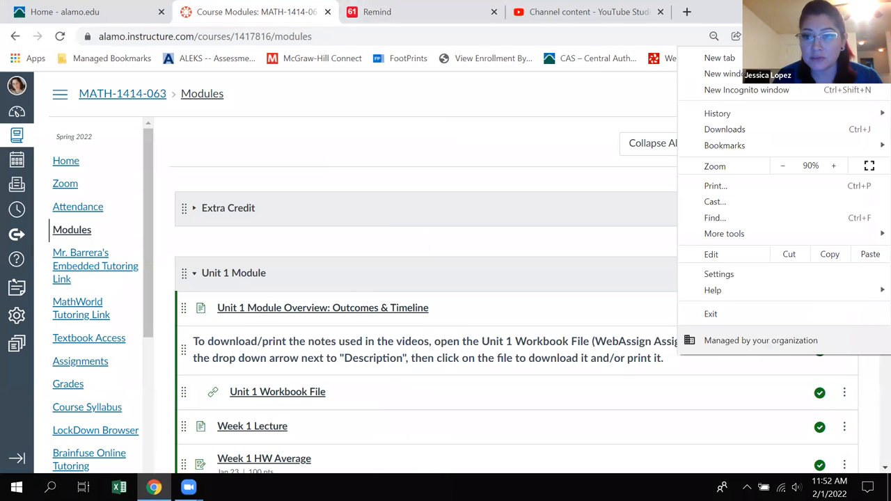
mouse_move(805, 357)
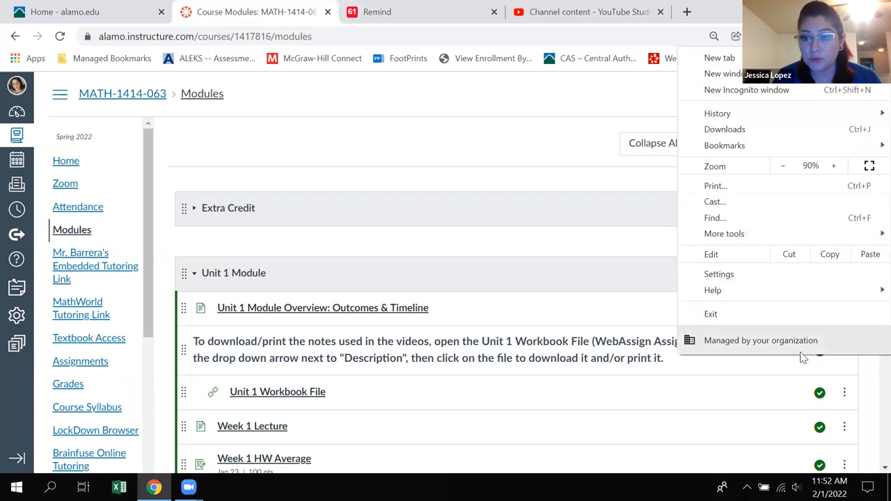
mouse_move(511, 142)
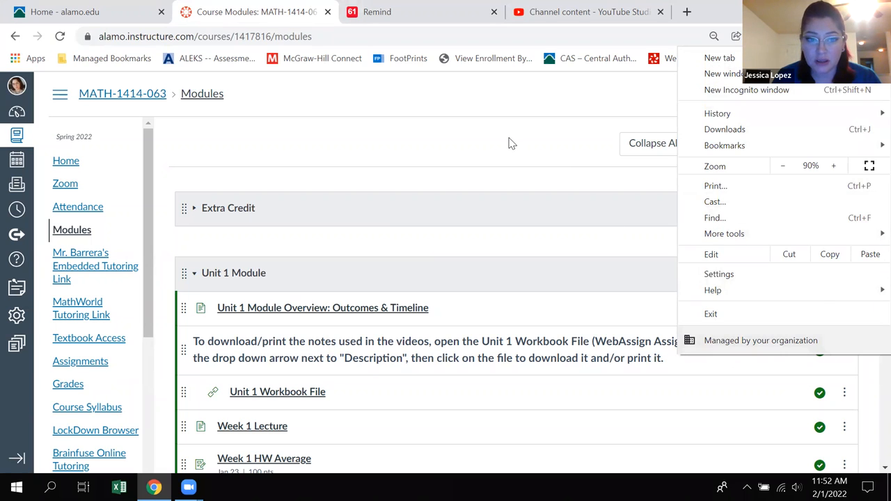
Dismiss the Chrome menu so the MATH-1414-063 Modules page is fully visible.
left_click(508, 143)
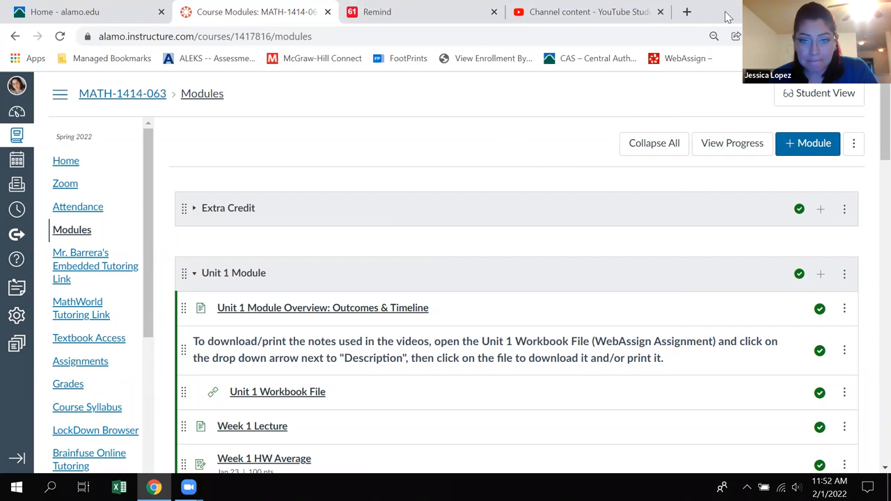
mouse_move(522, 144)
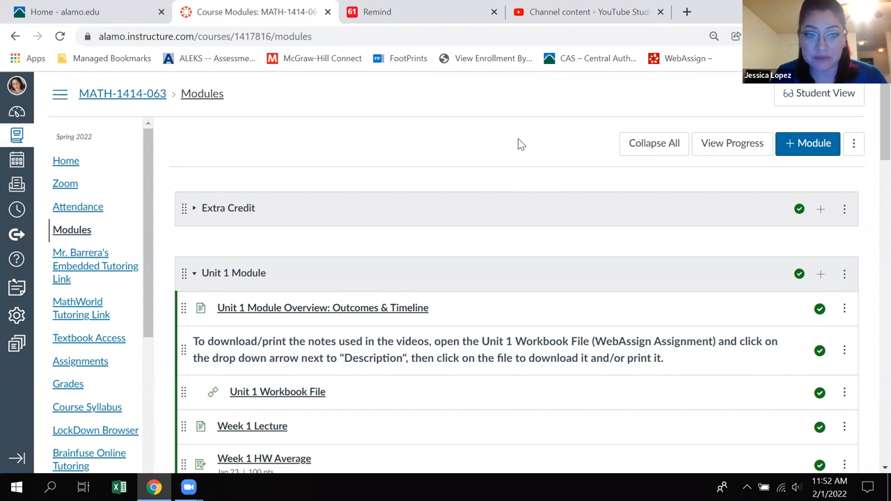
Scroll the Modules list to Week 2 and open HW2_P.4_Factoring Polynomials.
scroll("down", 3)
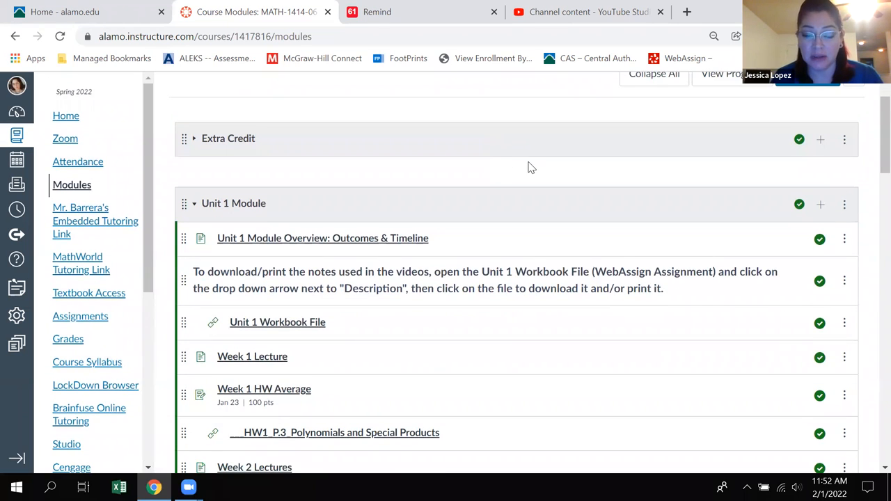
scroll("down", 3)
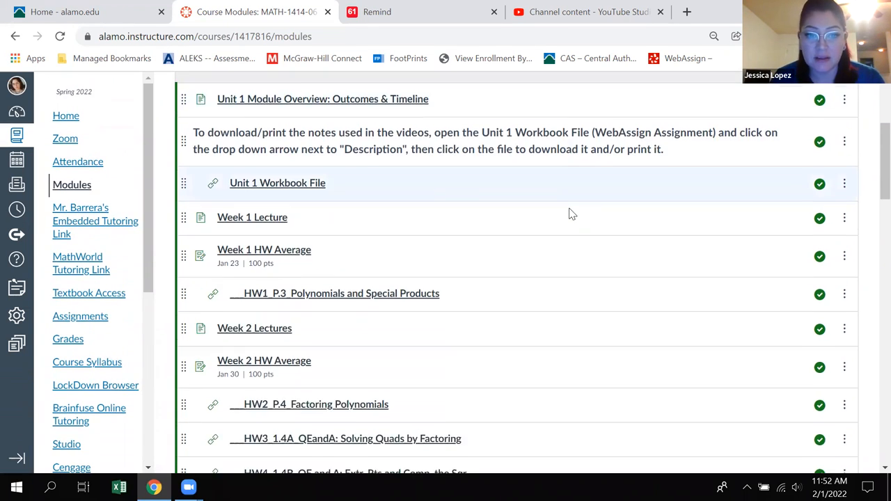
scroll("down", 3)
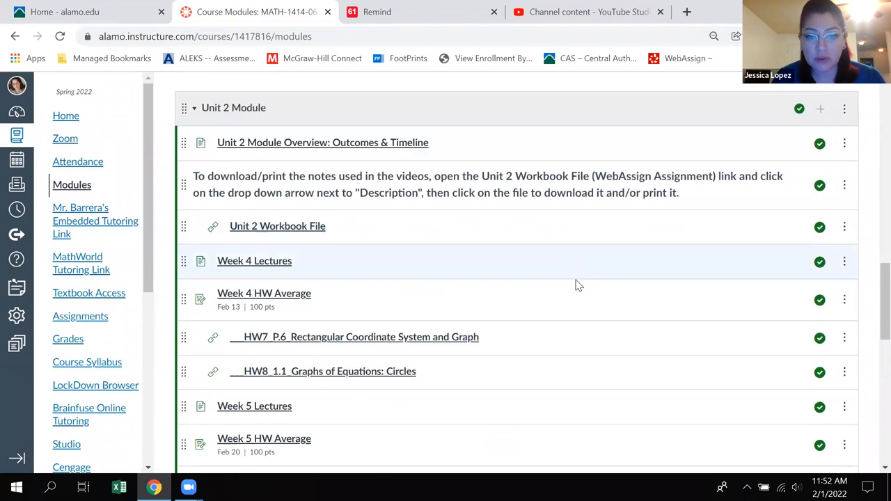
scroll("down", 3)
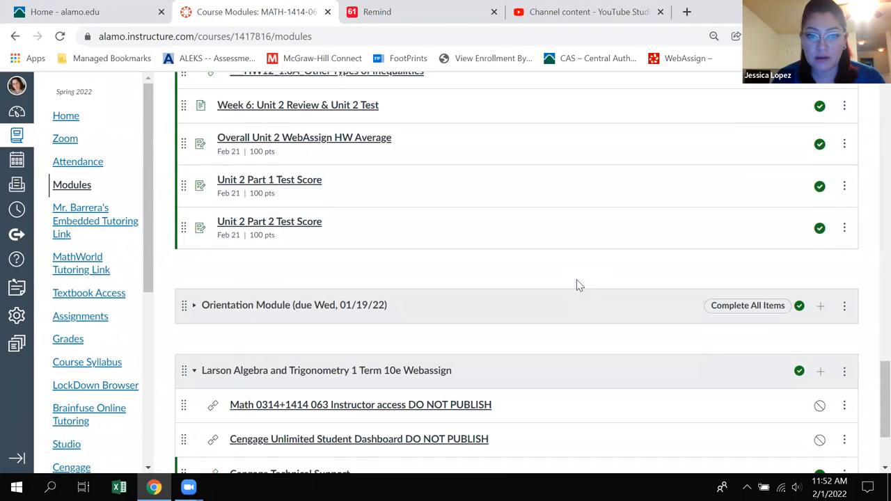
scroll("up", 3)
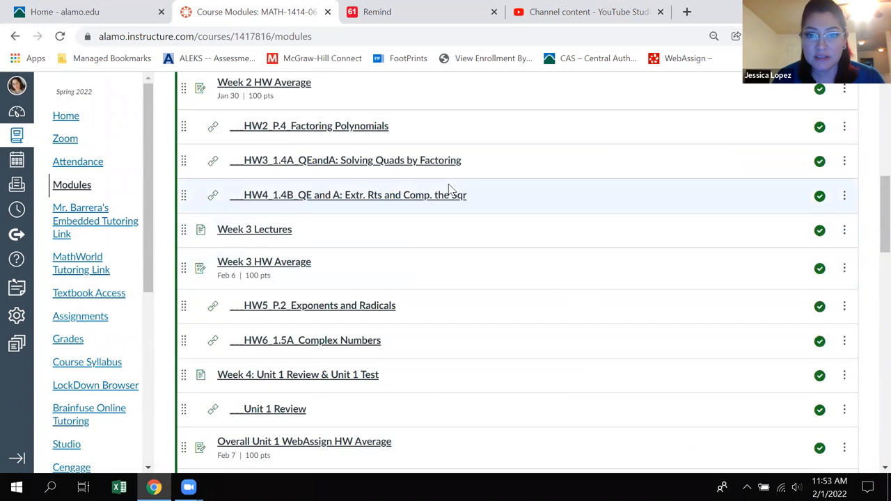
mouse_move(318, 129)
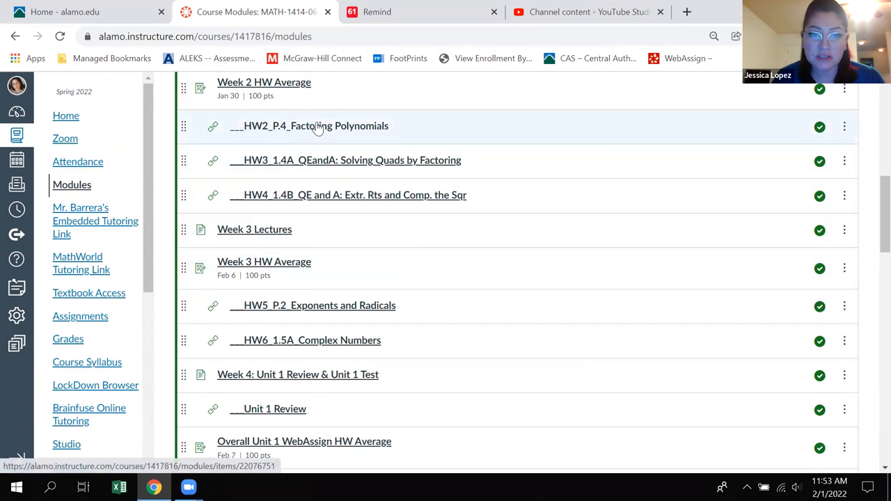
left_click(309, 126)
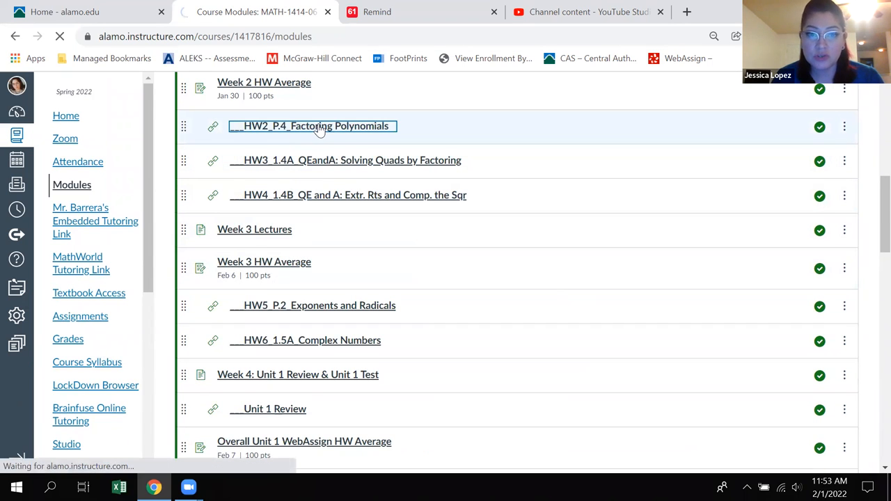
left_click(312, 126)
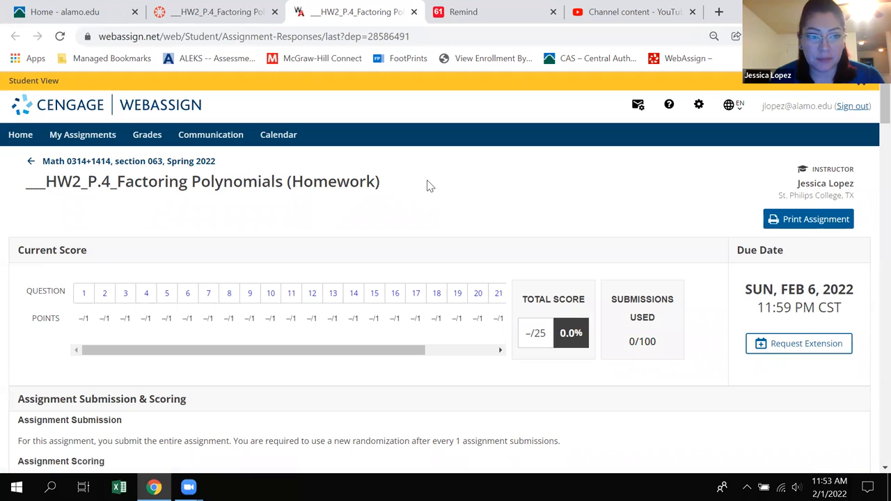
Scroll through the HW2 P.4 questions and select question 13's answer box.
scroll("down", 3)
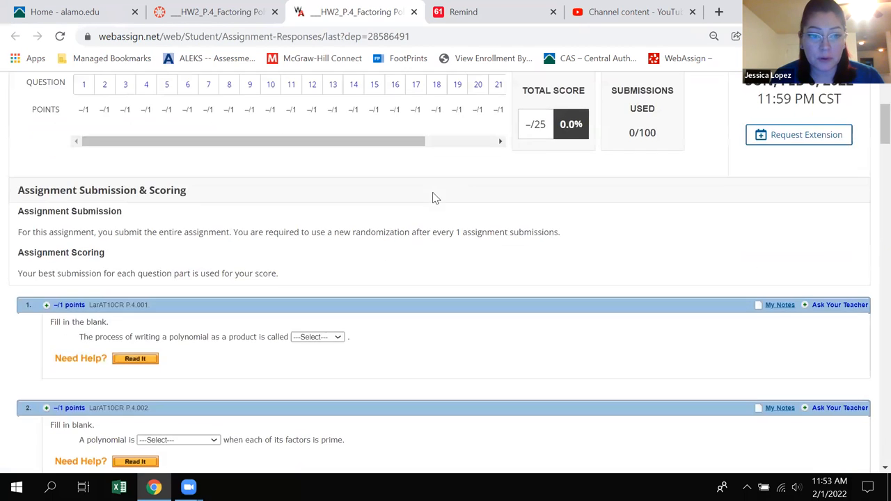
scroll("down", 3)
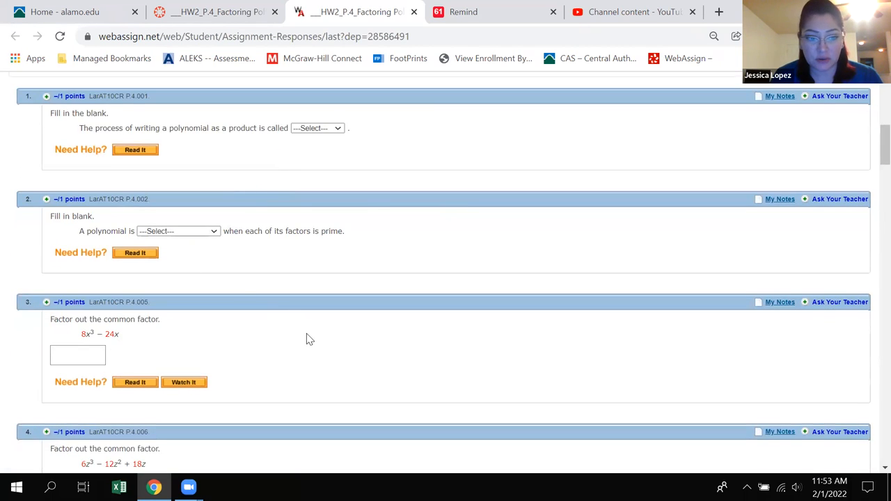
scroll("down", 3)
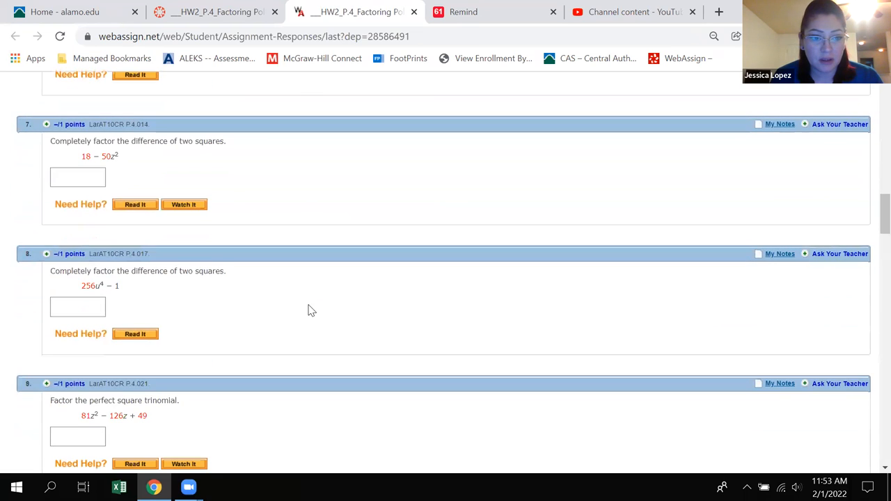
scroll("down", 3)
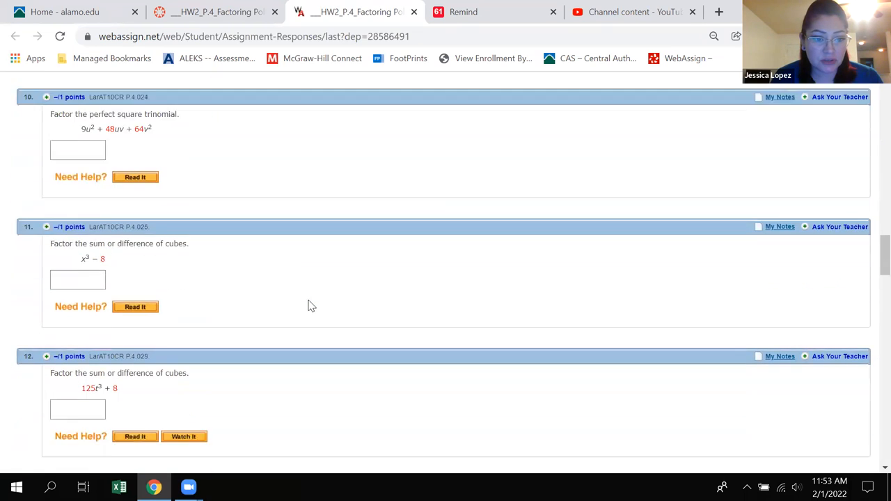
scroll("down", 3)
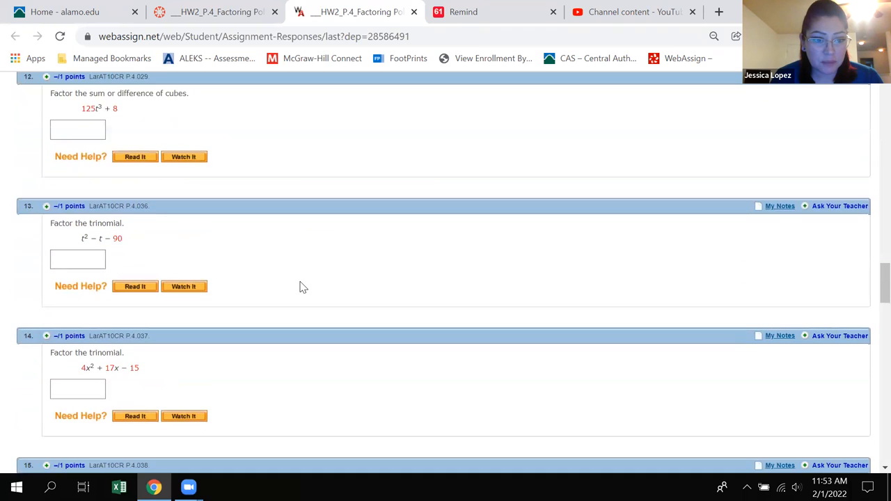
scroll("down", 3)
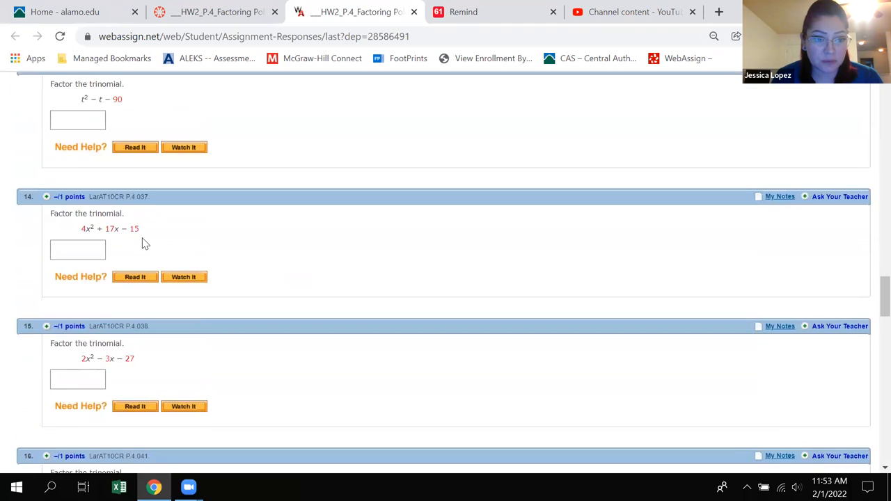
left_click(77, 190)
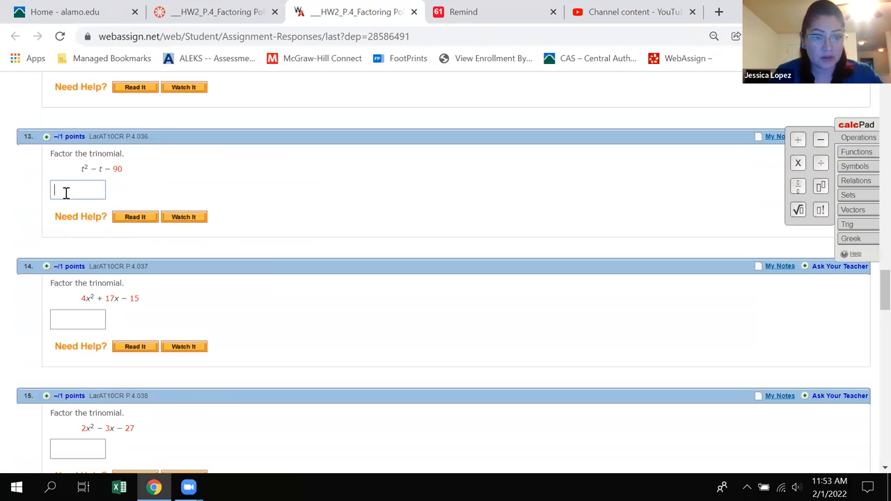
Enter (t-10)(t+9) as question 13's answer.
type("(t")
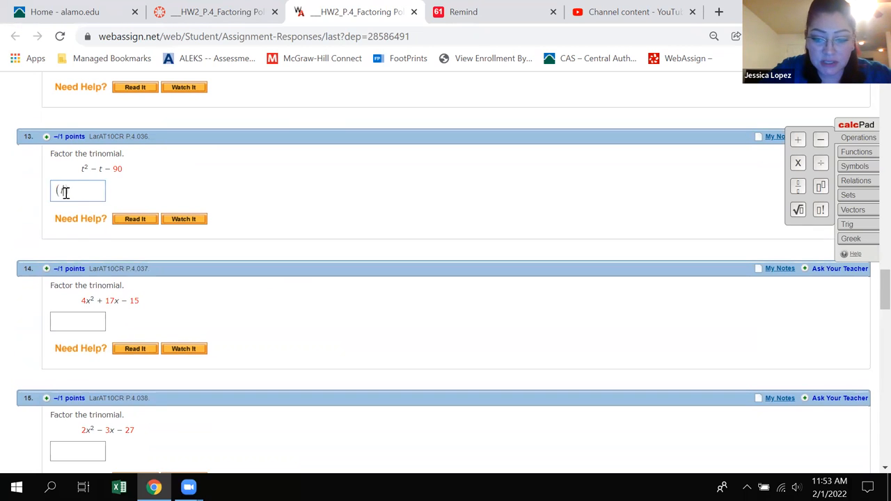
type("- 10")
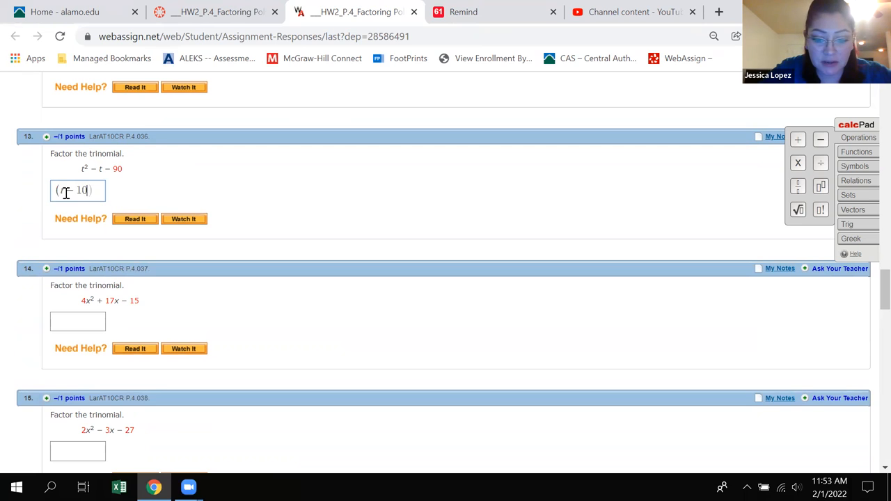
type("(t)")
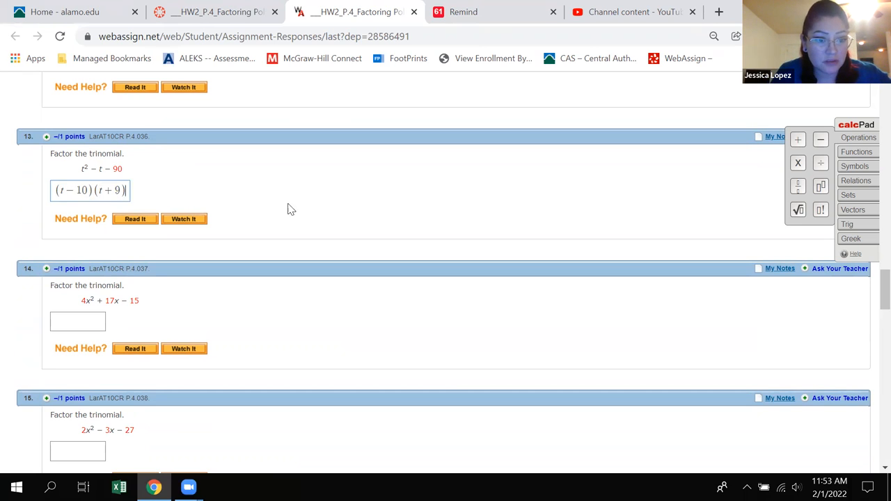
Enter (x-5)(4x+3) for question 14, deleting an extra 2 with Backspace.
scroll("down", 3)
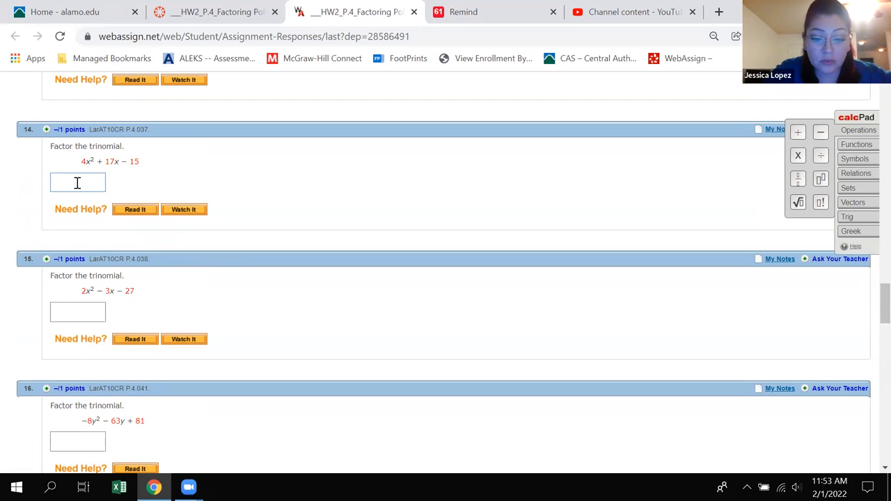
type("()")
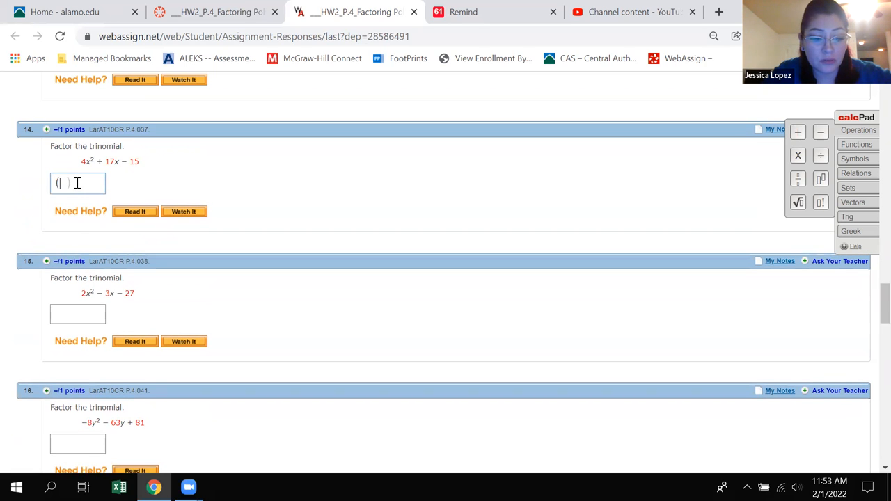
type("2x 5)")
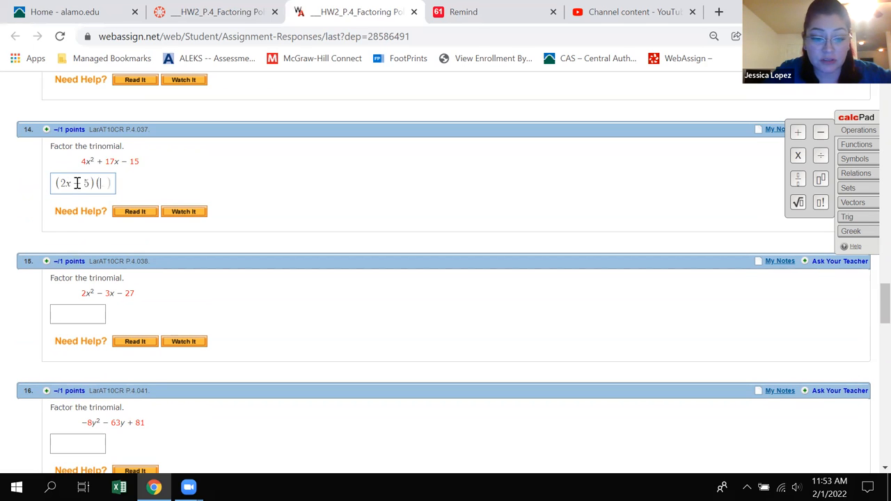
type("2x")
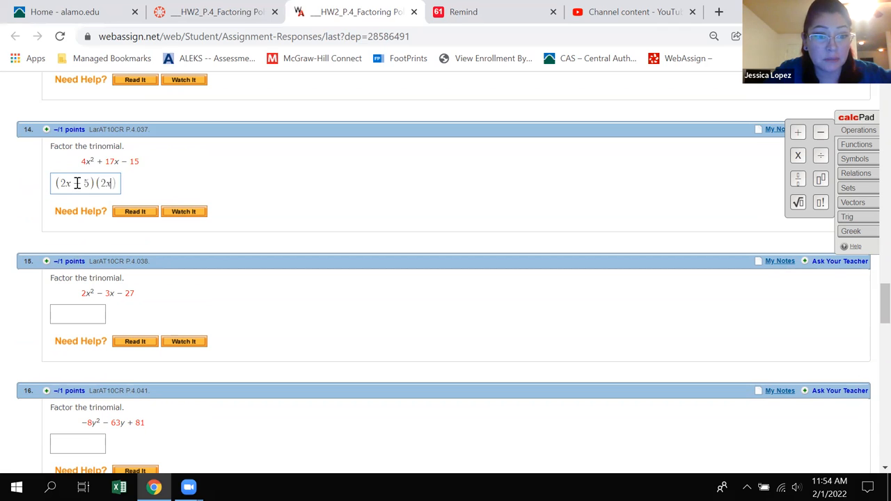
type("+ 2")
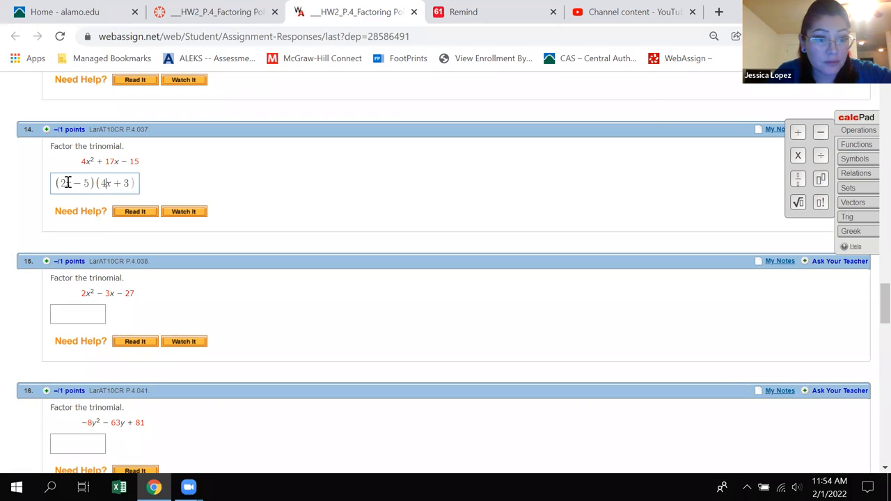
key("Backspace")
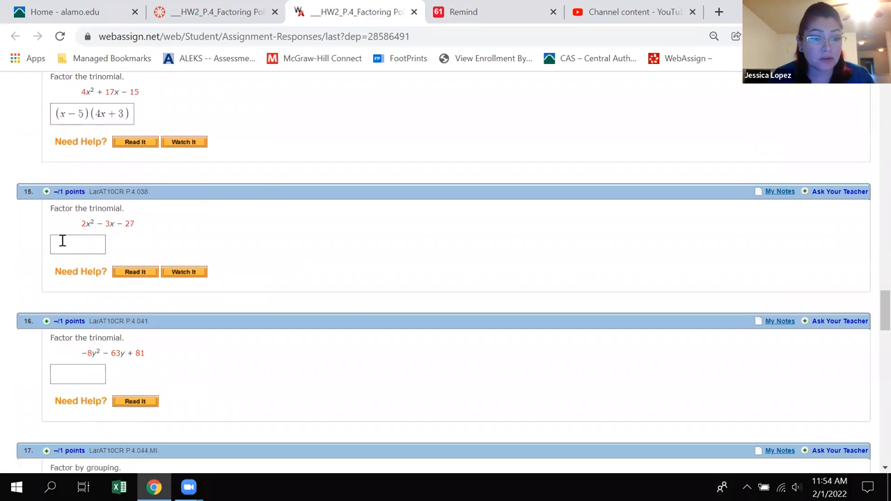
Answer question 15 with (2x-3)(x+9).
left_click(77, 245)
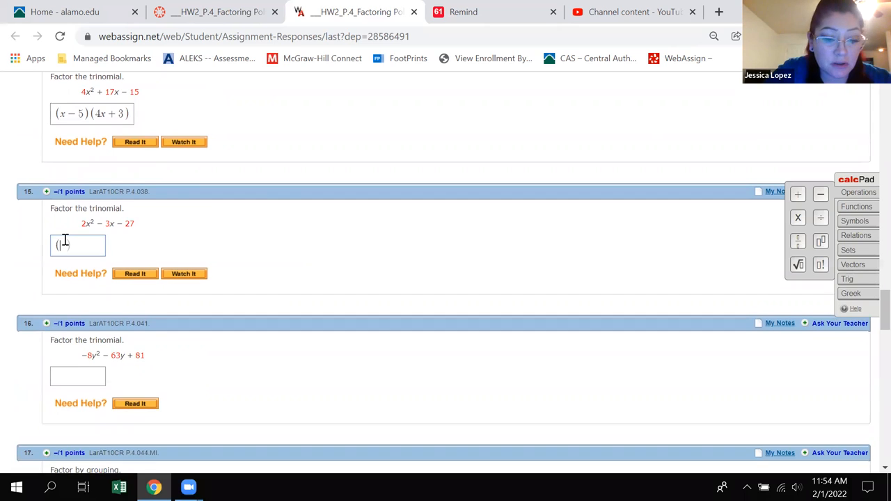
type("2x − 3")
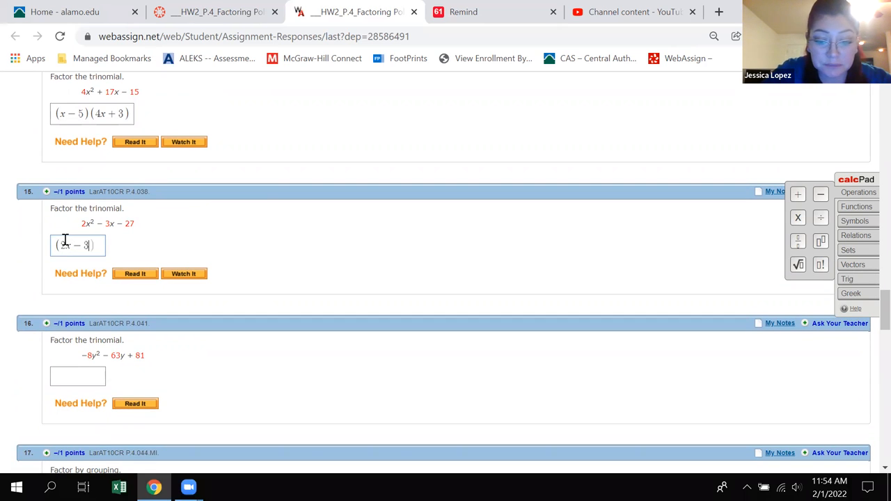
type("(x + 9")
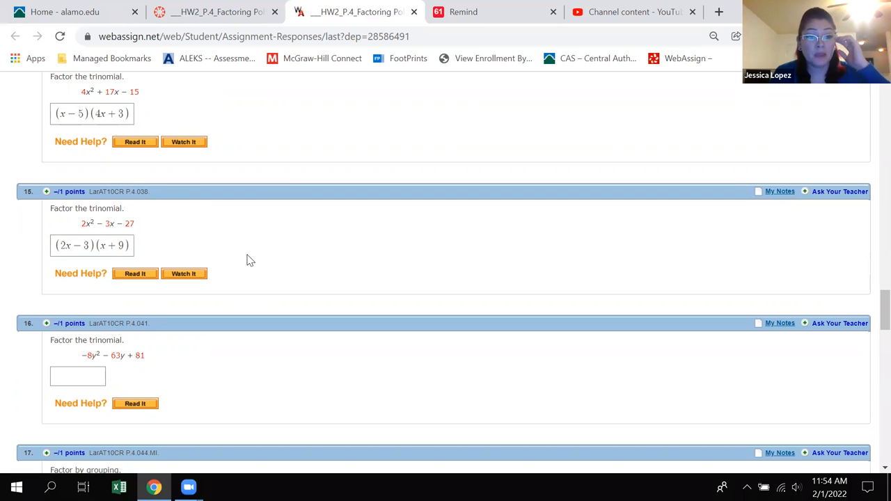
Enter (x^2+1)(x-7) for question 17, then correct the signs to (x^2-1)(x+7).
scroll("down", 3)
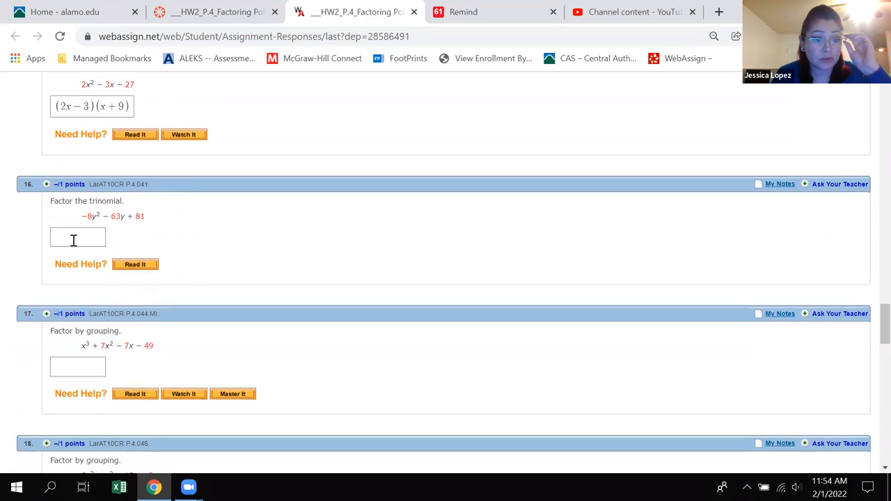
left_click(77, 366)
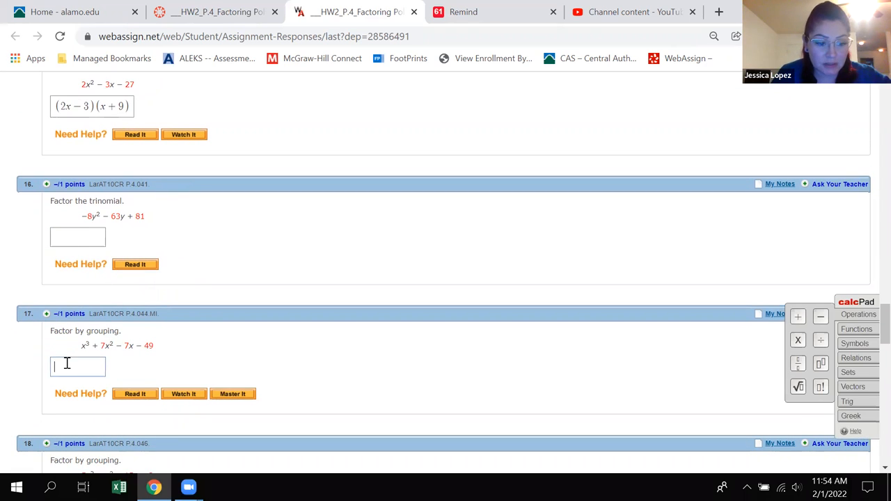
type("(x²")
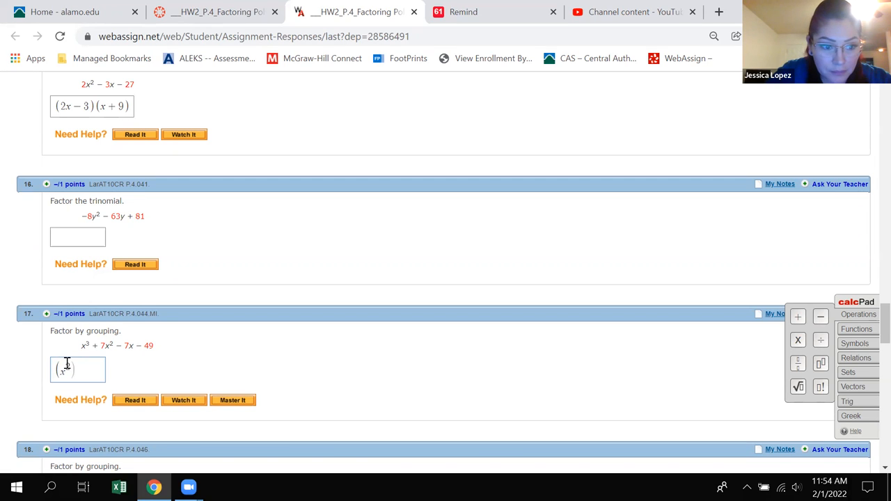
type("+ 1")
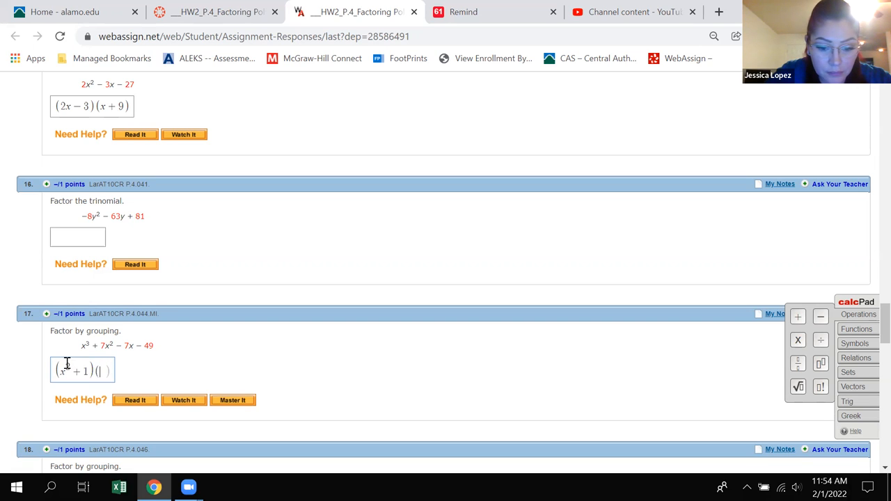
type("x - 7")
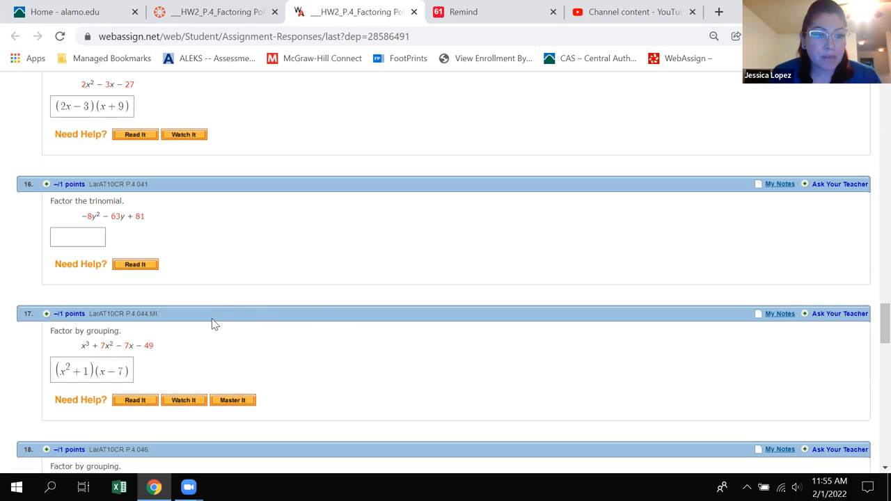
left_click(91, 369)
type("+")
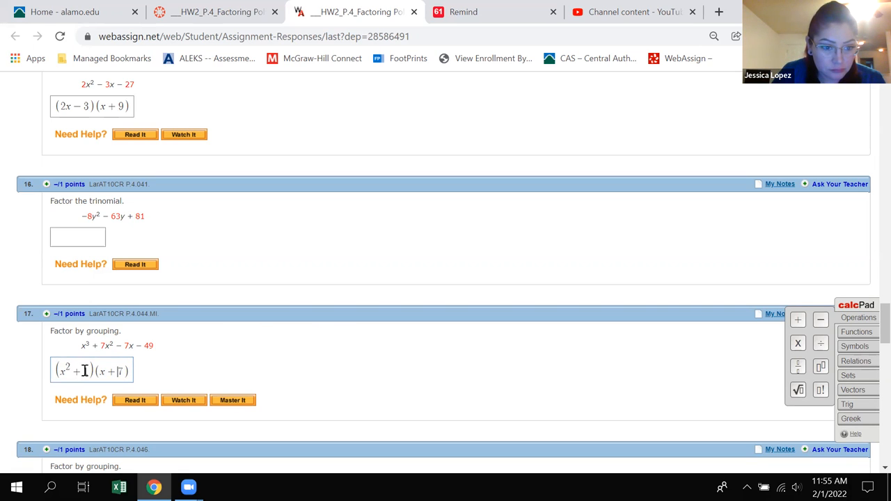
type("1")
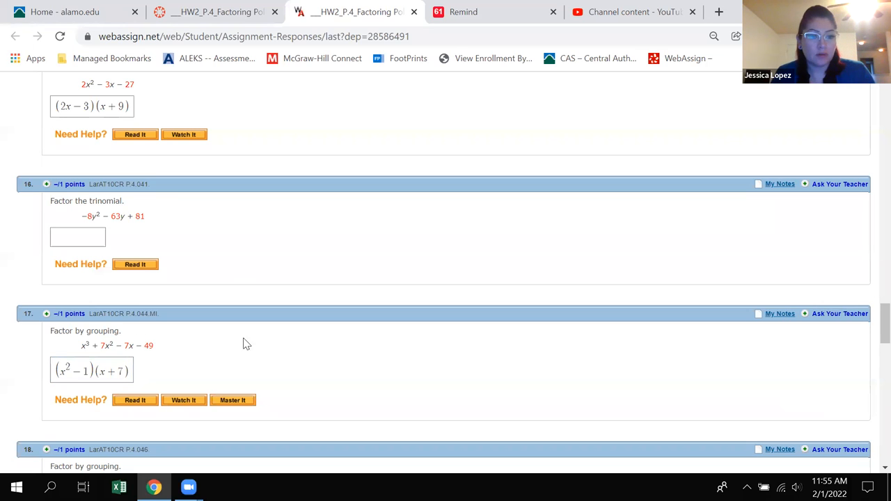
Submit HW2 P.4 and review the 1/25 (4.0%) score, 1 of 100 submissions used.
scroll("down", 3)
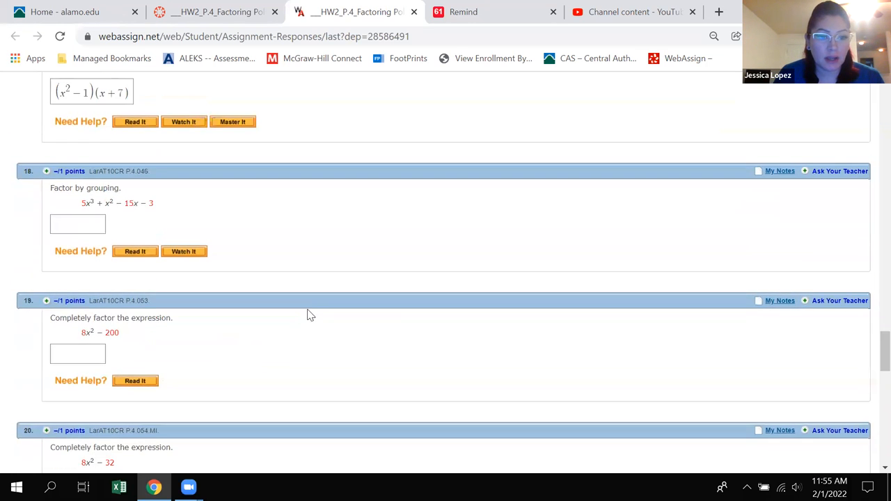
scroll("down", 3)
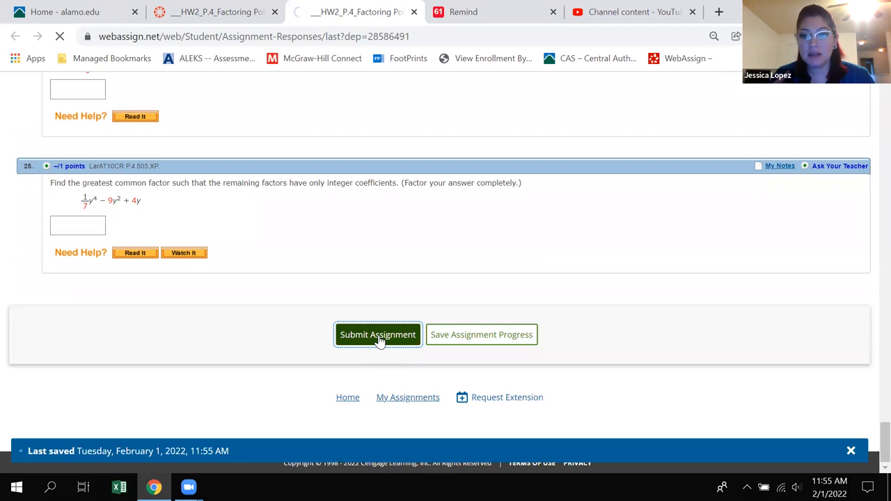
left_click(377, 334)
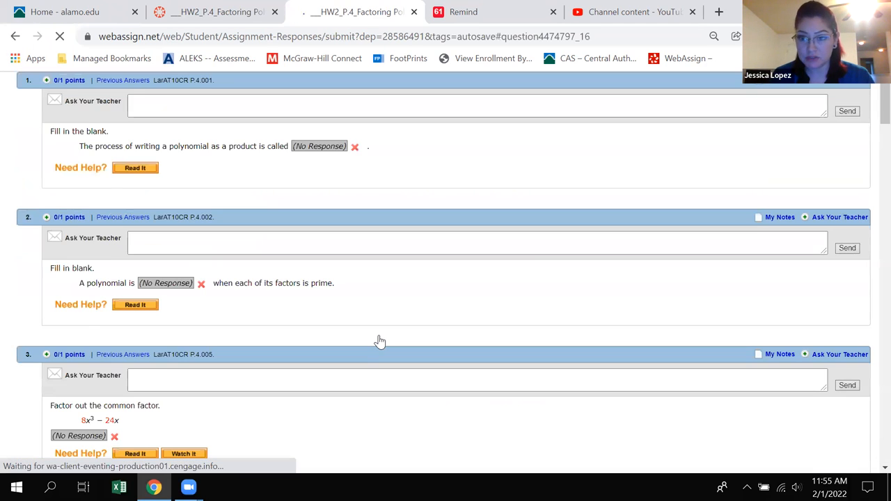
scroll("down", 3)
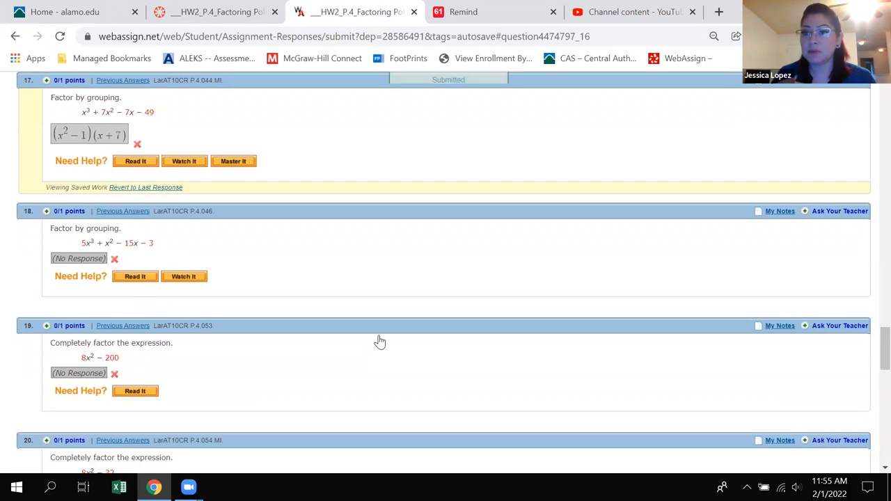
scroll("up", 3)
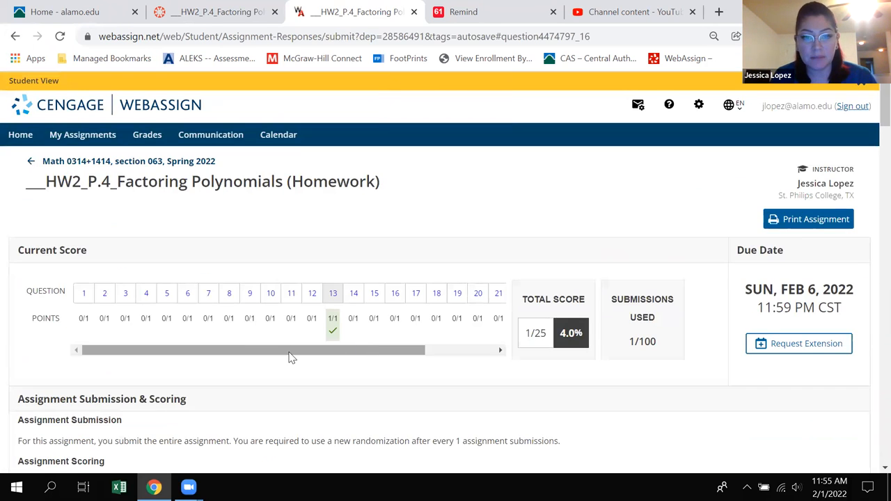
mouse_move(355, 347)
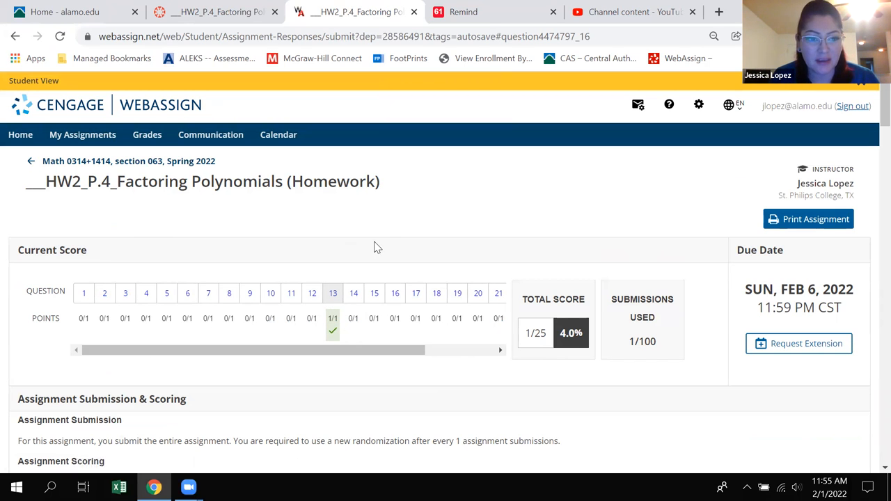
scroll("down", 3)
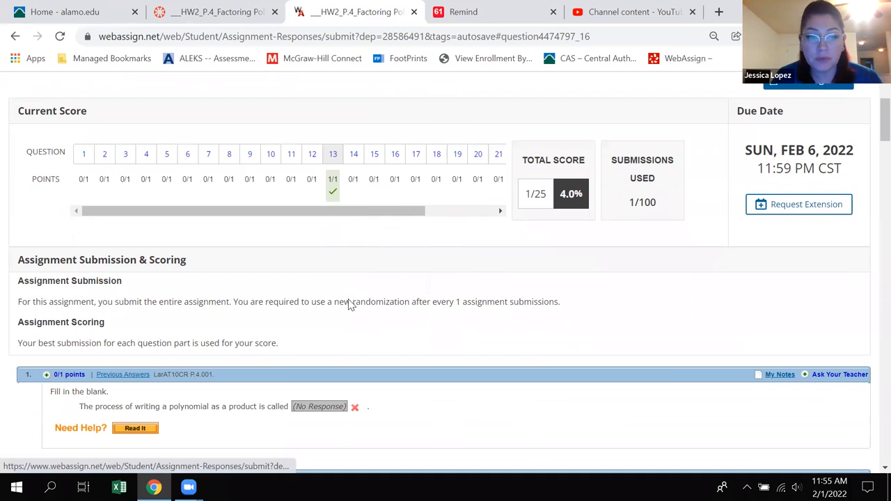
Scroll to the end of the graded results and request a New Randomization.
scroll("down", 3)
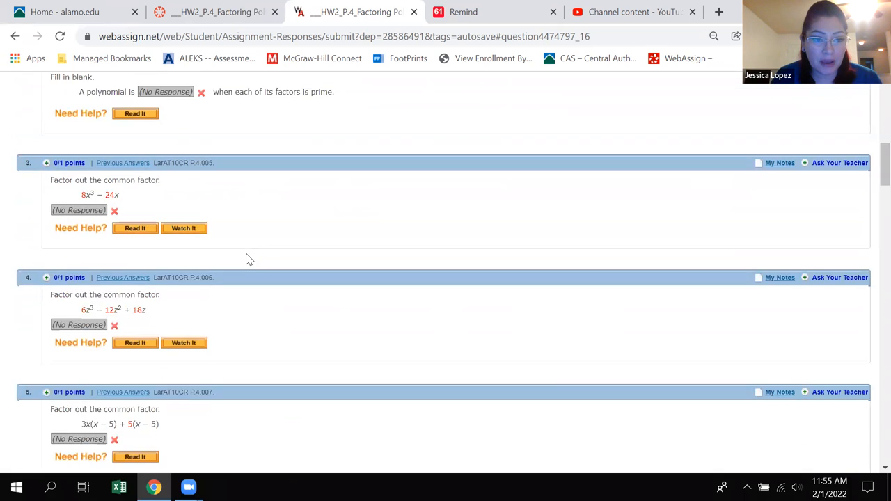
scroll("down", 3)
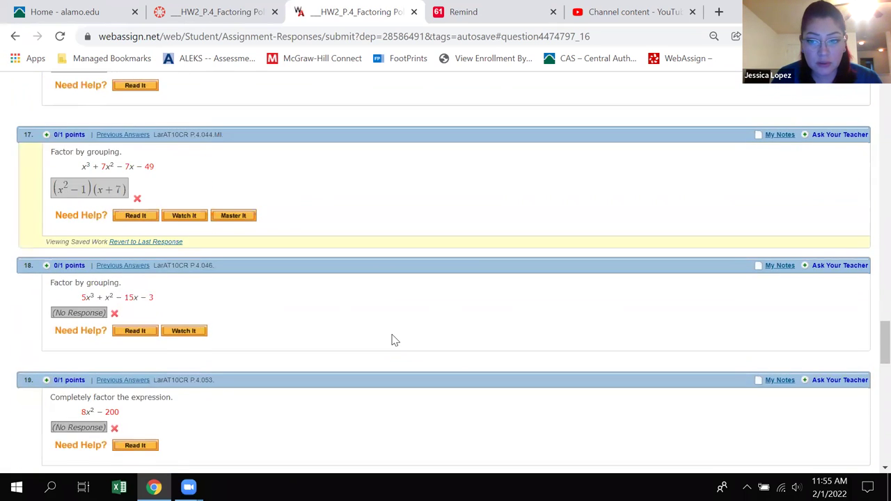
scroll("down", 3)
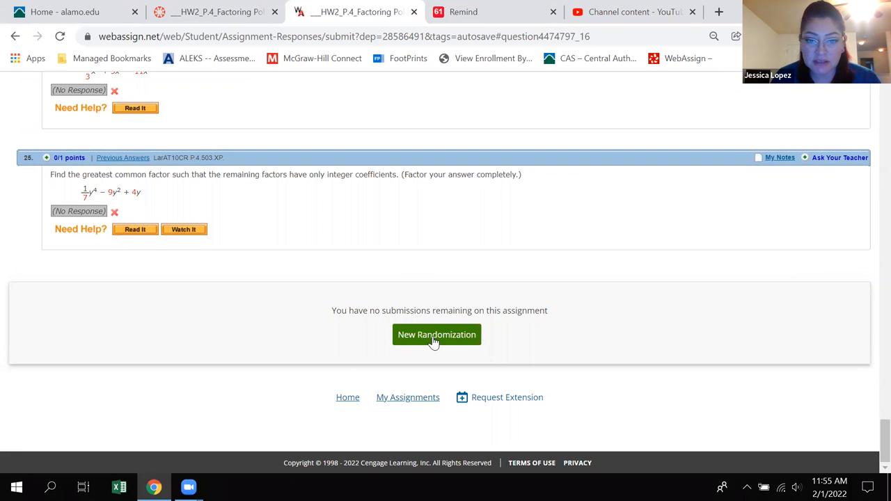
mouse_move(480, 326)
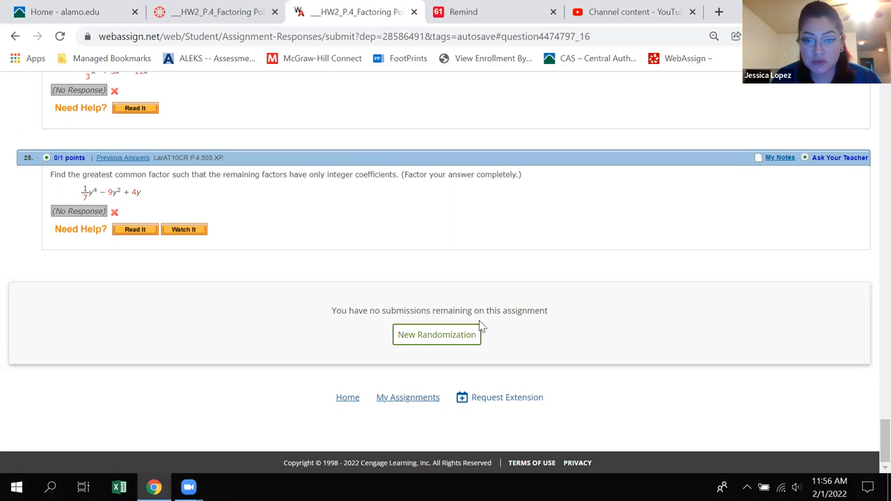
mouse_move(436, 334)
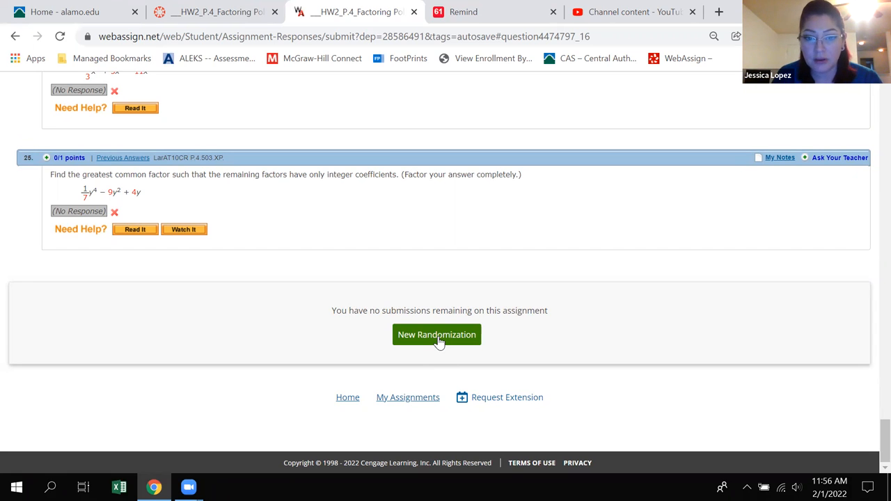
left_click(437, 334)
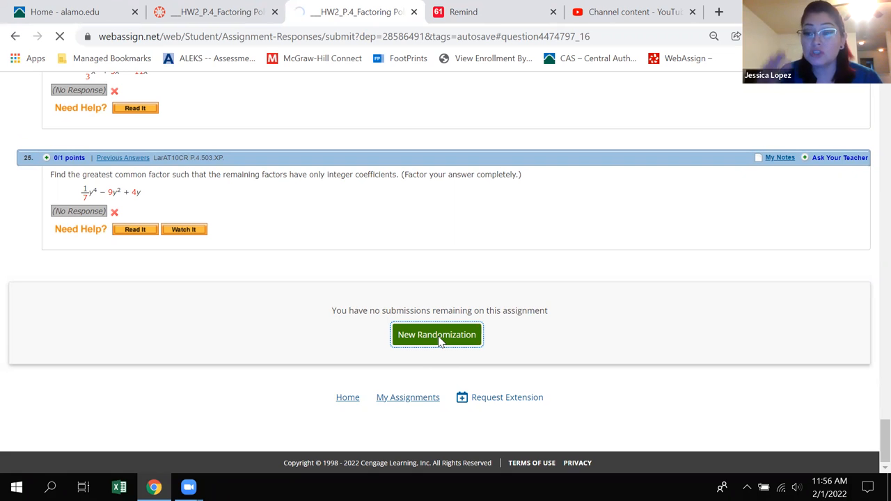
Start the randomized version, browse its blank new questions, and confirm the score stays 1/25.
left_click(436, 335)
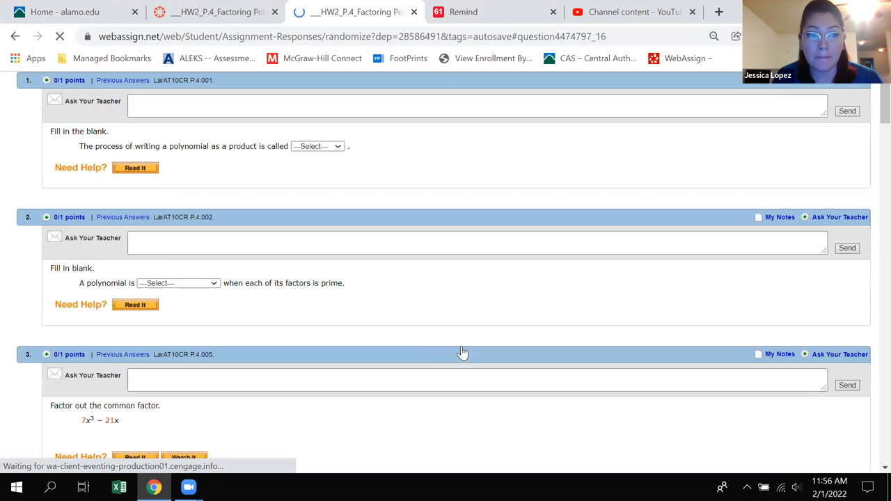
scroll("down", 3)
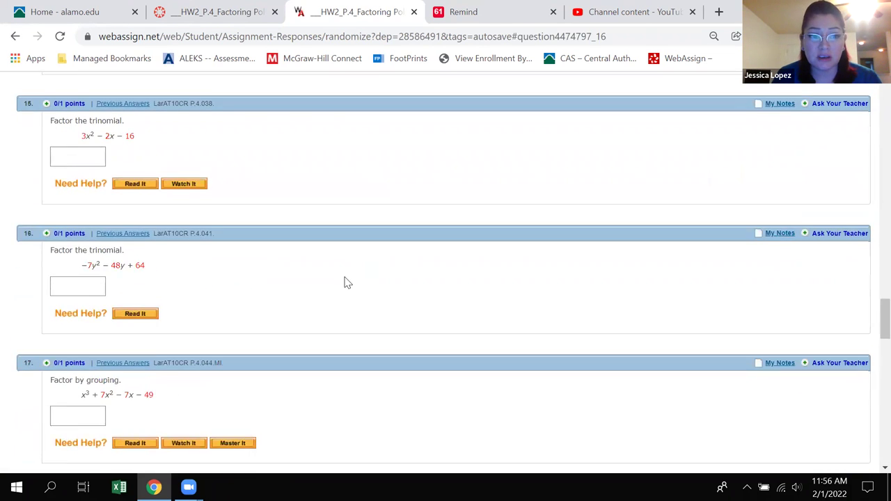
scroll("up", 3)
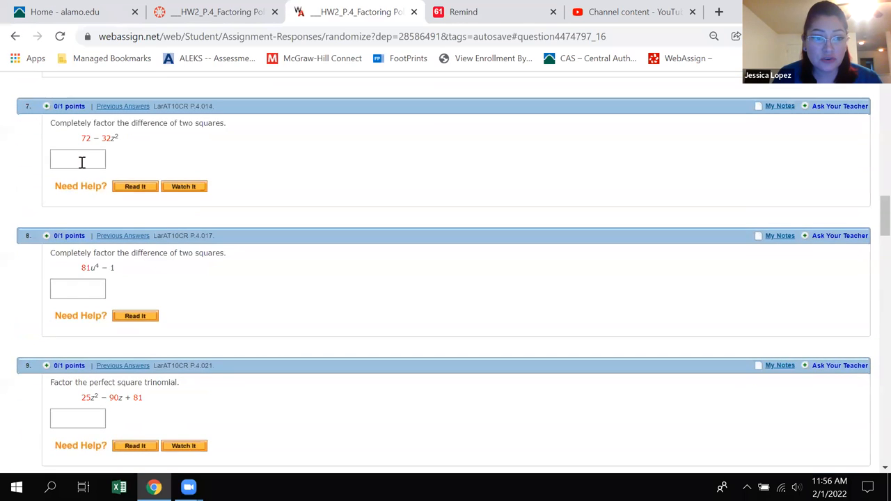
scroll("down", 3)
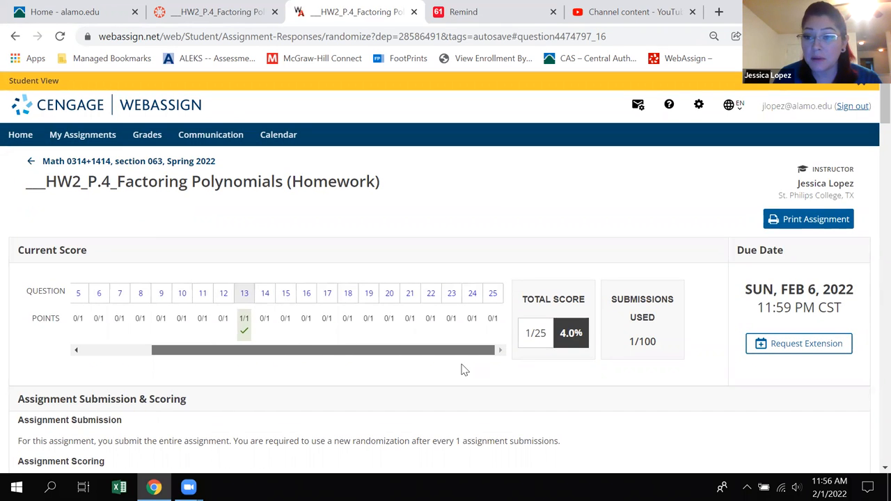
left_click_drag(324, 350, 251, 350)
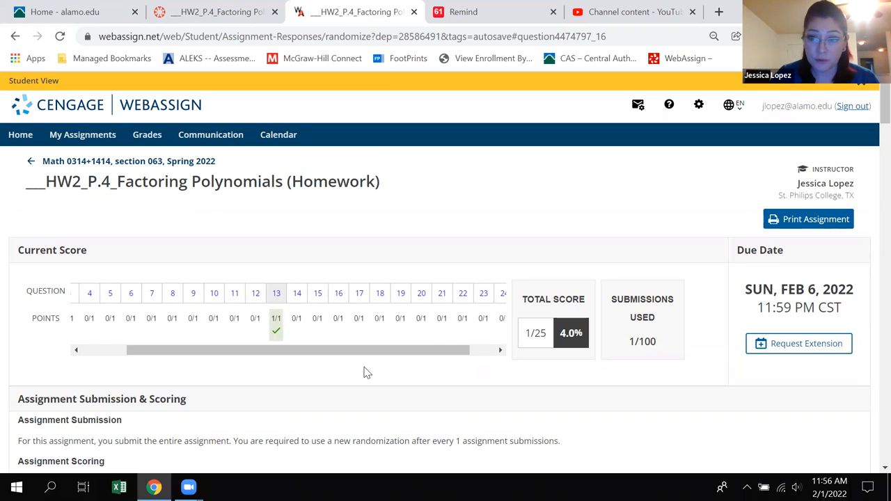
mouse_move(403, 386)
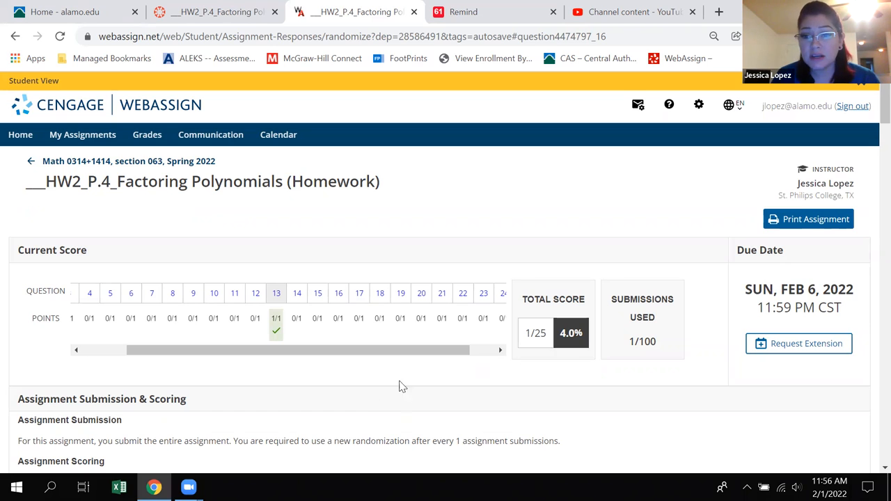
mouse_move(381, 366)
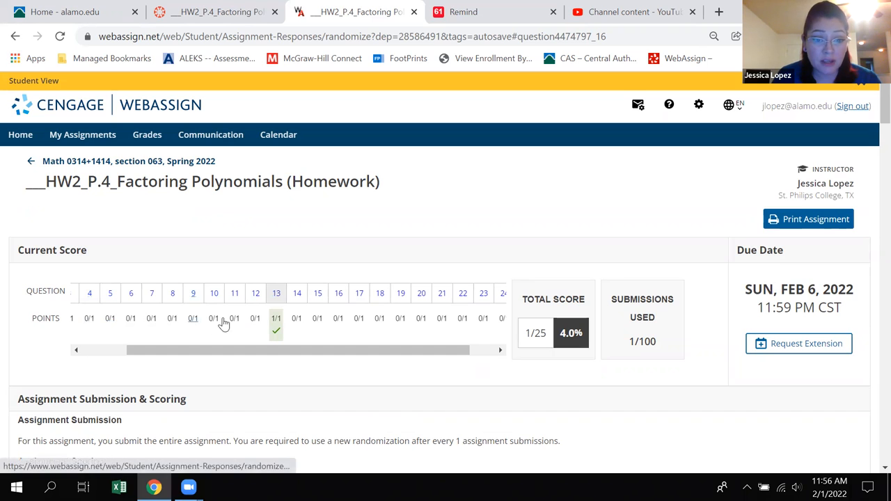
mouse_move(359, 293)
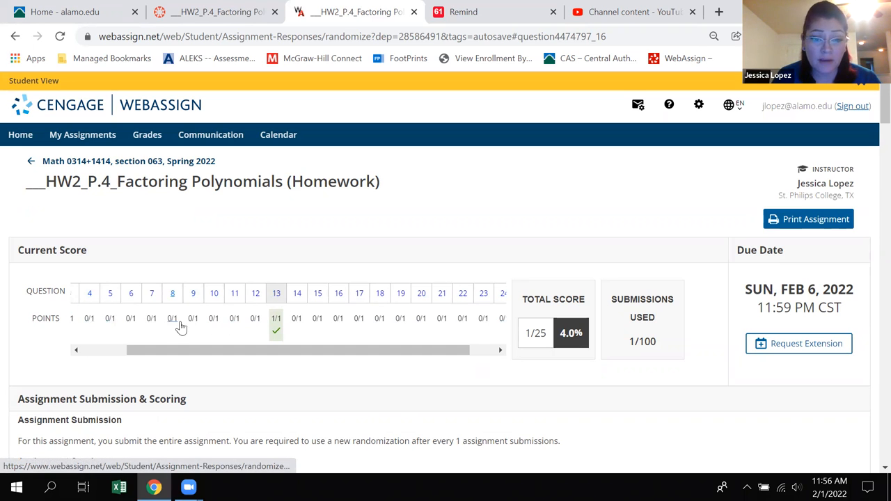
scroll("left", 3)
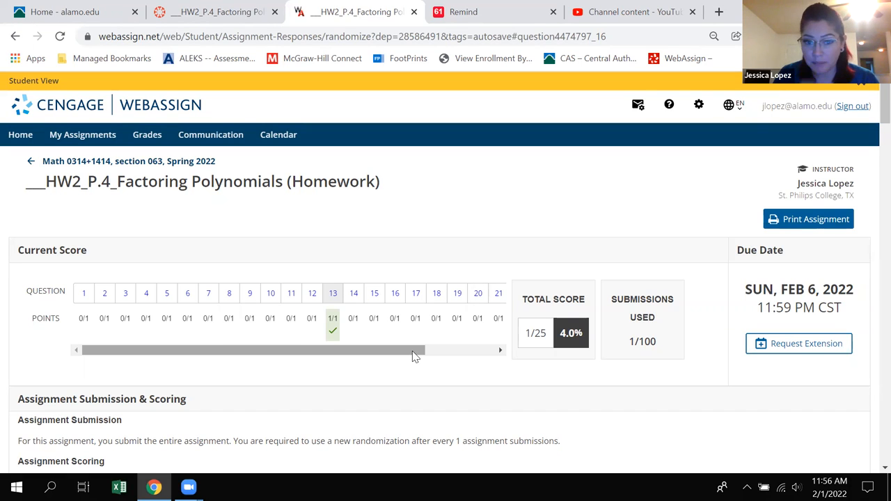
mouse_move(333, 323)
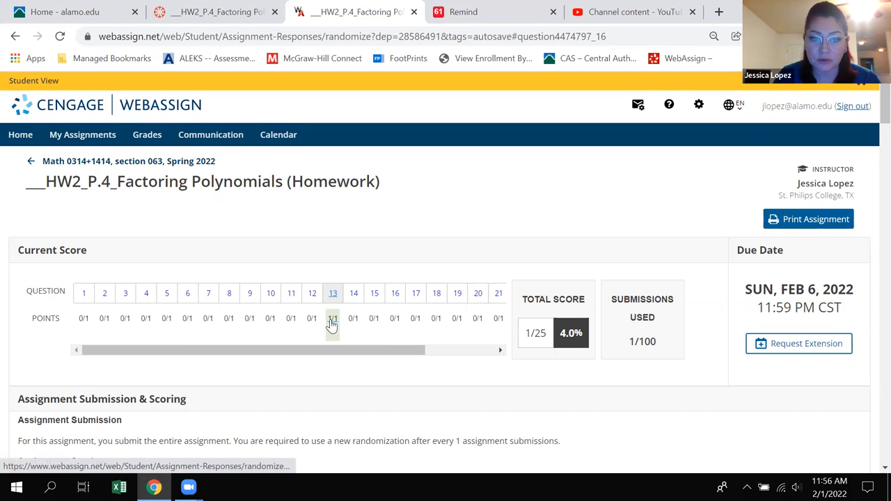
Scroll down the homework to question 15, factoring 3x² − 2x − 16.
scroll("down", 3)
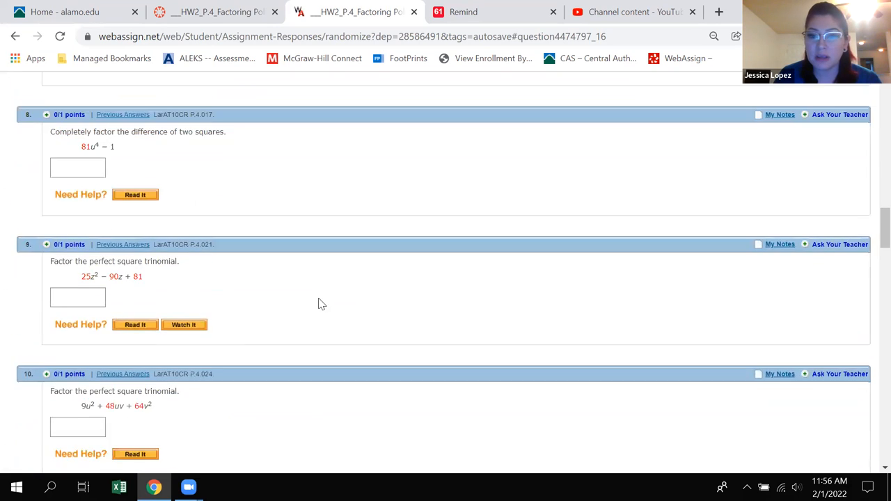
scroll("down", 3)
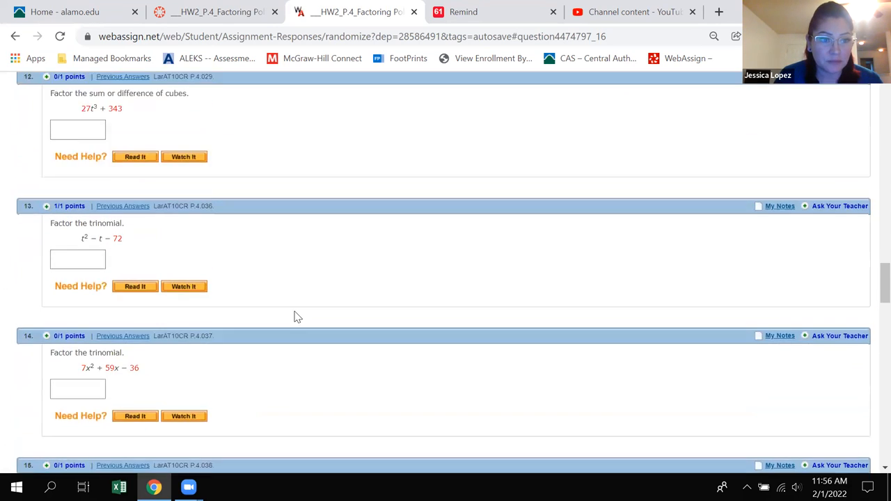
scroll("down", 3)
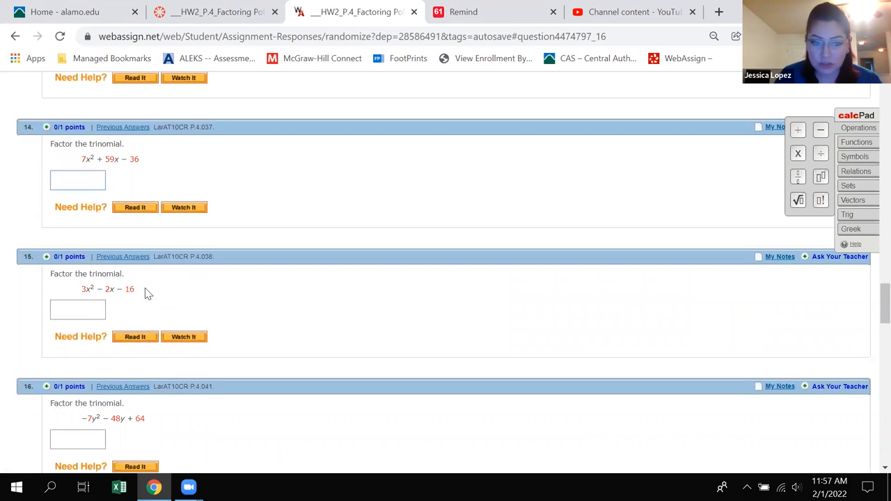
scroll("down", 3)
type("(")
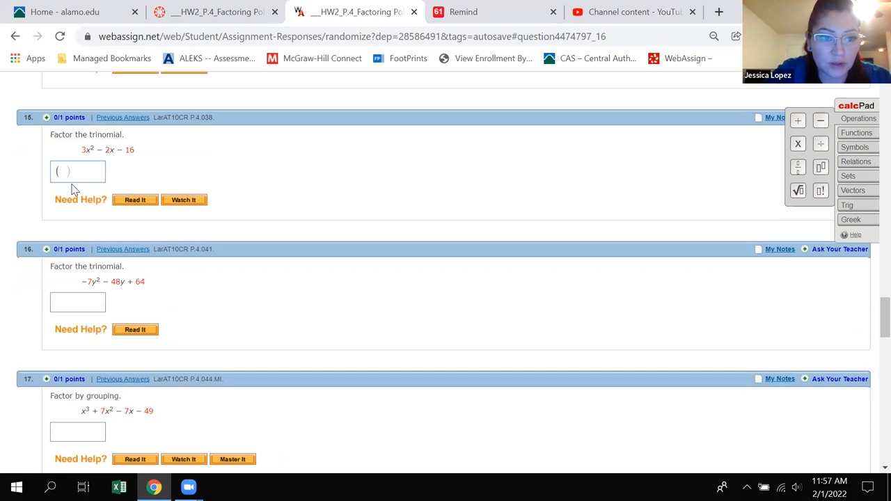
Enter (3x − 8)(x + 2) for question 15, then scroll to question 25.
type("3x")
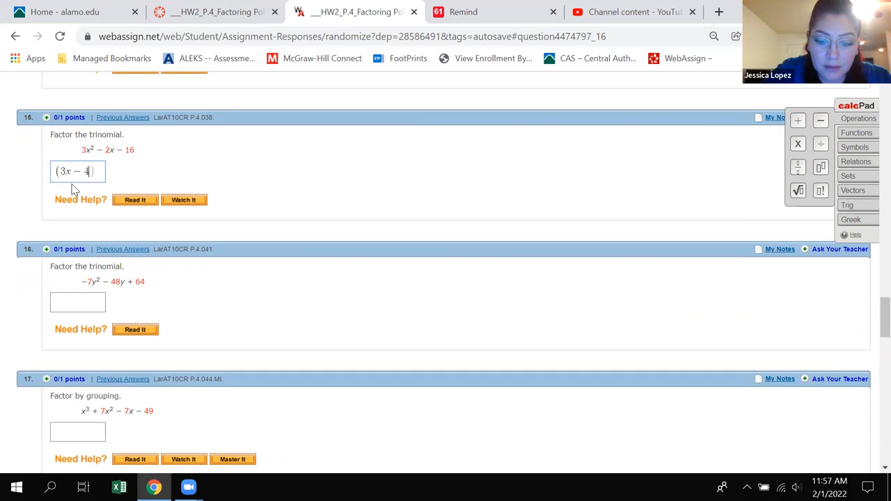
type("(x)")
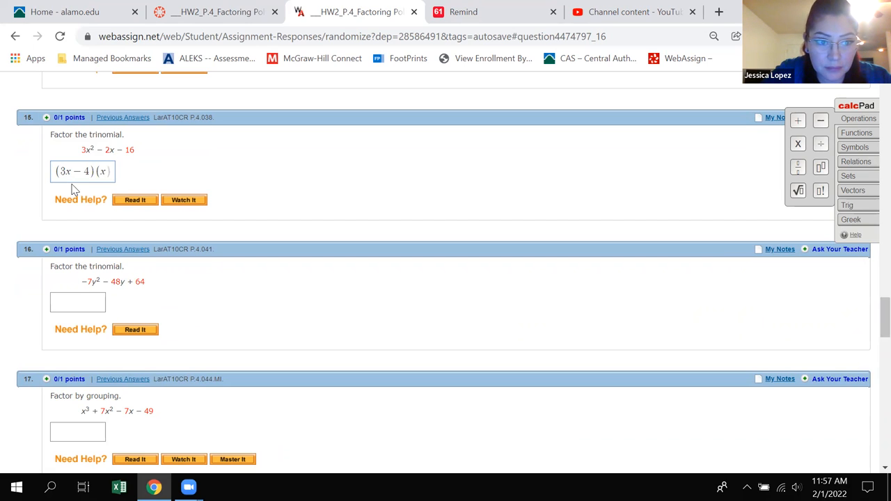
type("+")
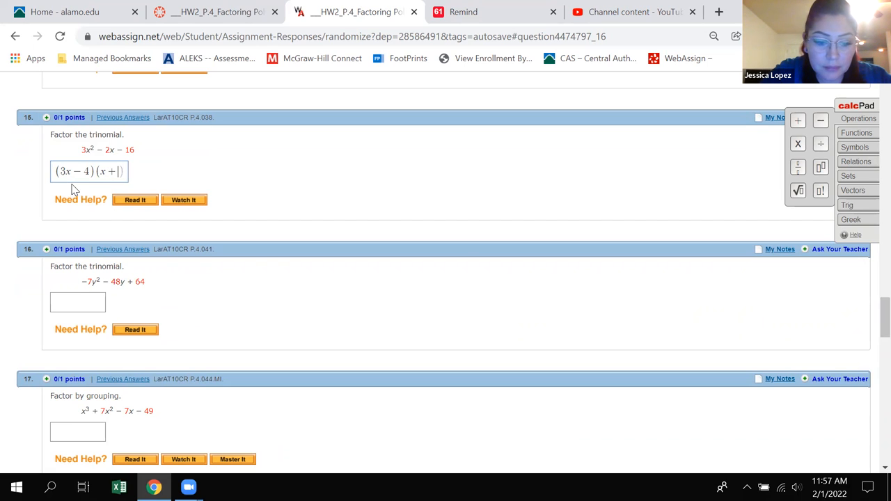
type("4")
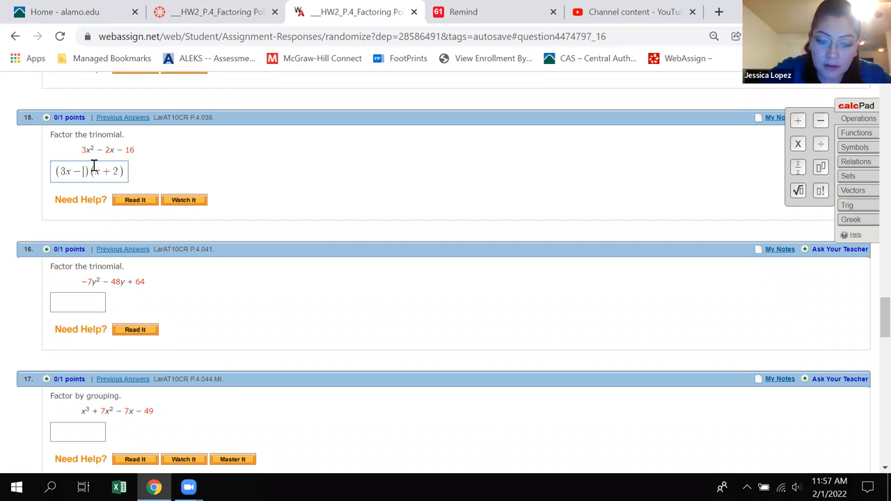
type("8")
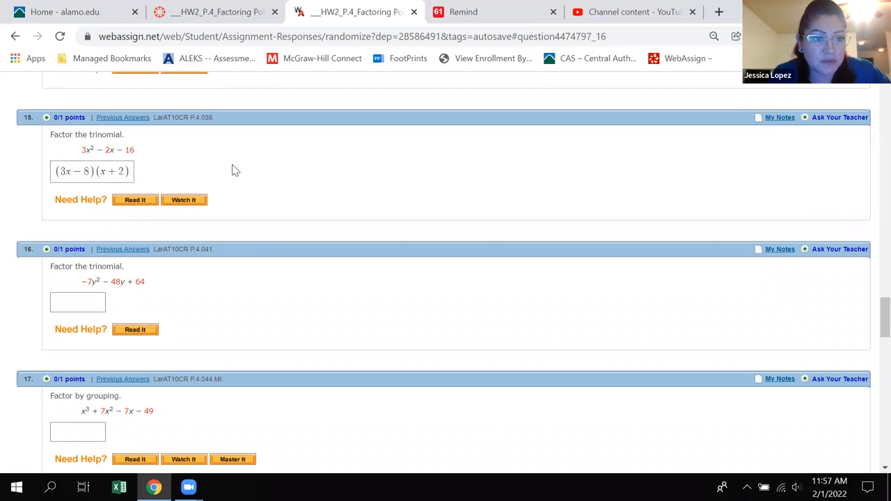
mouse_move(153, 226)
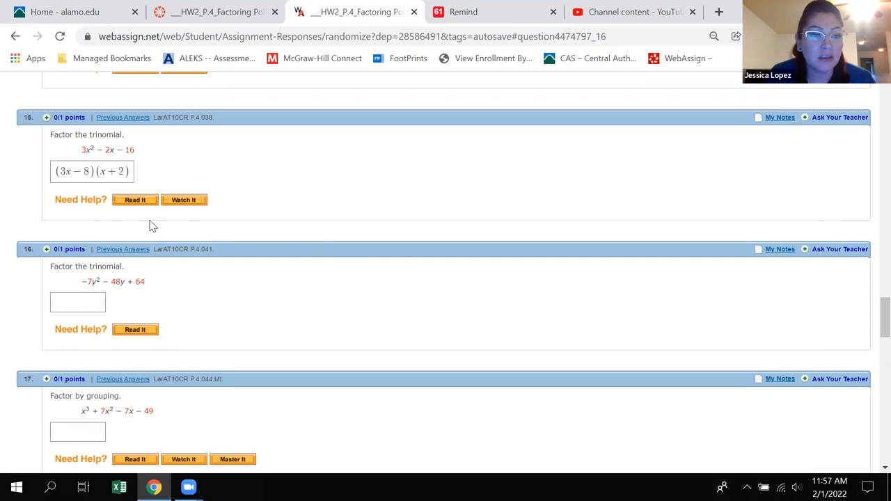
scroll("down", 3)
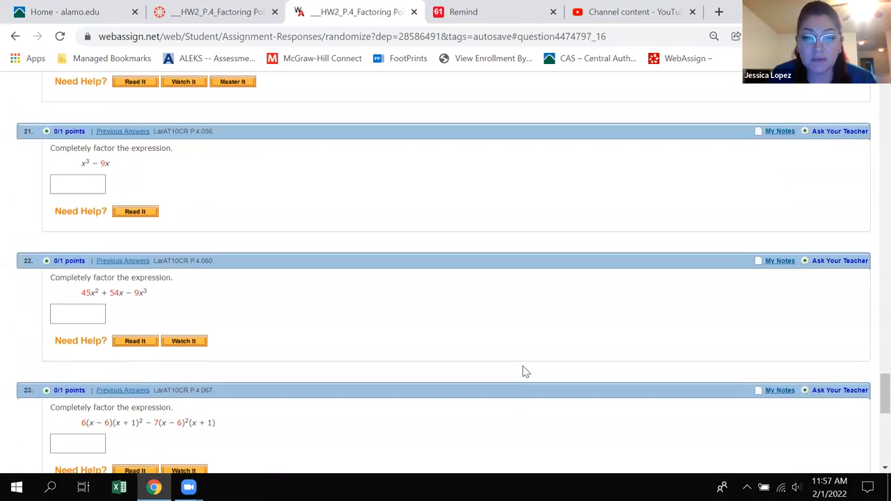
scroll("down", 3)
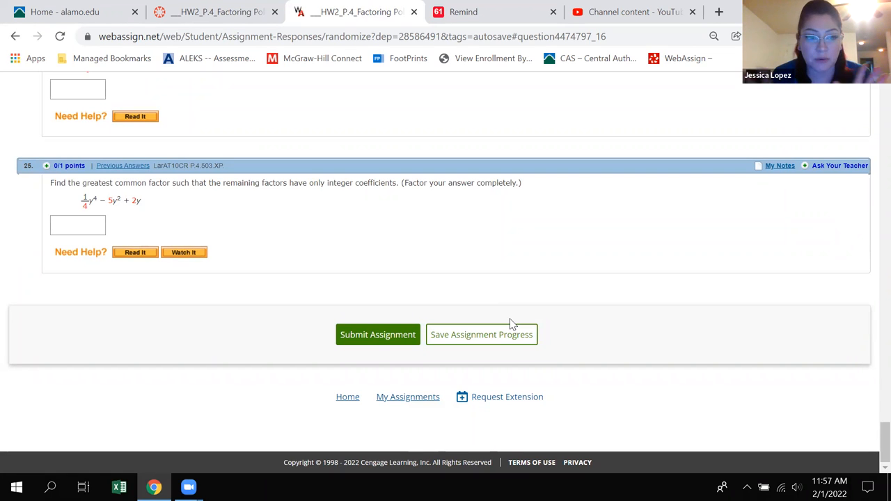
Save the assignment progress and submit the homework for grading.
left_click(481, 334)
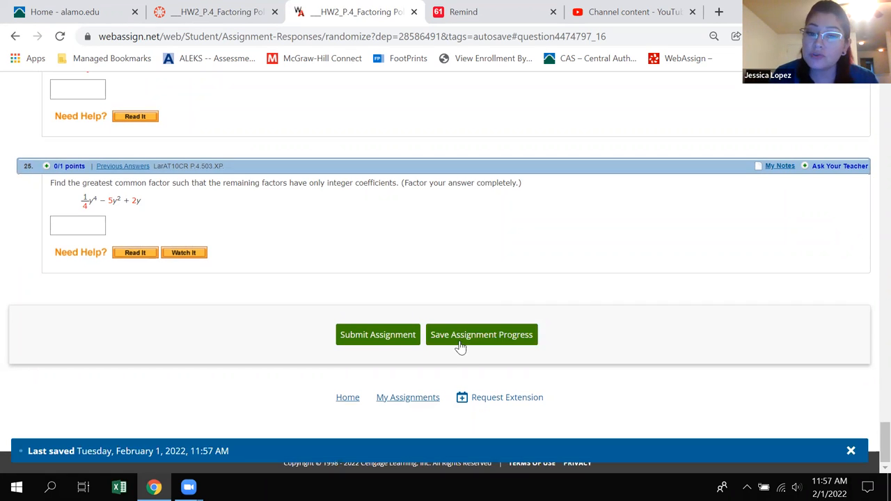
mouse_move(377, 335)
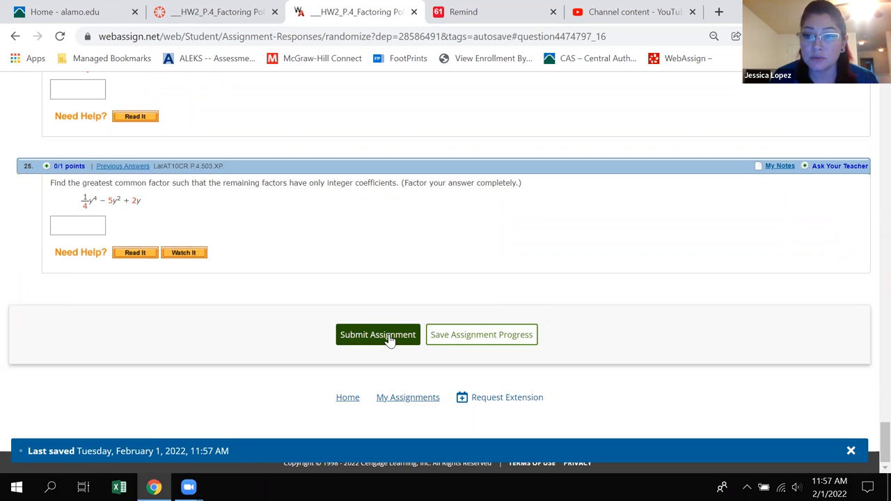
left_click(377, 335)
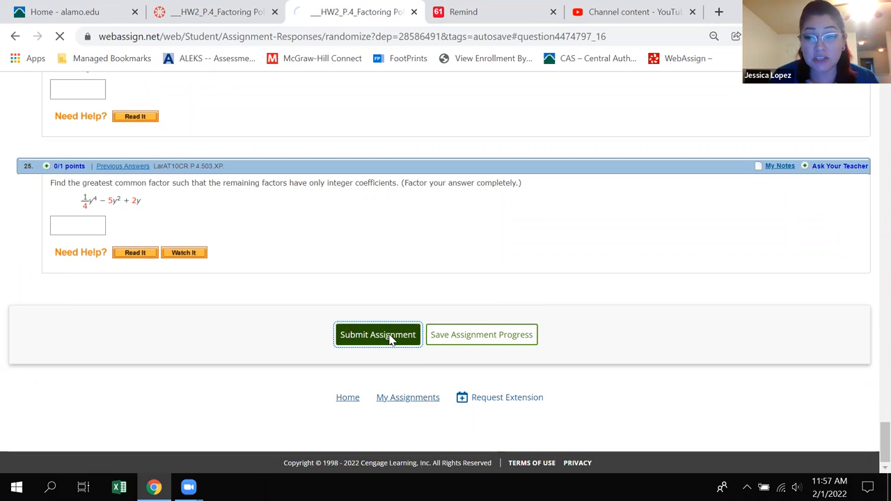
left_click(378, 334)
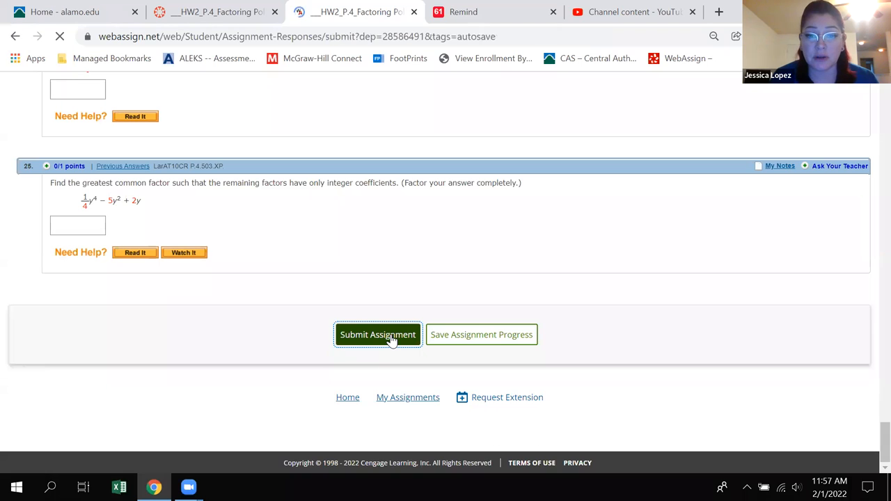
left_click(377, 335)
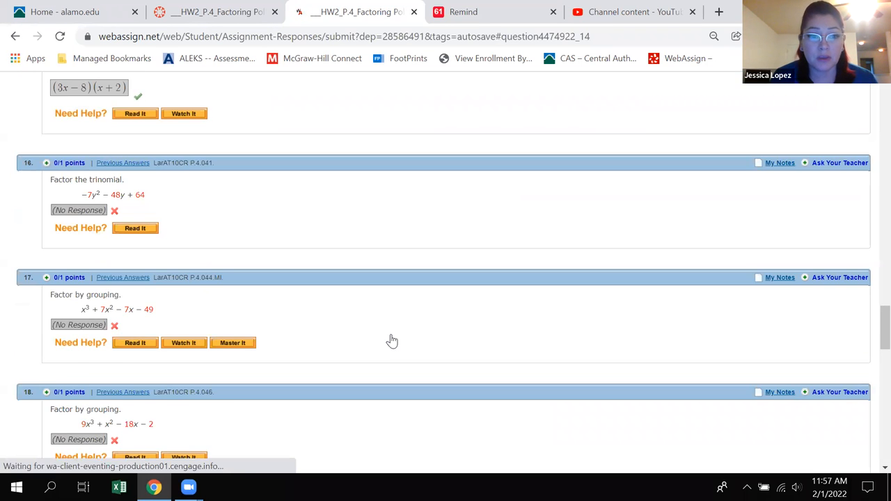
Review the graded responses, with questions 13 and 15 at 1/1 points.
scroll("up", 3)
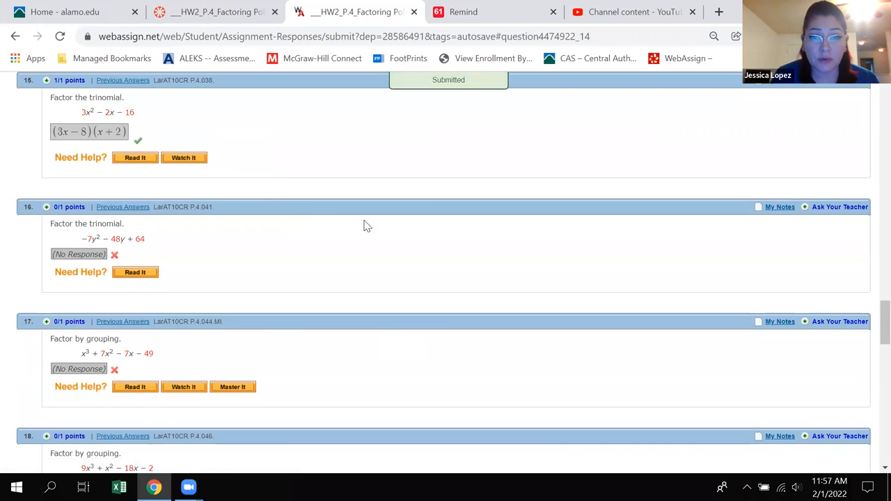
scroll("up", 3)
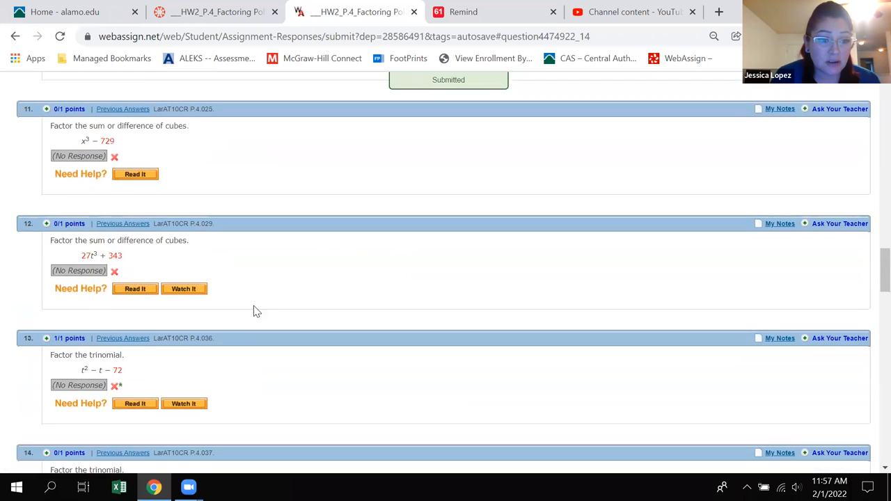
scroll("down", 3)
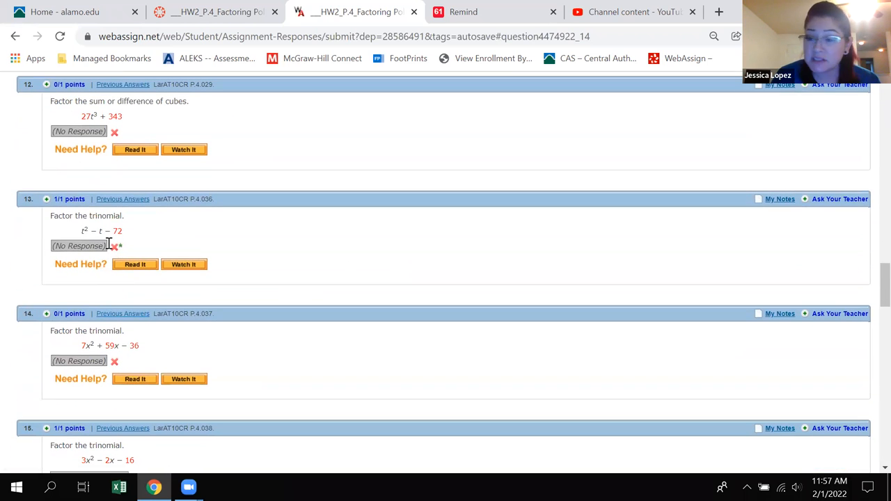
mouse_move(119, 250)
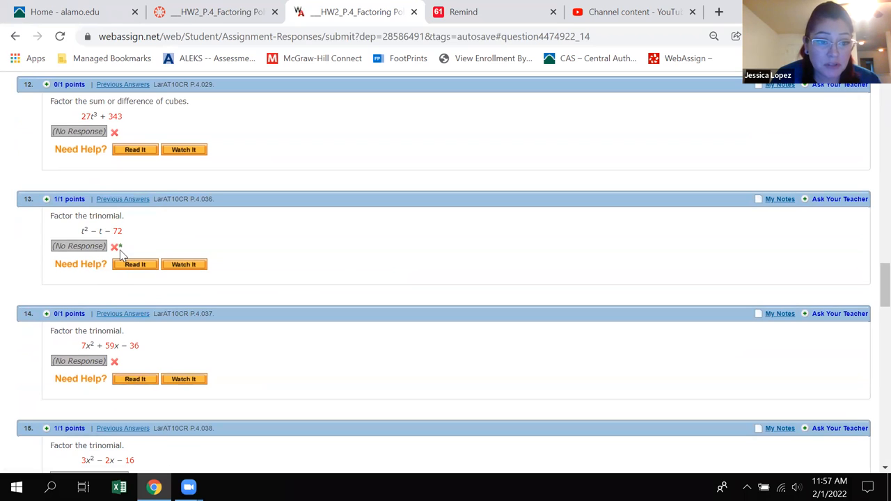
mouse_move(116, 246)
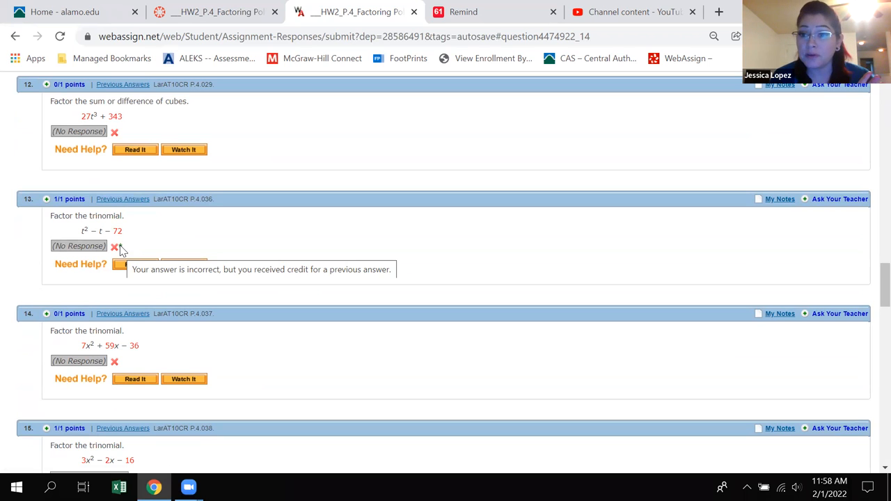
scroll("up", 3)
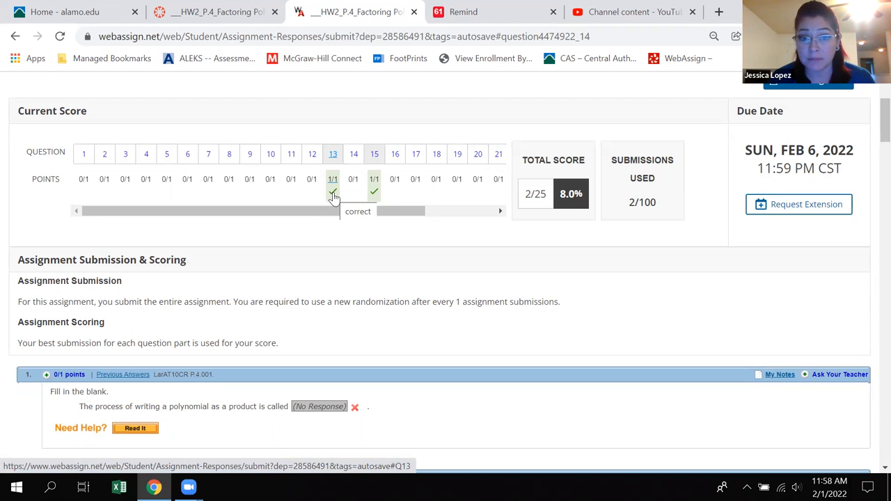
mouse_move(374, 195)
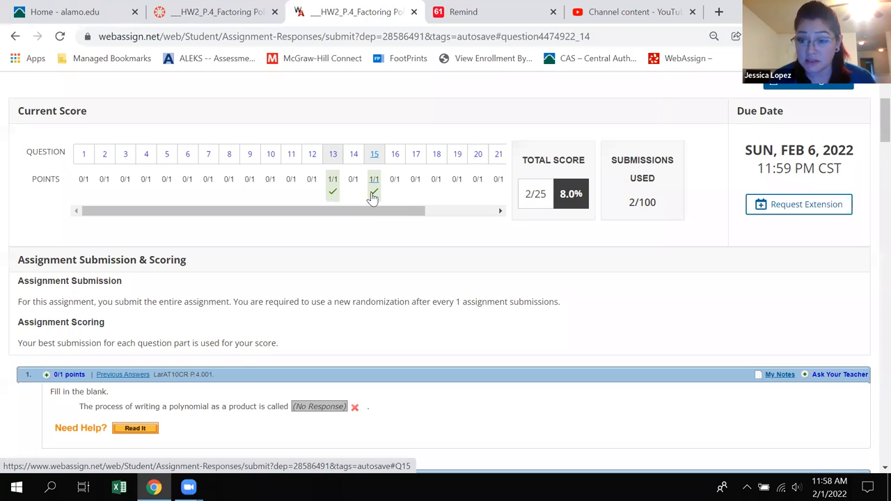
mouse_move(373, 193)
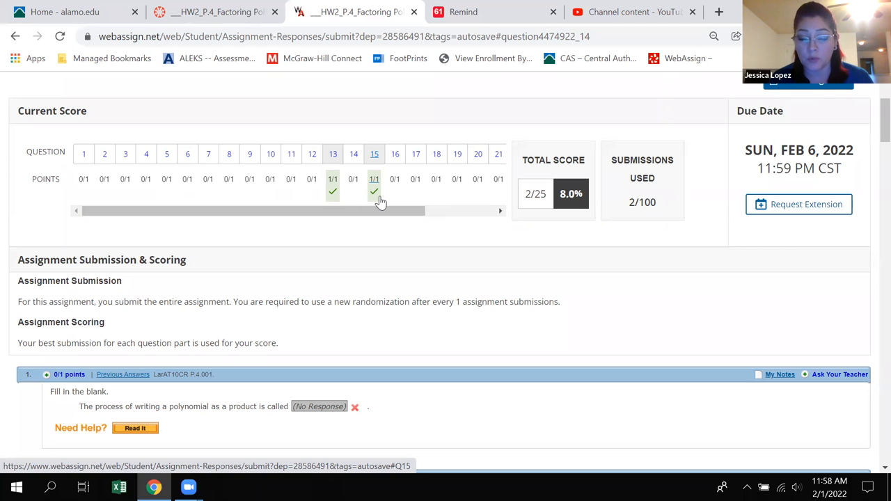
mouse_move(464, 249)
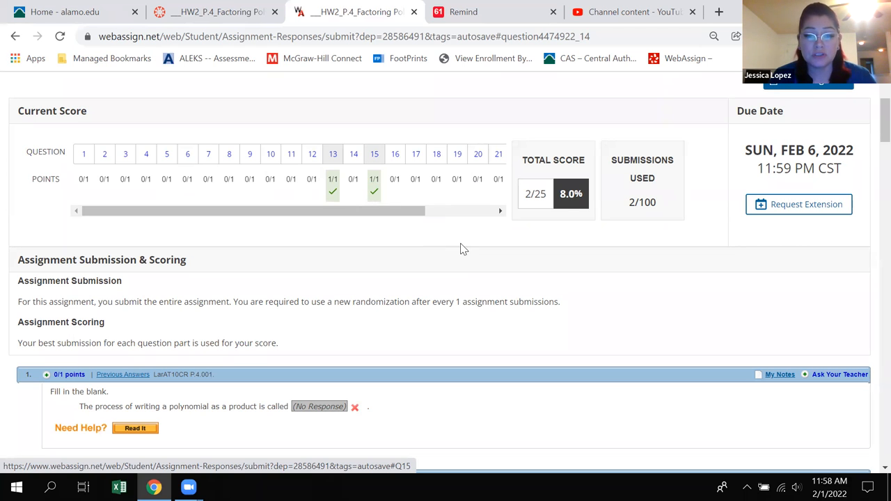
Scroll the graded results to the end, where no submissions remain.
scroll("down", 3)
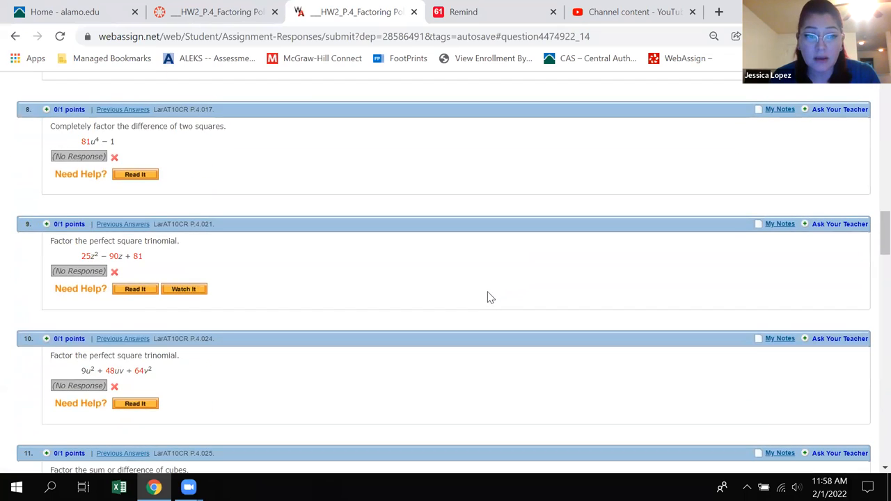
scroll("down", 3)
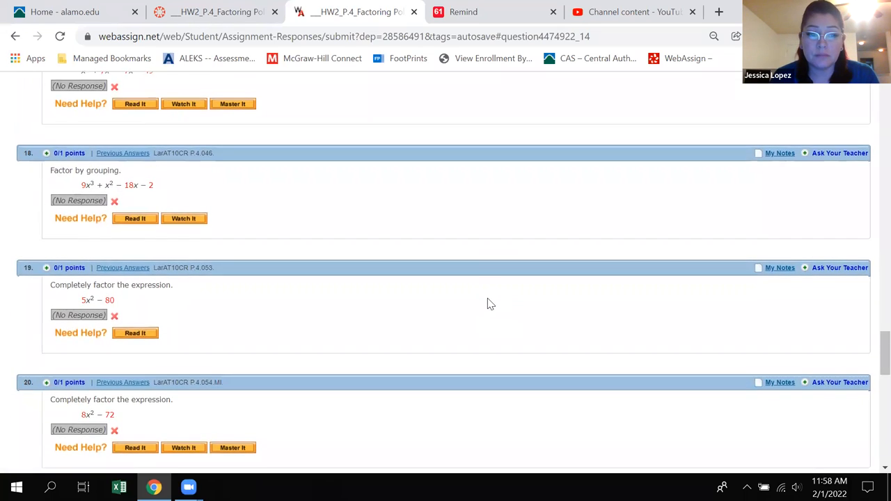
scroll("down", 3)
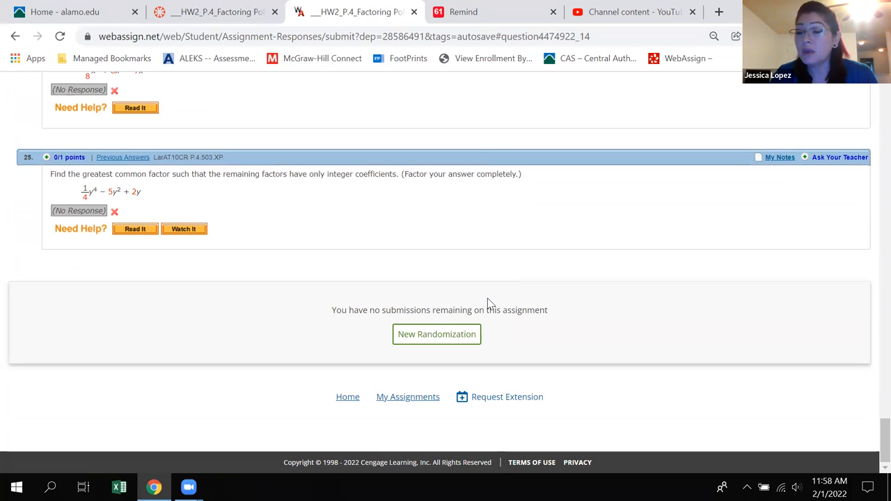
mouse_move(515, 115)
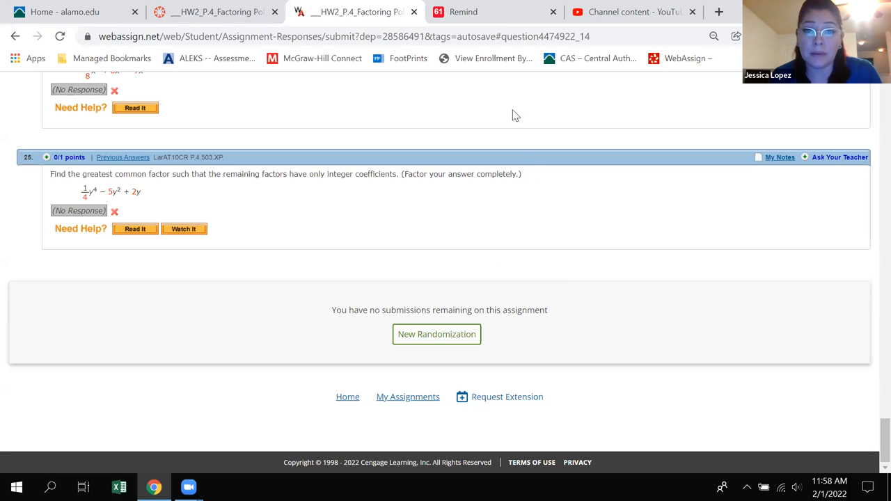
Scroll the graded responses back to the no-submissions-remaining notice.
scroll("up", 3)
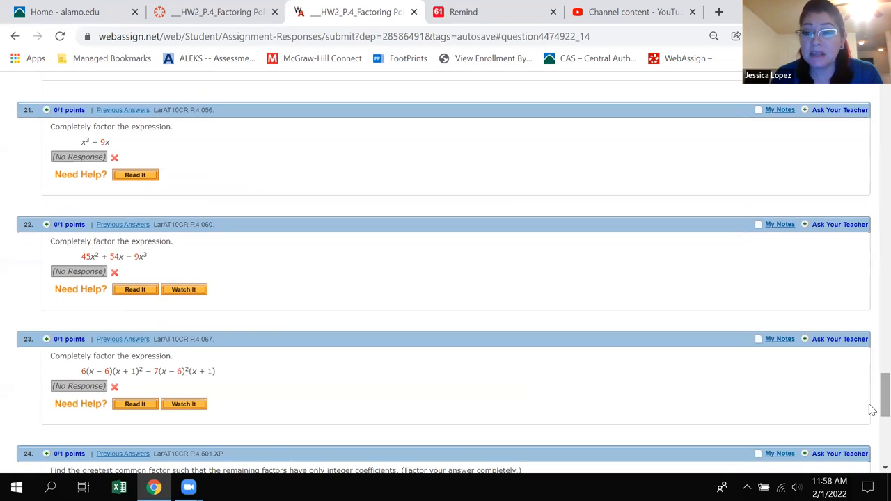
scroll("down", 3)
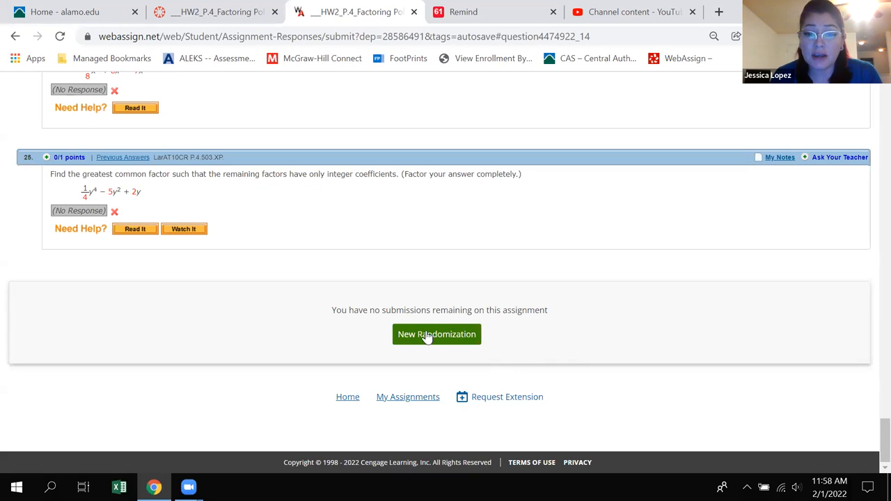
mouse_move(435, 342)
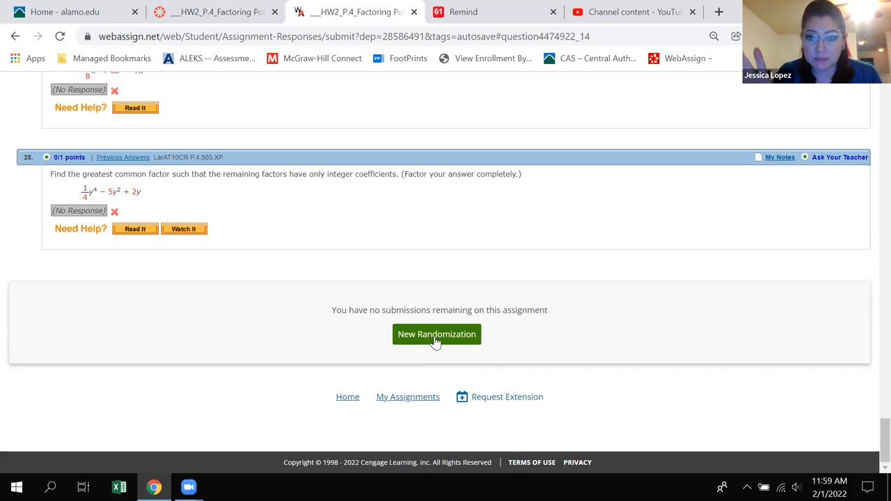
mouse_move(615, 417)
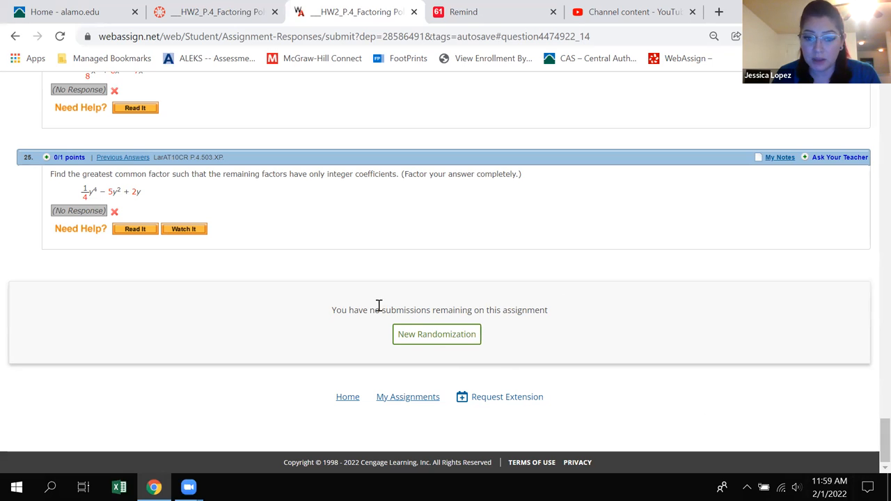
mouse_move(484, 400)
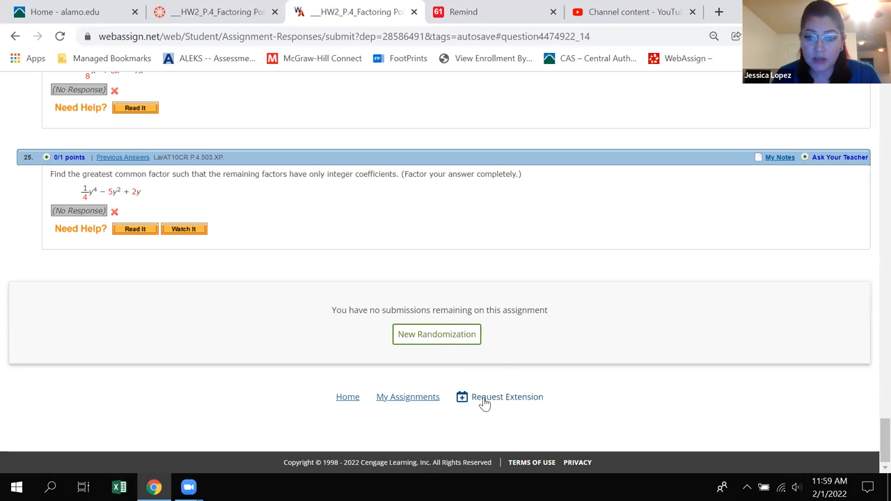
mouse_move(491, 402)
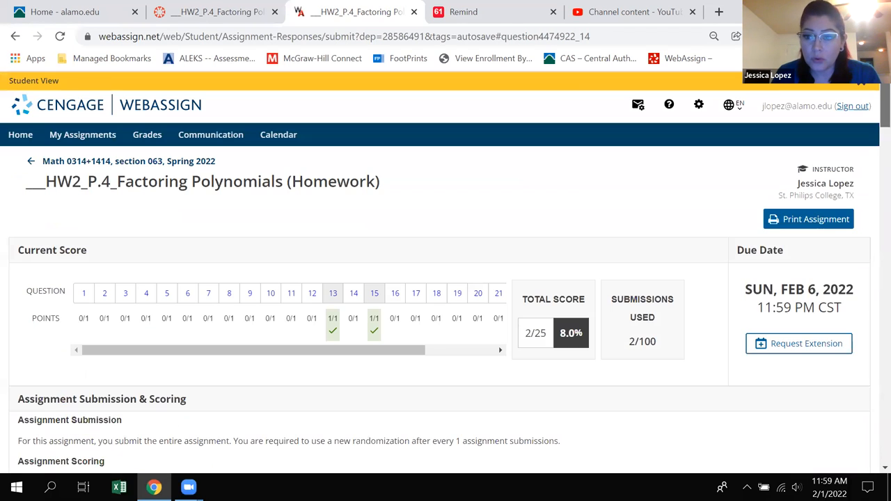
mouse_move(798, 343)
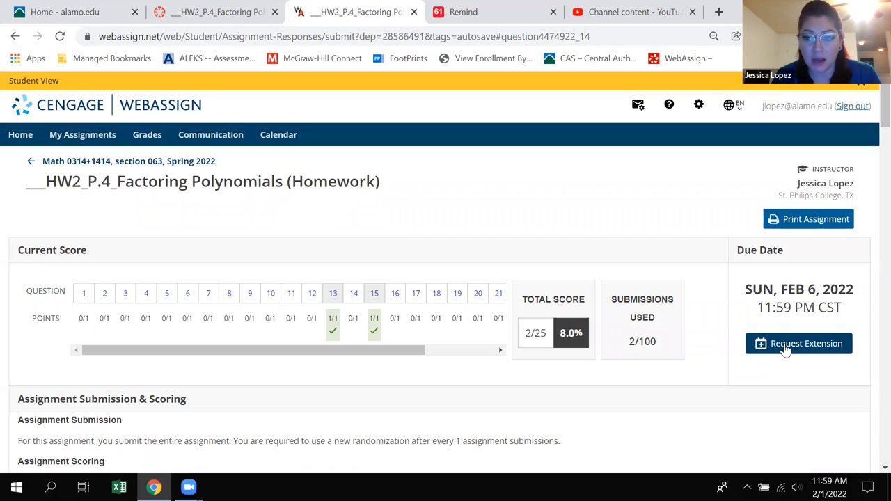
left_click(798, 343)
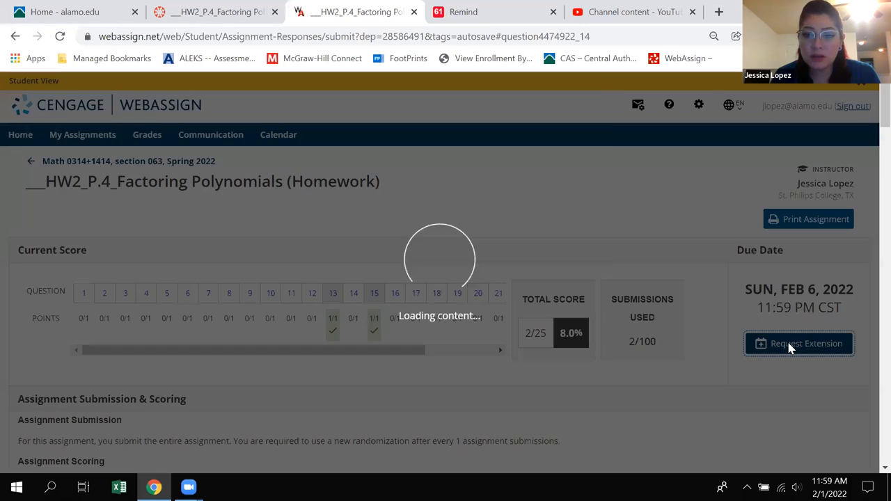
left_click(799, 343)
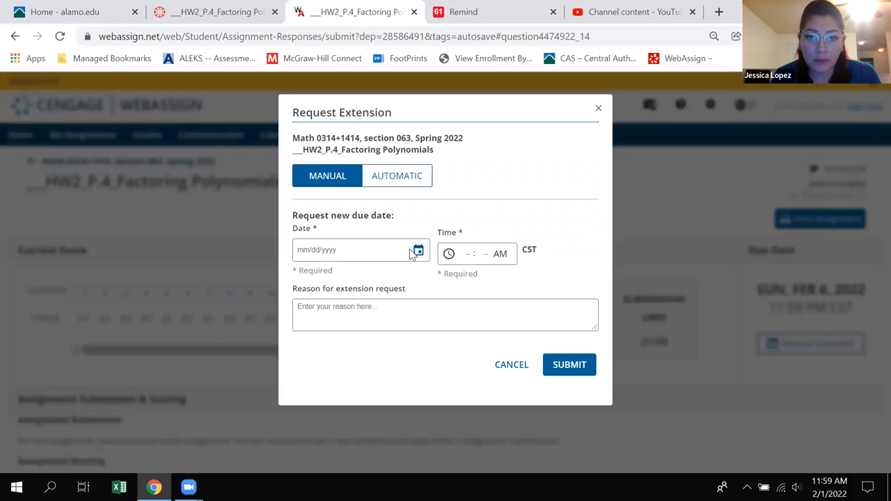
left_click(355, 249)
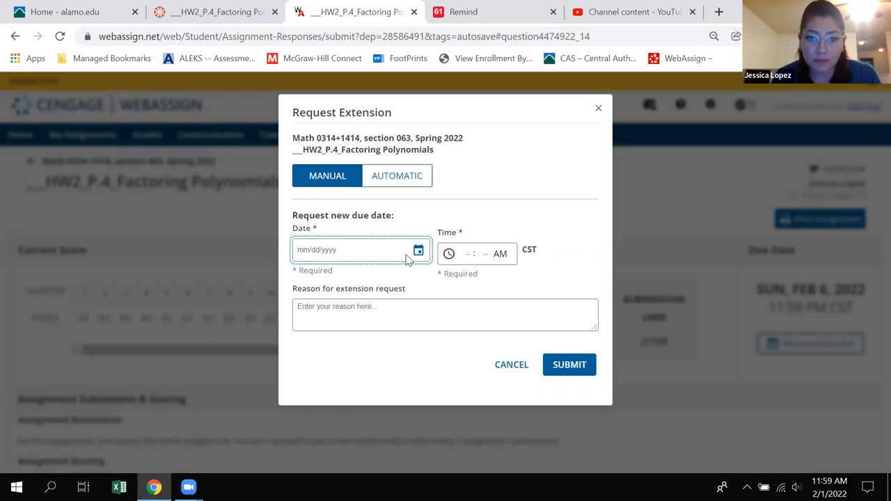
left_click(418, 250)
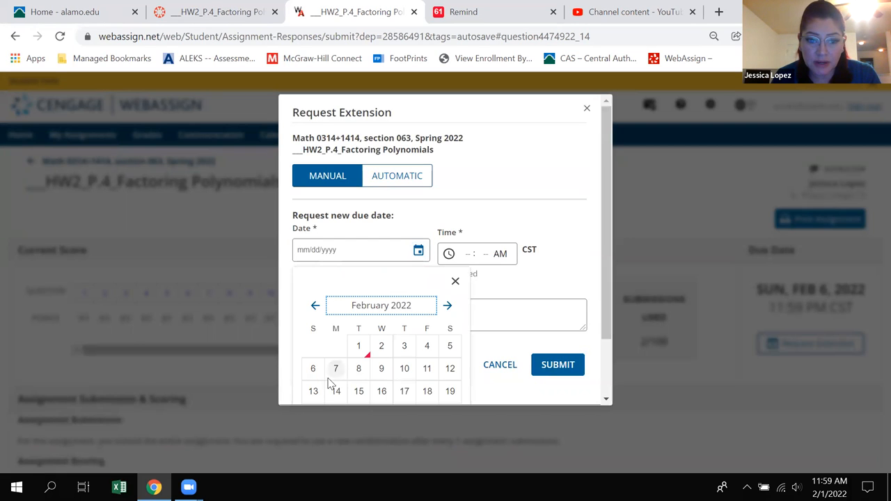
left_click(336, 368)
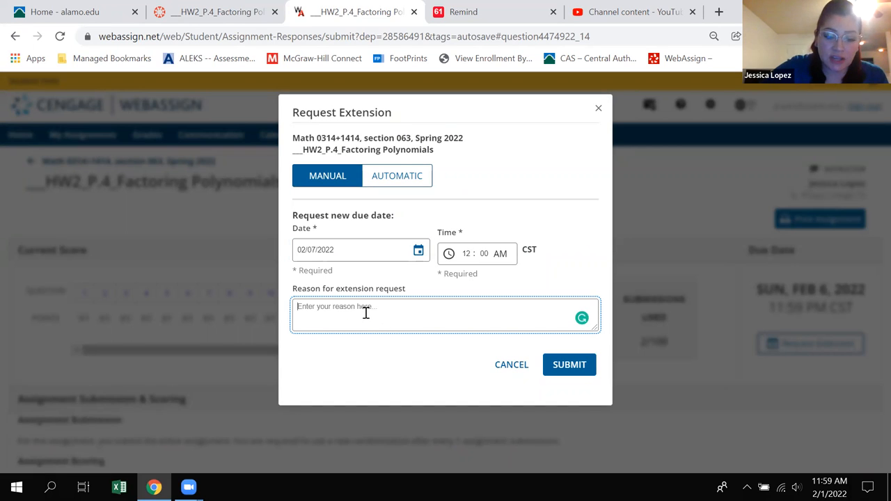
type("need m")
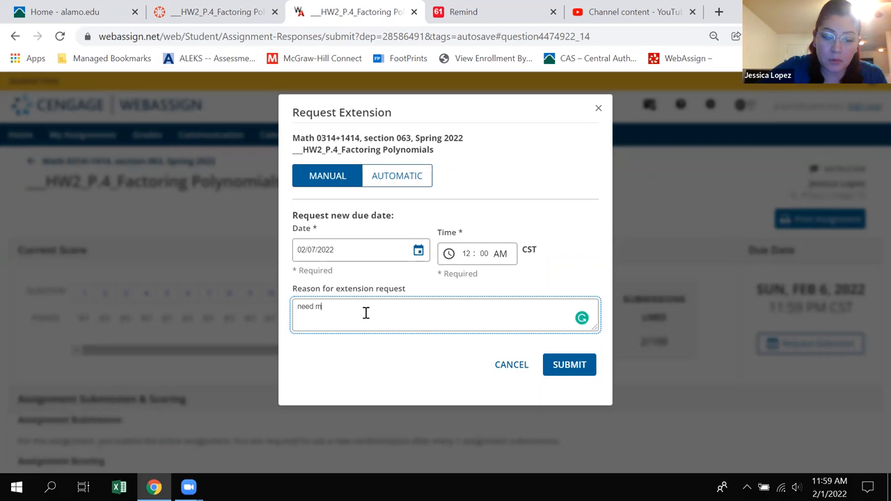
type("ore atte")
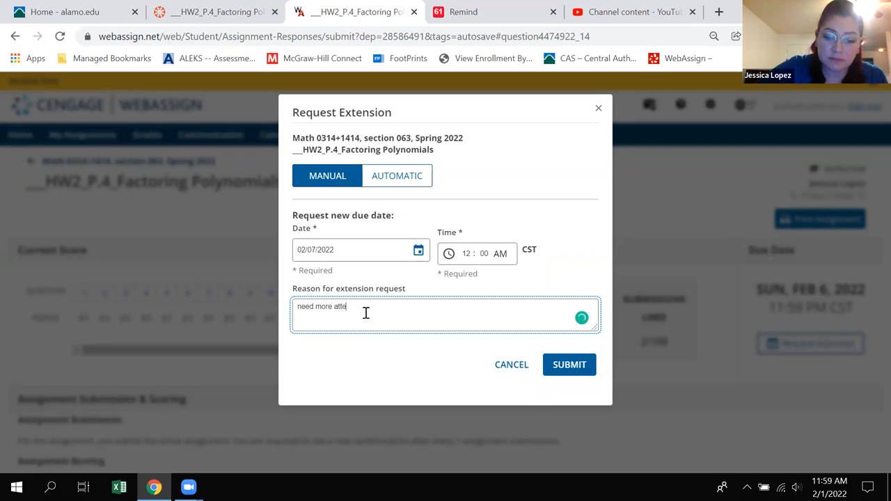
type("mpts")
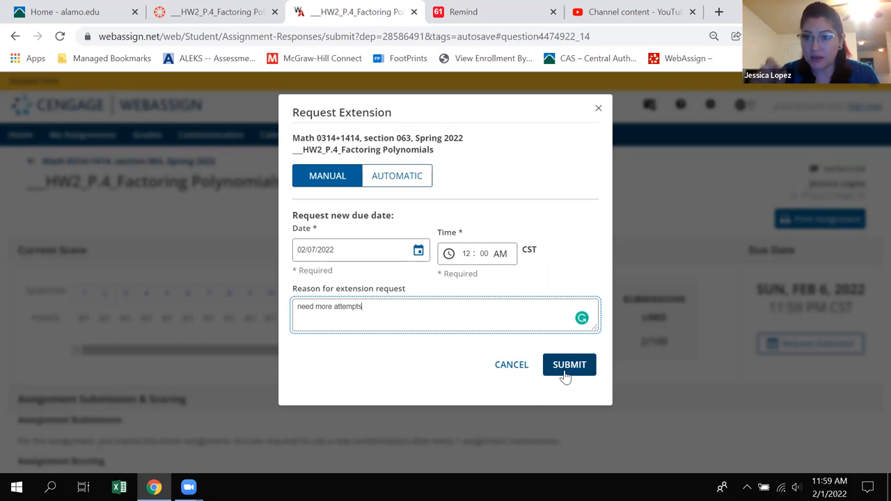
mouse_move(597, 110)
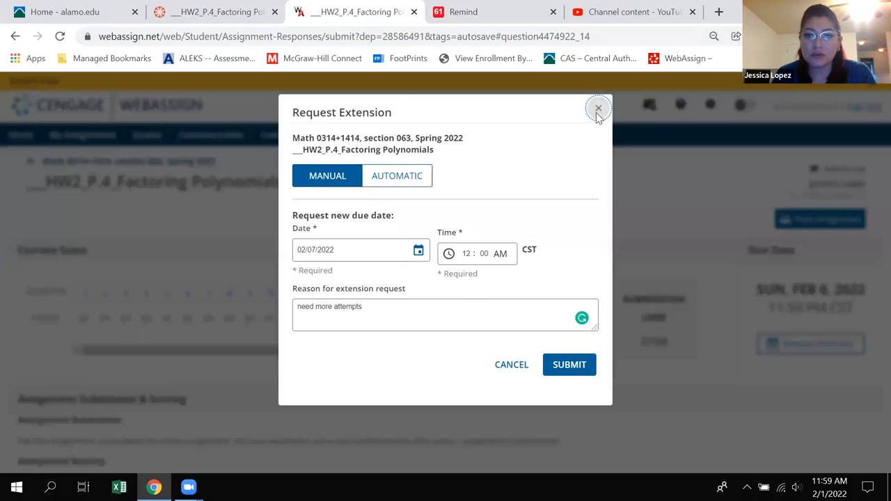
left_click(597, 108)
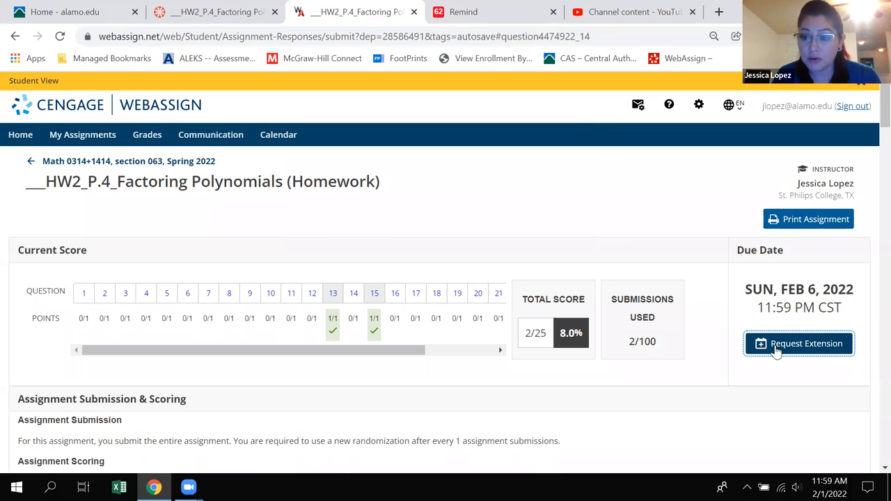
mouse_move(698, 259)
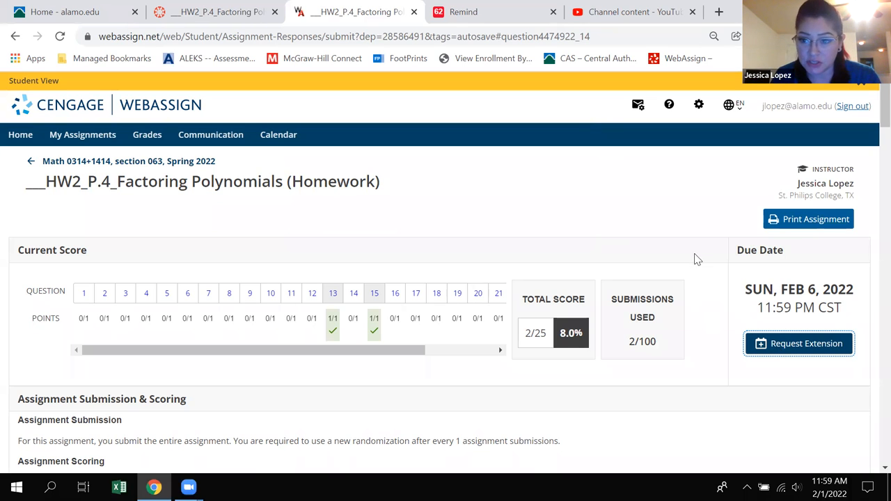
scroll("down", 3)
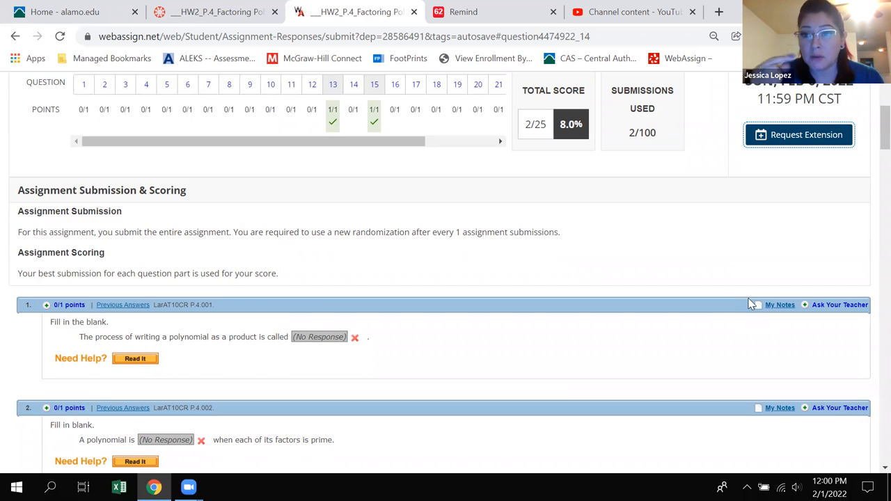
mouse_move(828, 333)
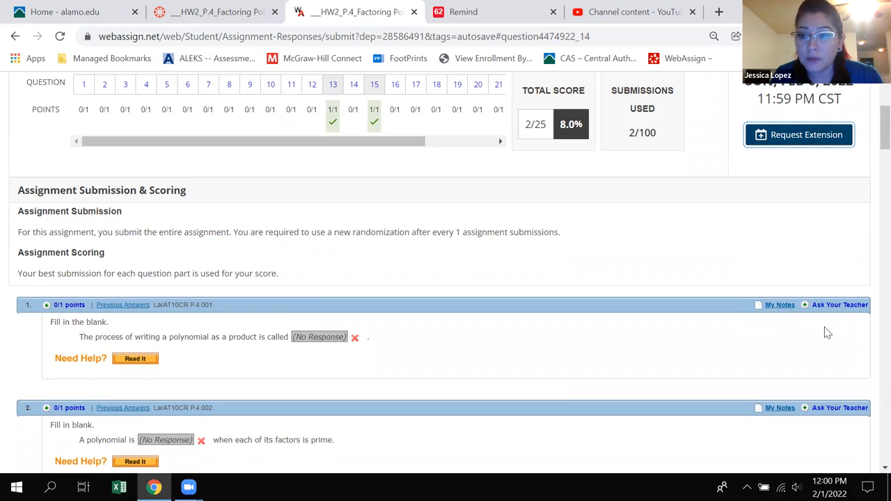
scroll("down", 3)
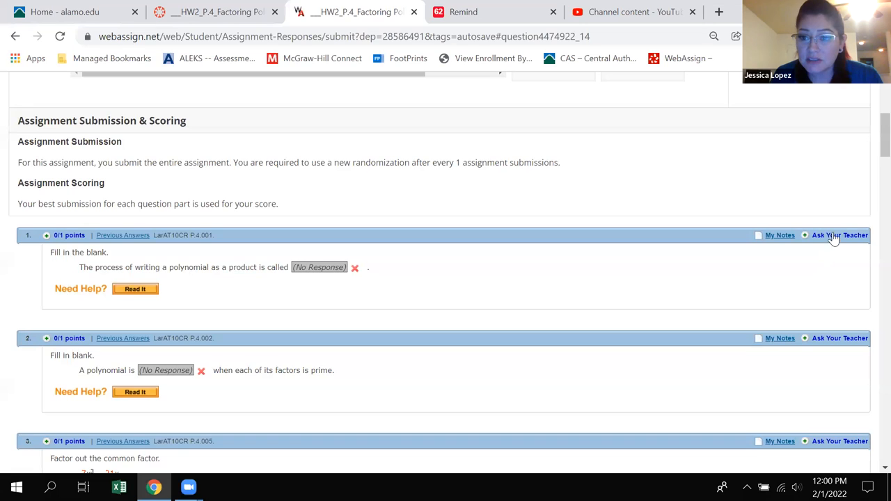
mouse_move(831, 348)
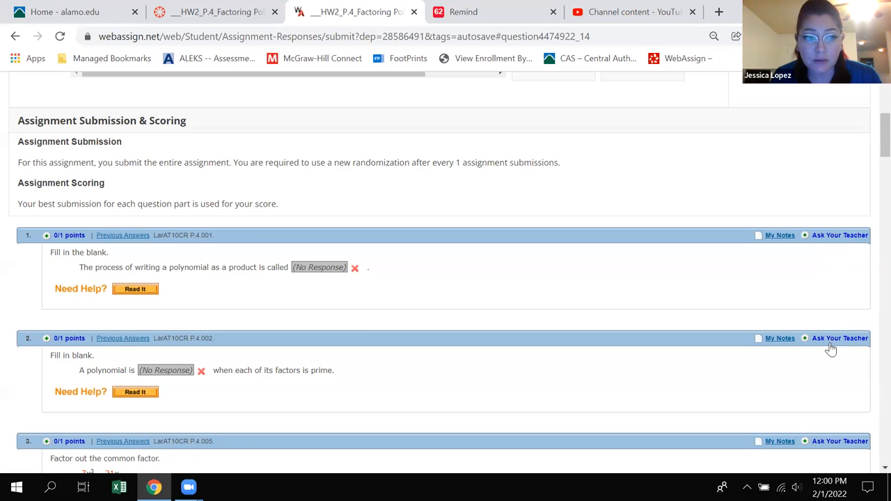
scroll("down", 3)
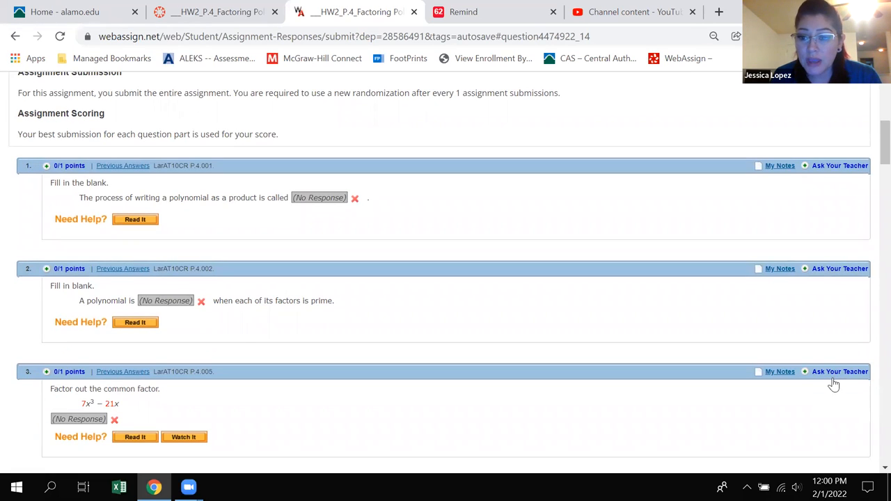
scroll("down", 3)
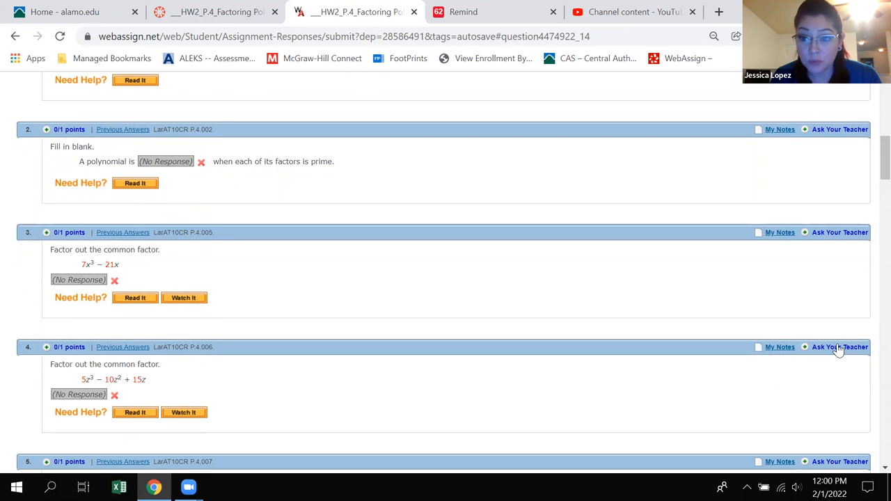
mouse_move(840, 346)
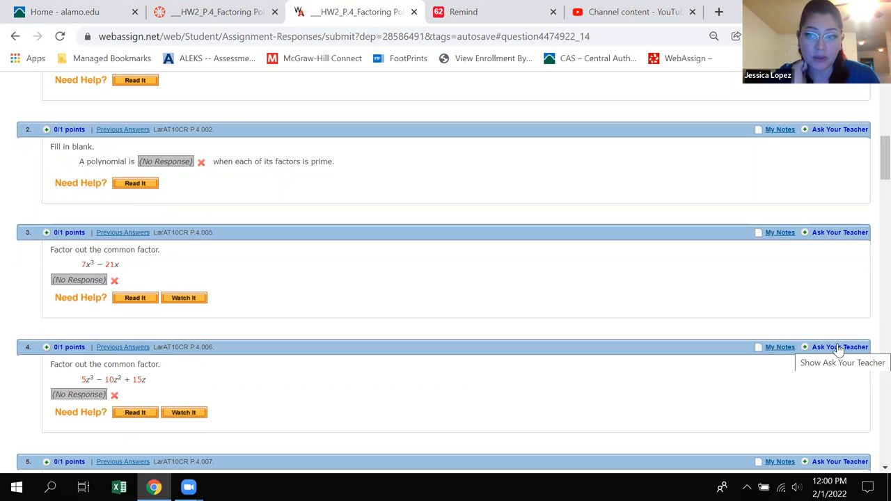
mouse_move(120, 278)
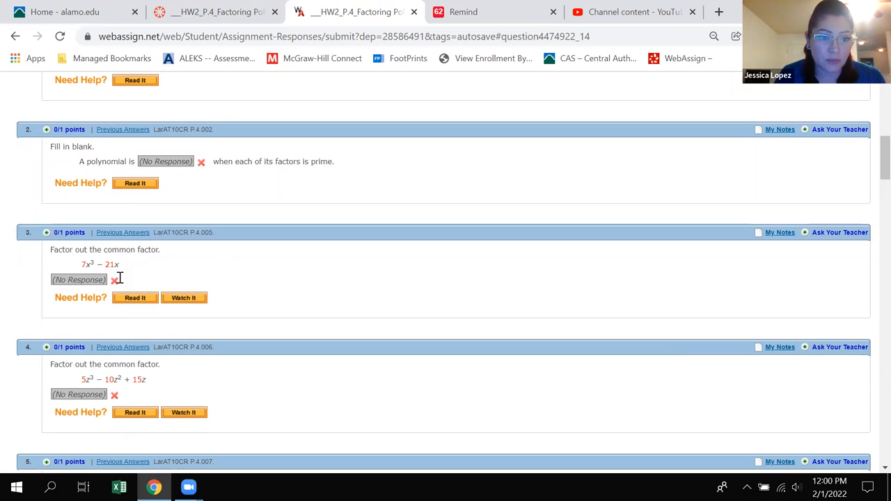
mouse_move(258, 239)
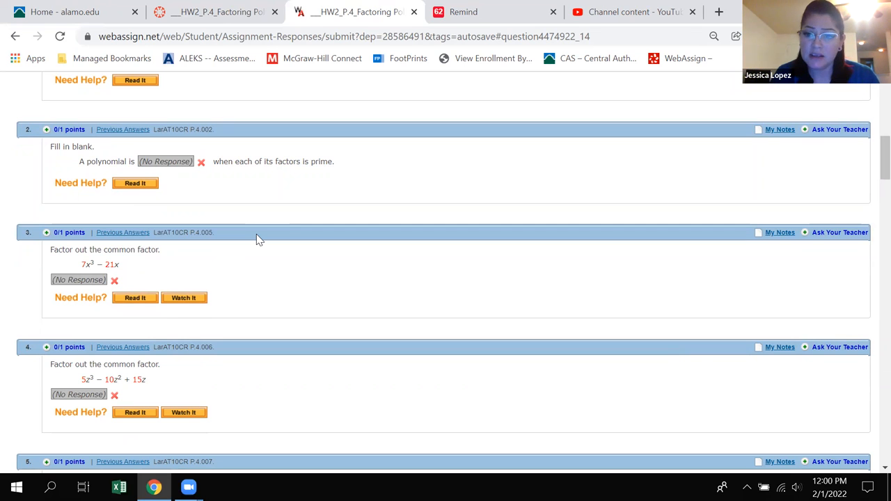
mouse_move(840, 232)
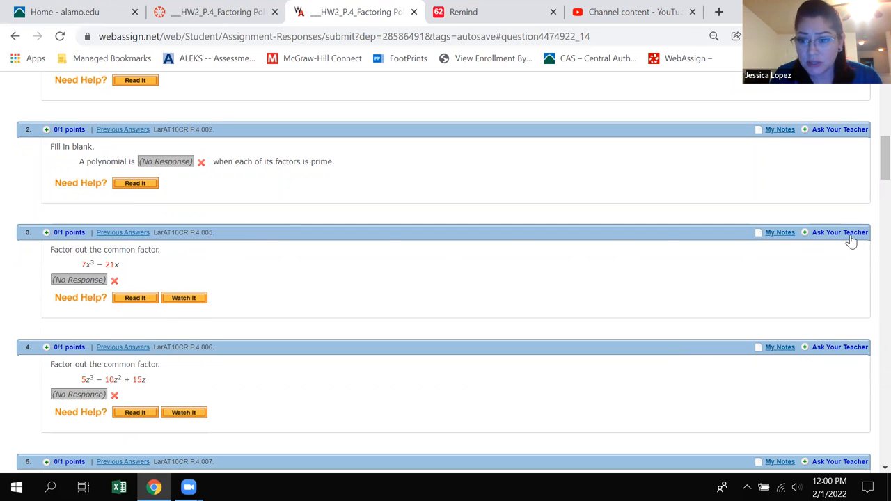
mouse_move(839, 232)
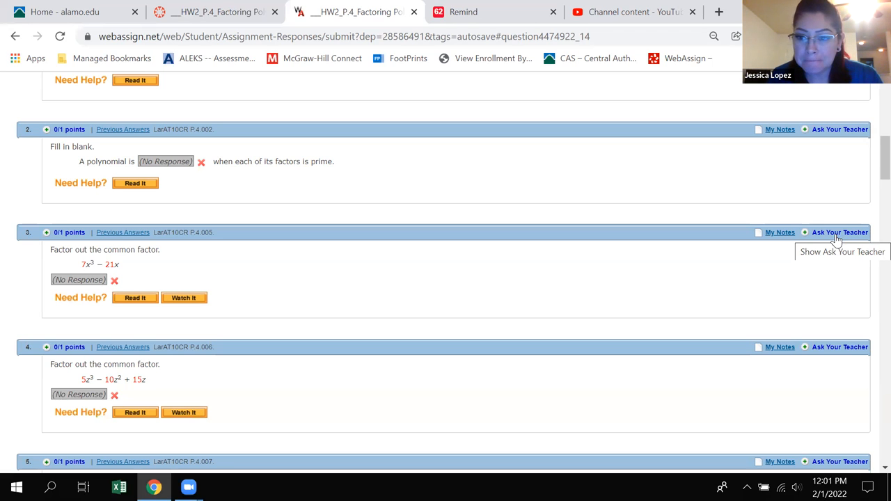
mouse_move(823, 240)
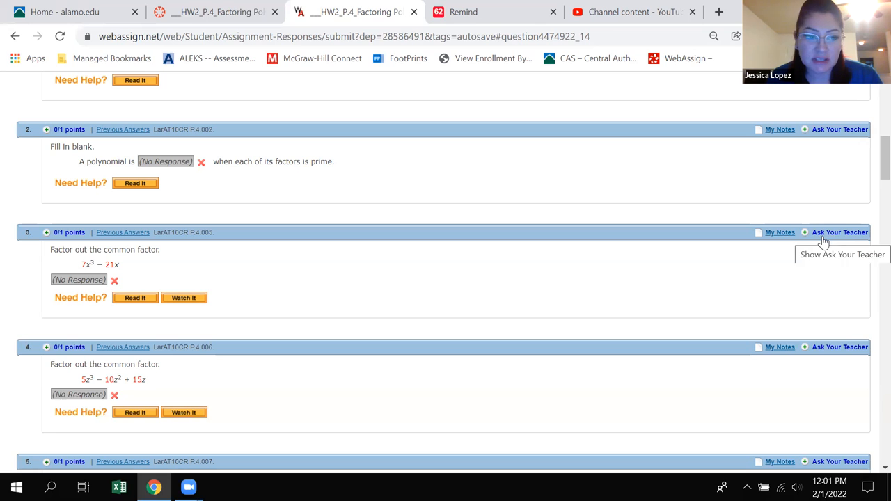
mouse_move(103, 265)
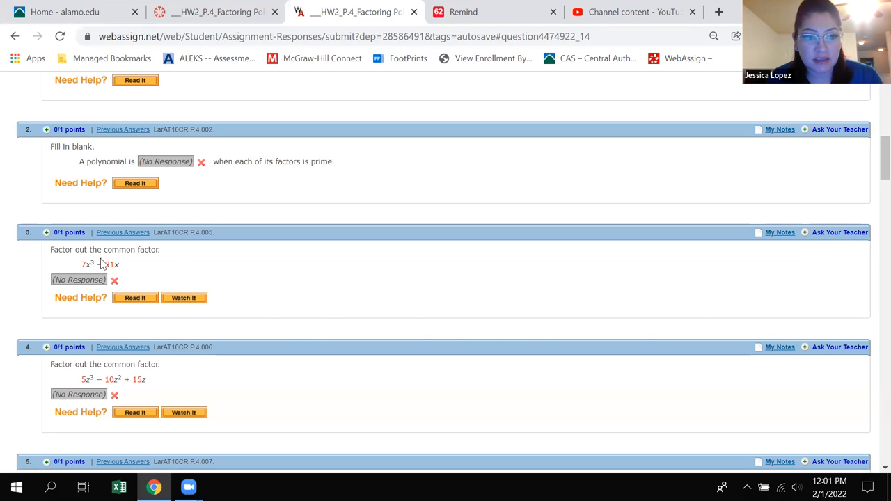
mouse_move(431, 302)
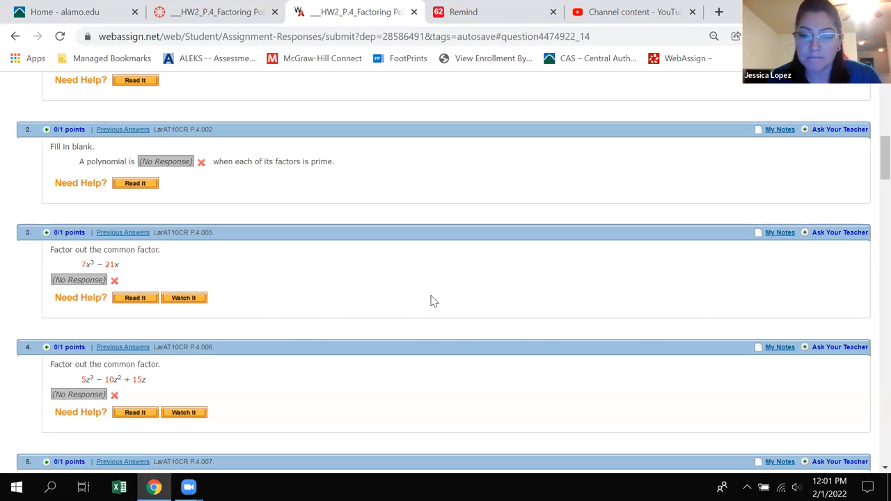
mouse_move(838, 239)
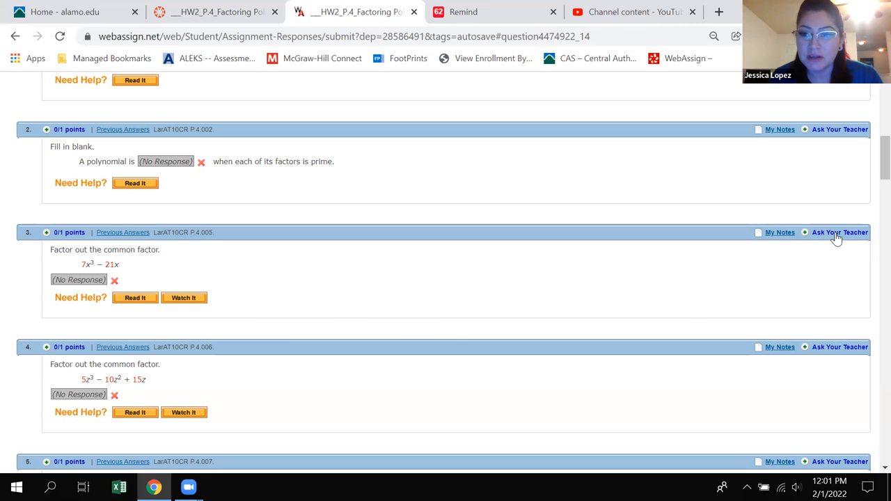
mouse_move(747, 287)
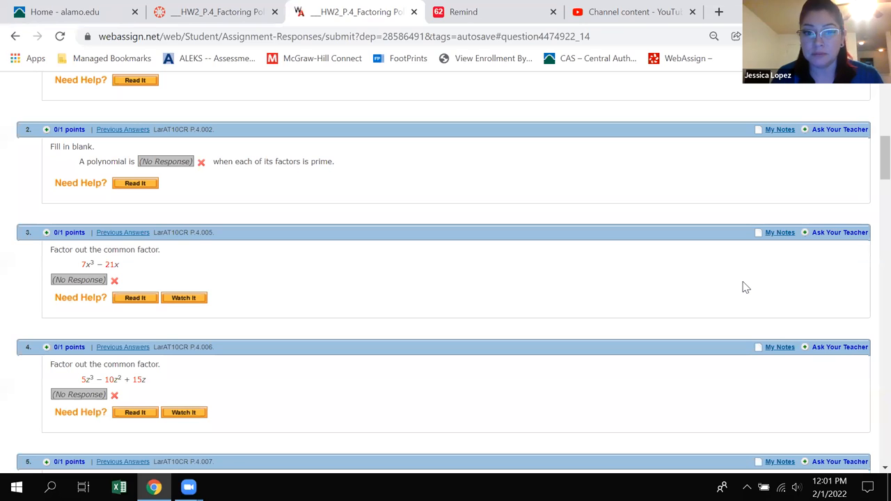
mouse_move(566, 265)
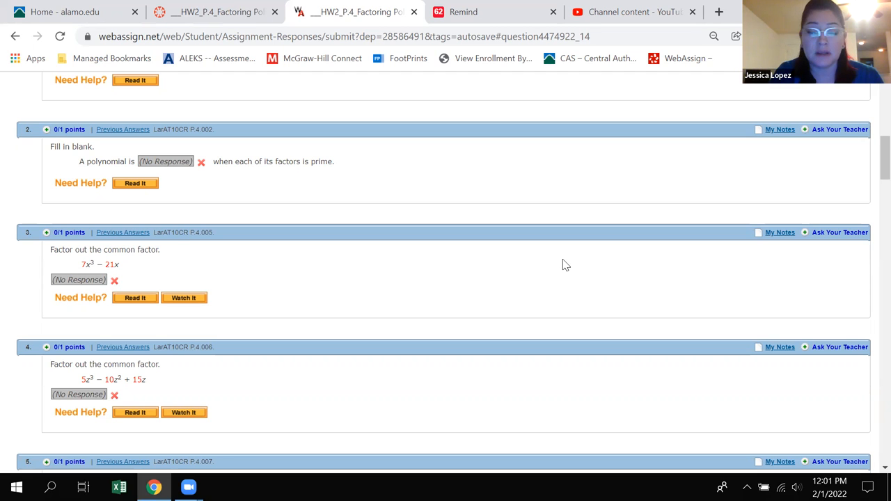
mouse_move(625, 270)
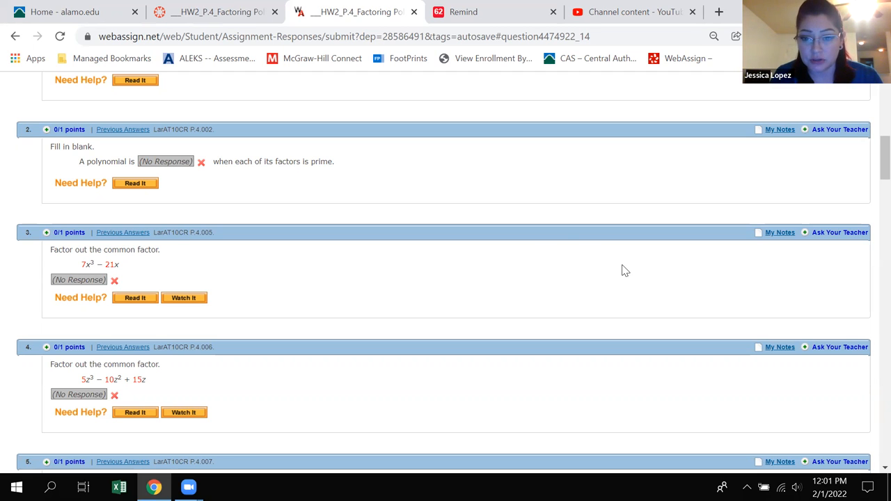
Scroll the responses page down to questions 12 through 14.
scroll("down", 3)
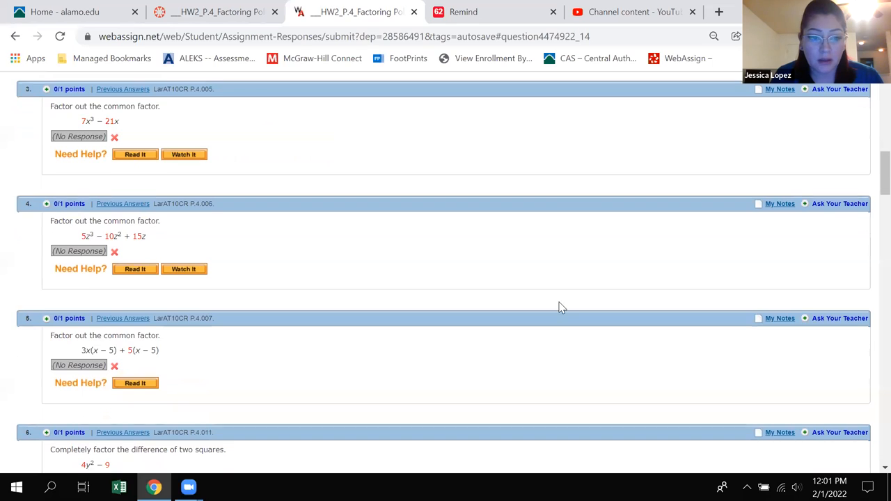
scroll("down", 3)
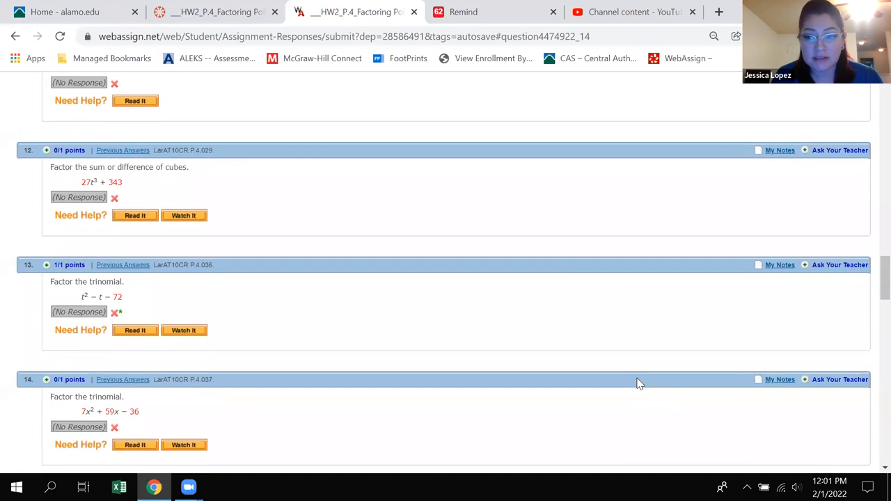
scroll("down", 3)
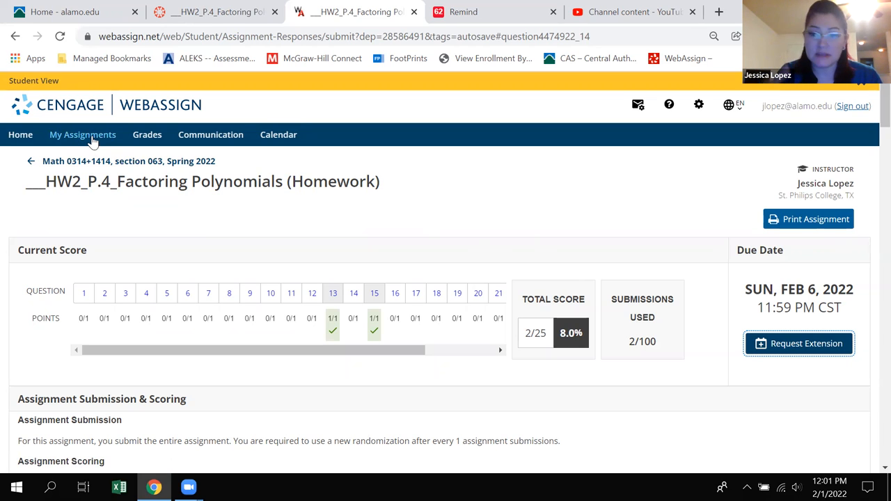
mouse_move(147, 134)
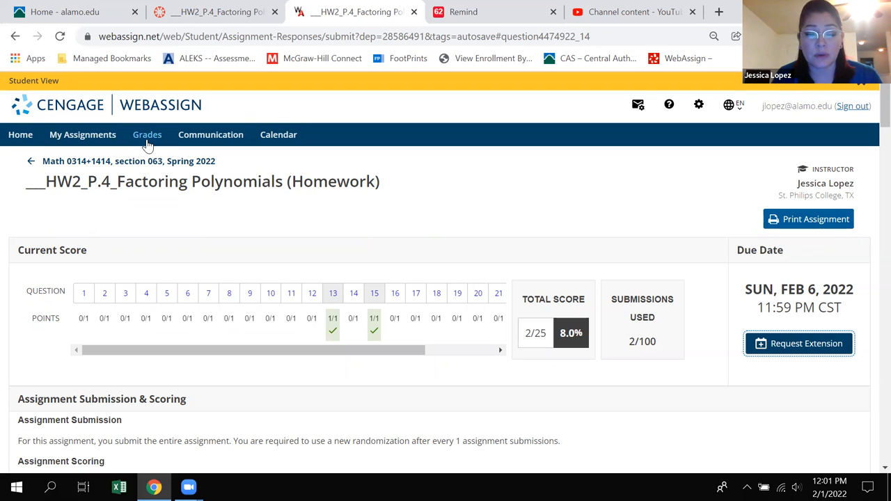
mouse_move(210, 134)
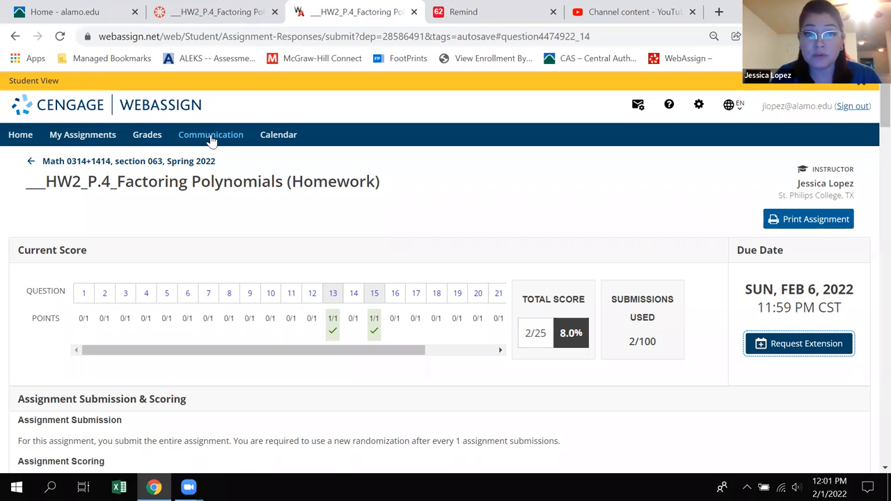
mouse_move(211, 135)
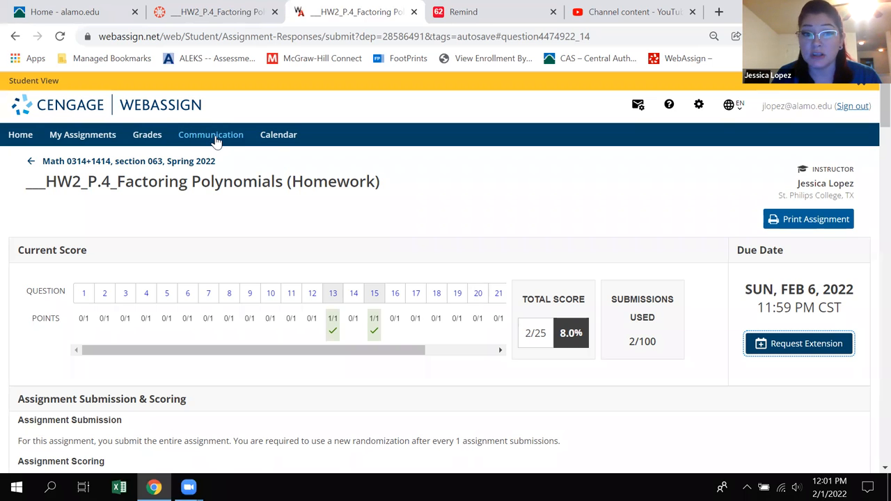
mouse_move(278, 134)
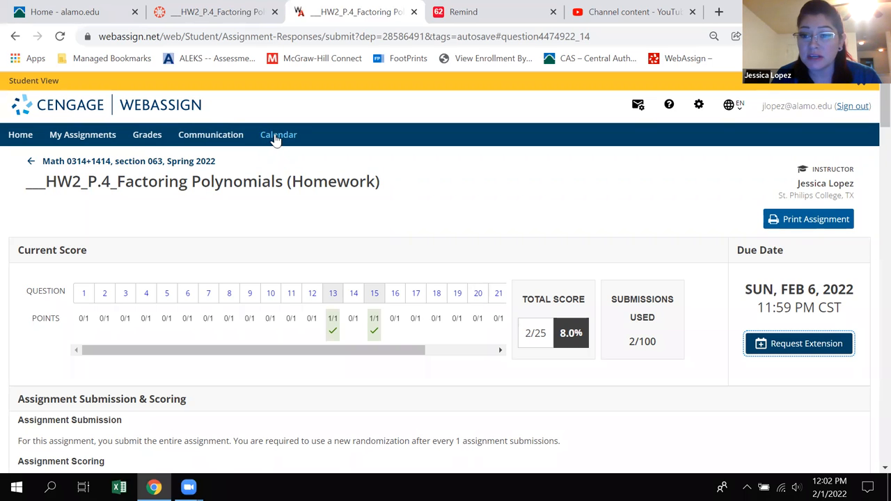
mouse_move(268, 172)
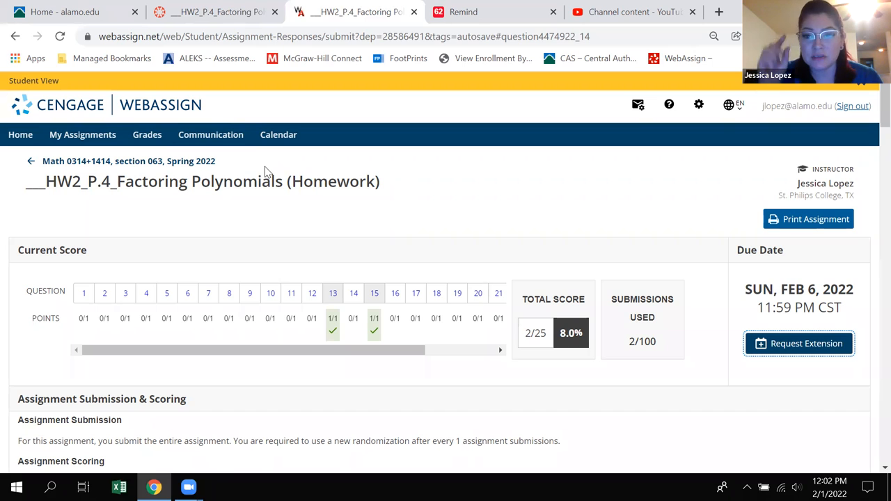
mouse_move(279, 134)
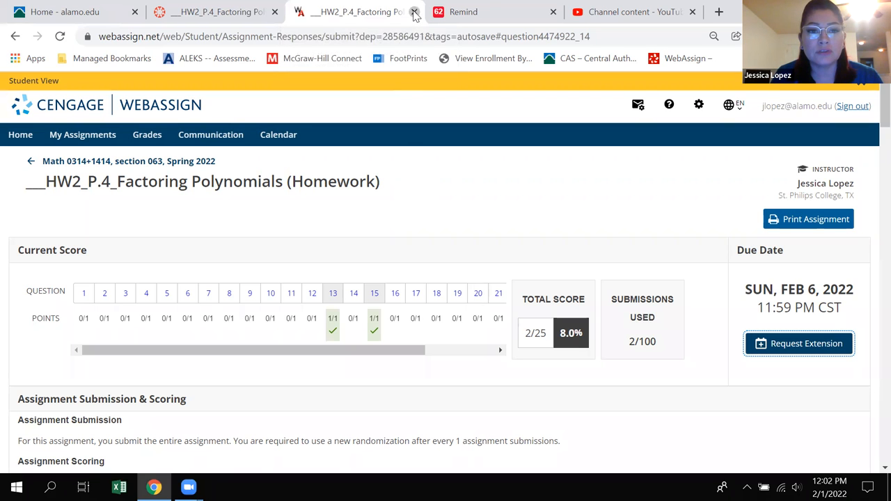
Close the WebAssign tab and return to the Canvas course Modules page.
left_click(415, 12)
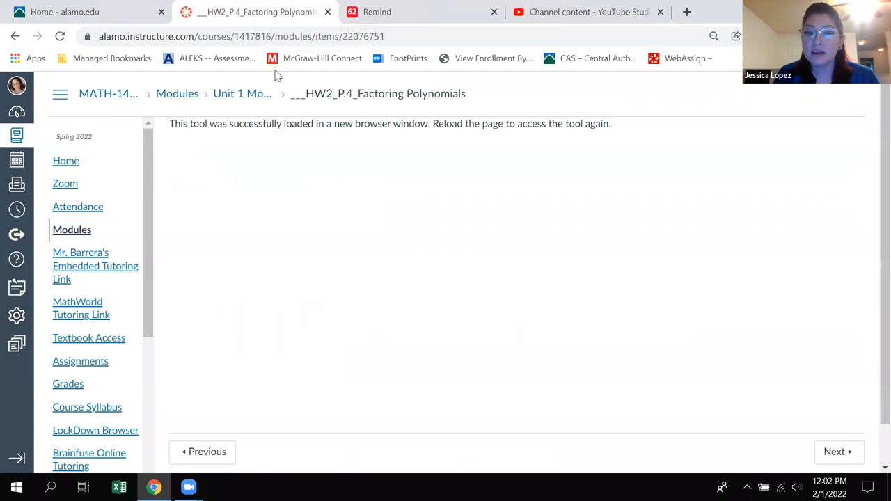
left_click(72, 230)
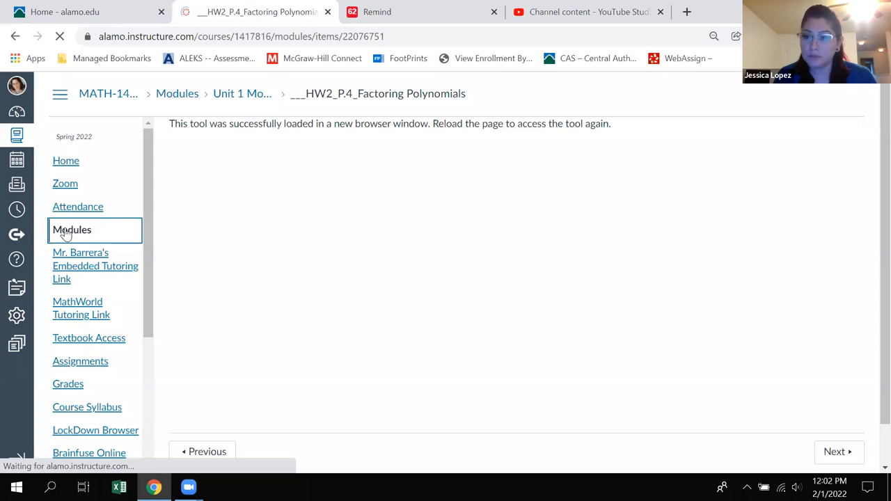
left_click(72, 230)
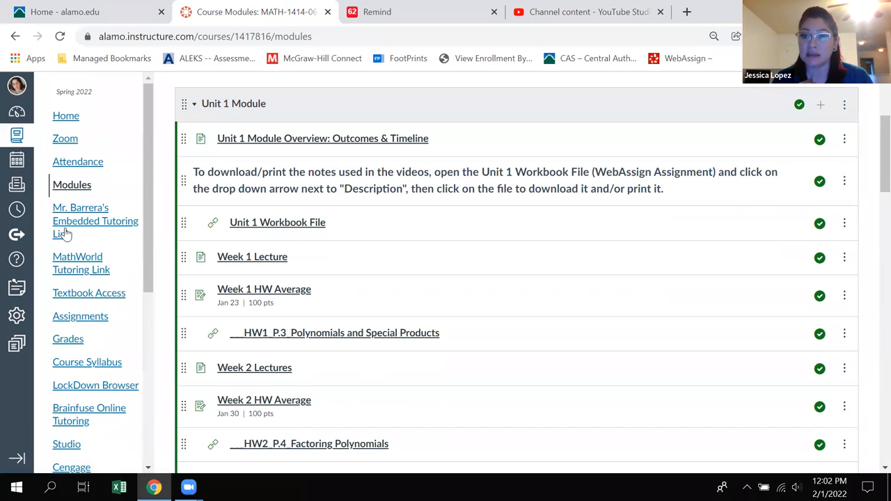
mouse_move(252, 341)
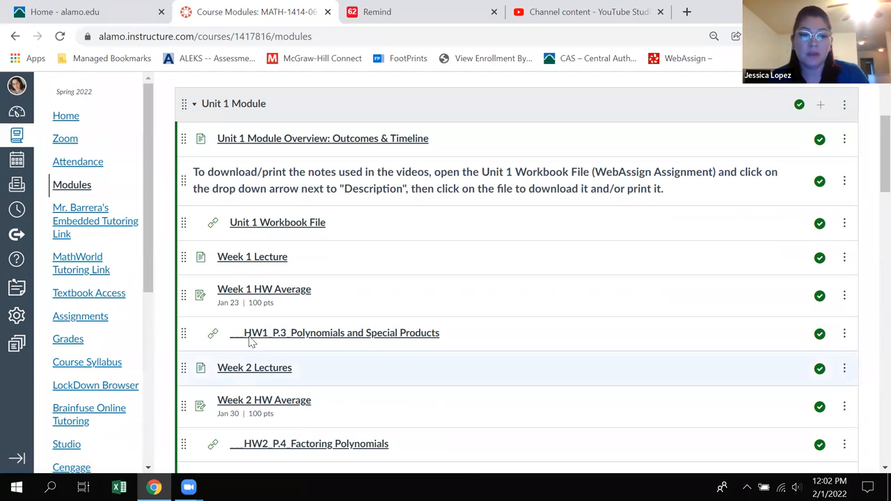
mouse_move(464, 471)
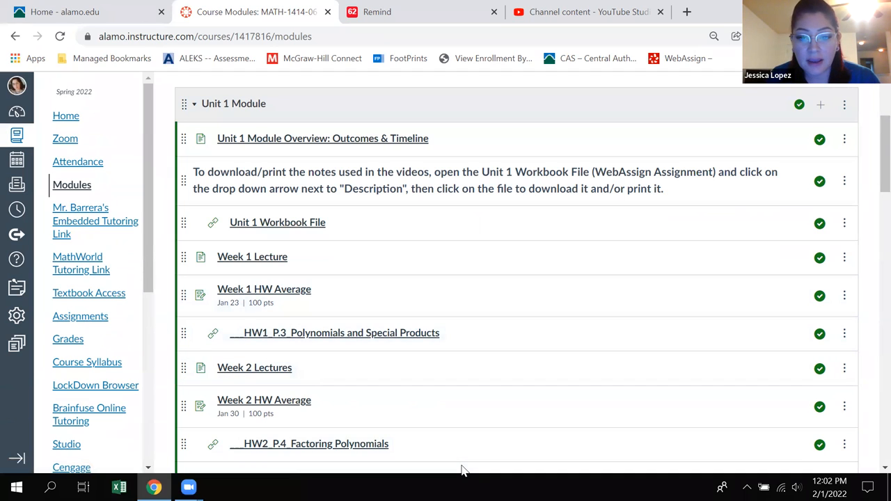